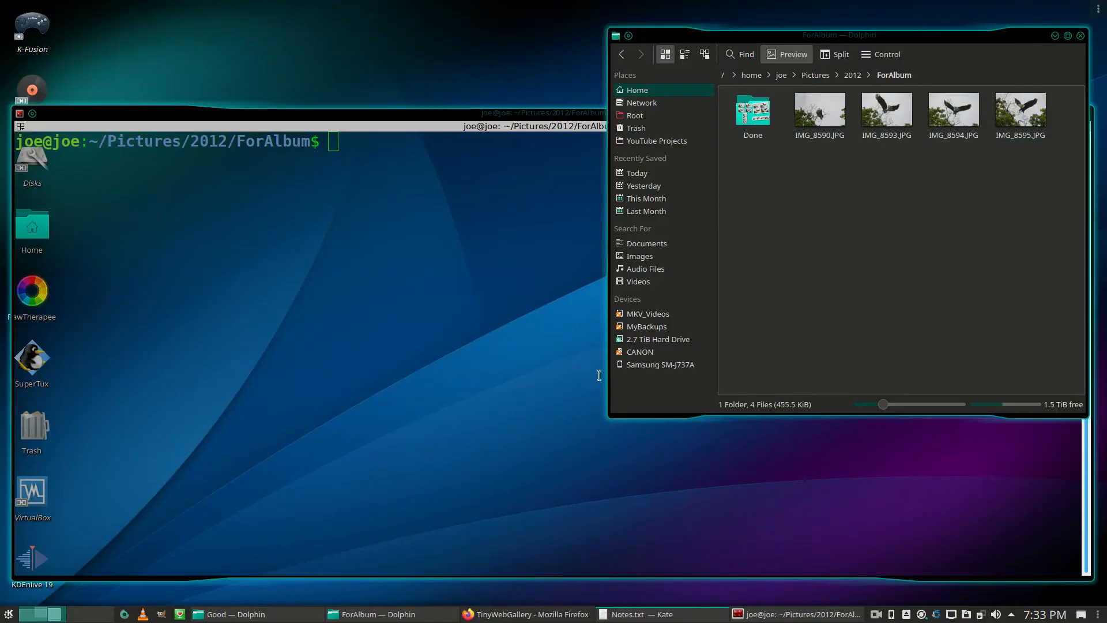
Preview the first eagle photo IMG_8590.JPG, then close the viewer
click(819, 110)
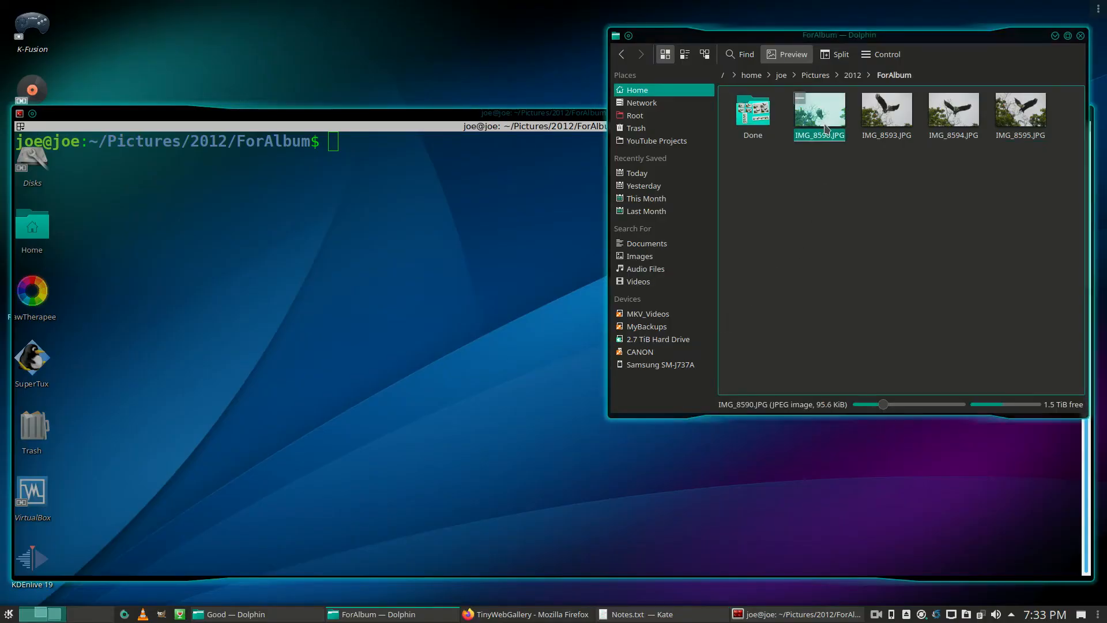
double_click(818, 111)
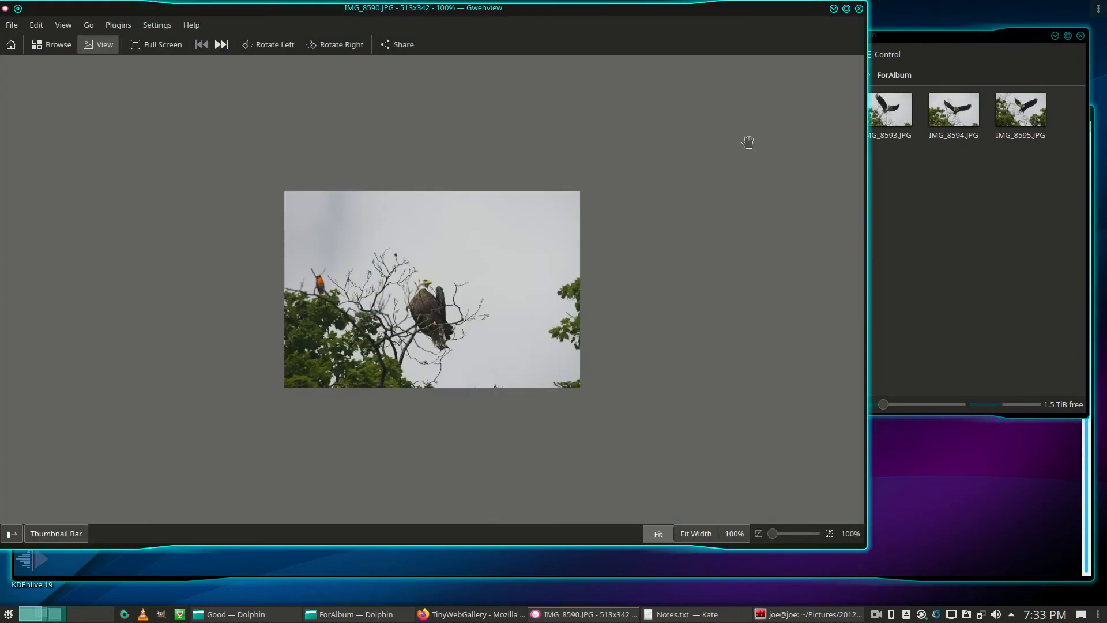
mouse_move(402, 21)
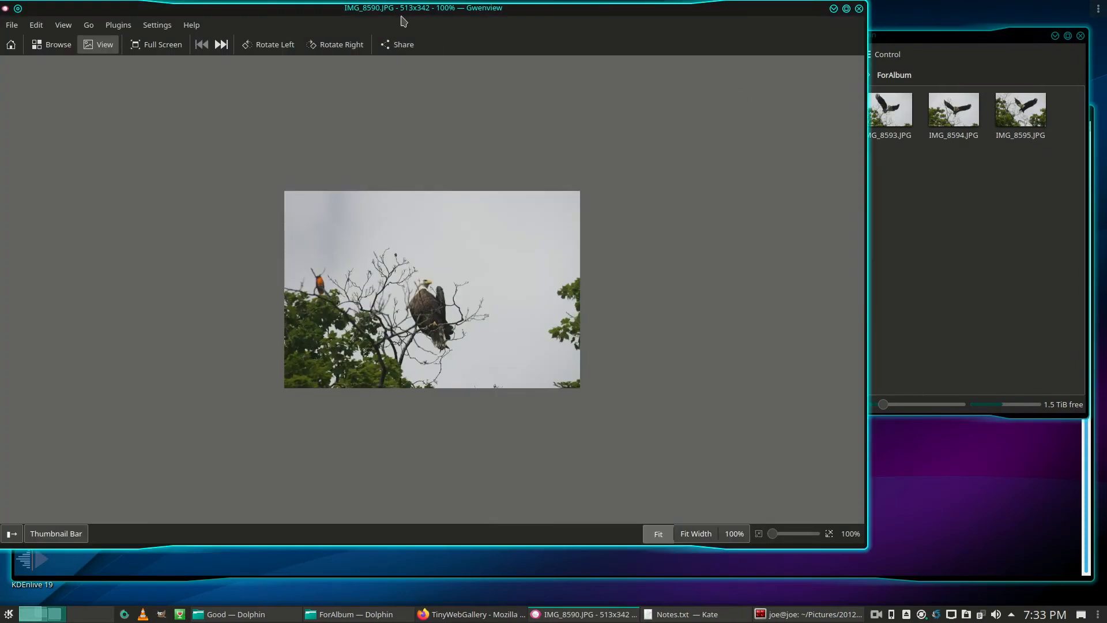
mouse_move(620, 48)
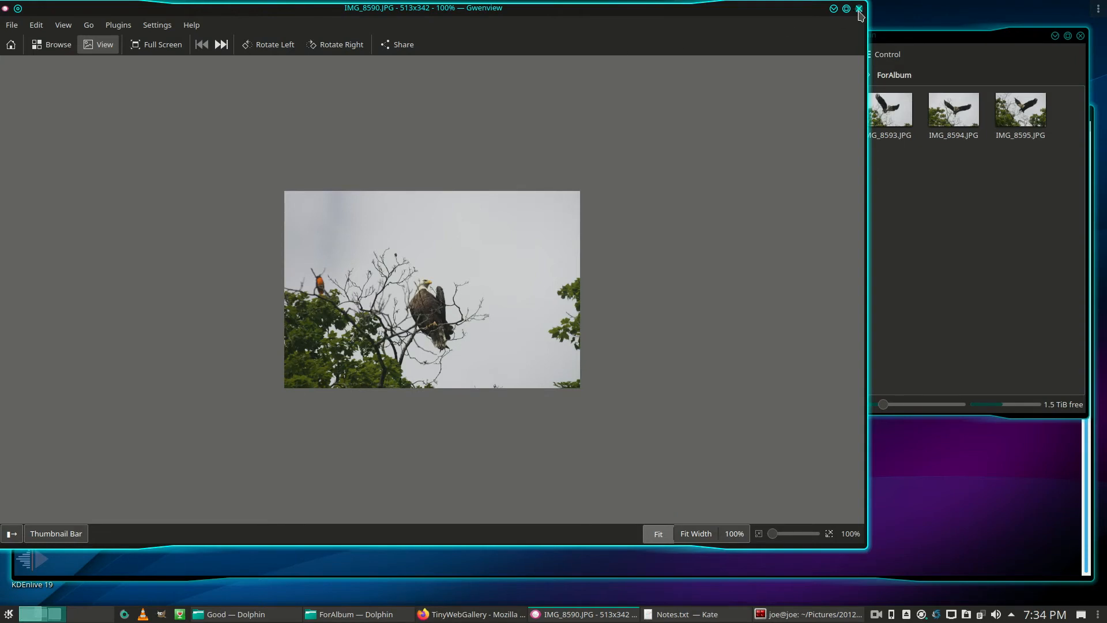
click(859, 8)
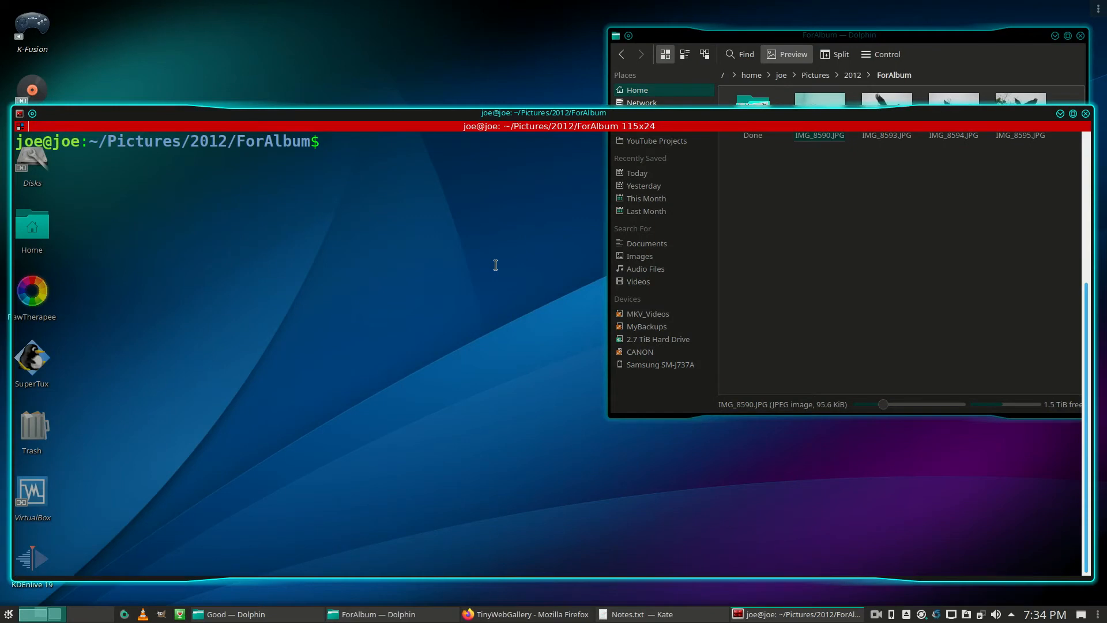
Run 'montage *.JPG montage1.png' to build a 2x2 grid of the eagle photos
text(montage)
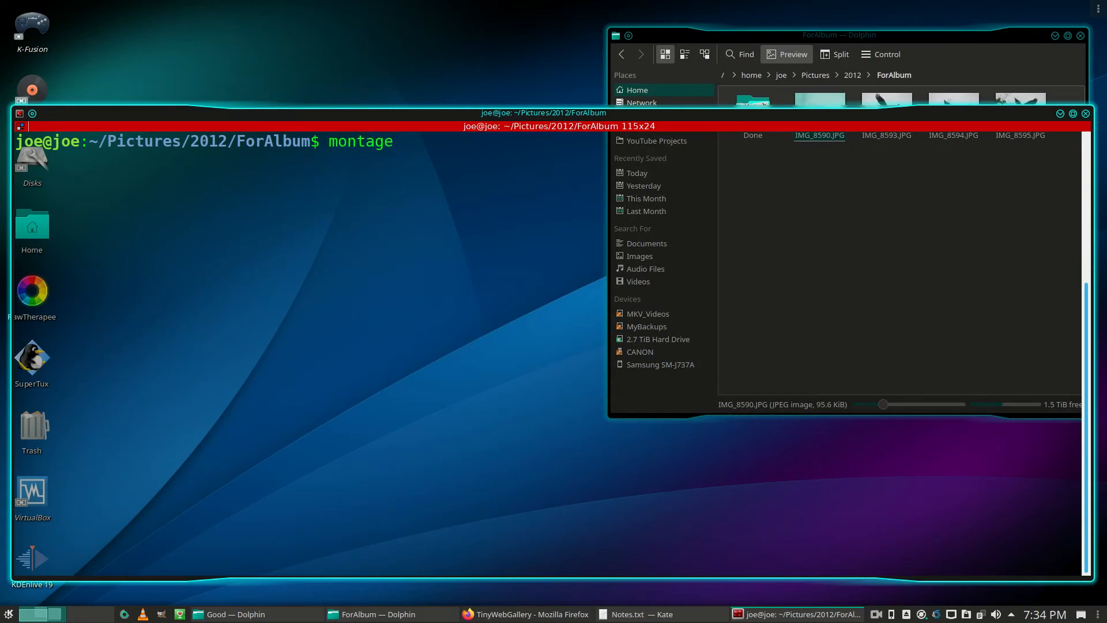
text(*)
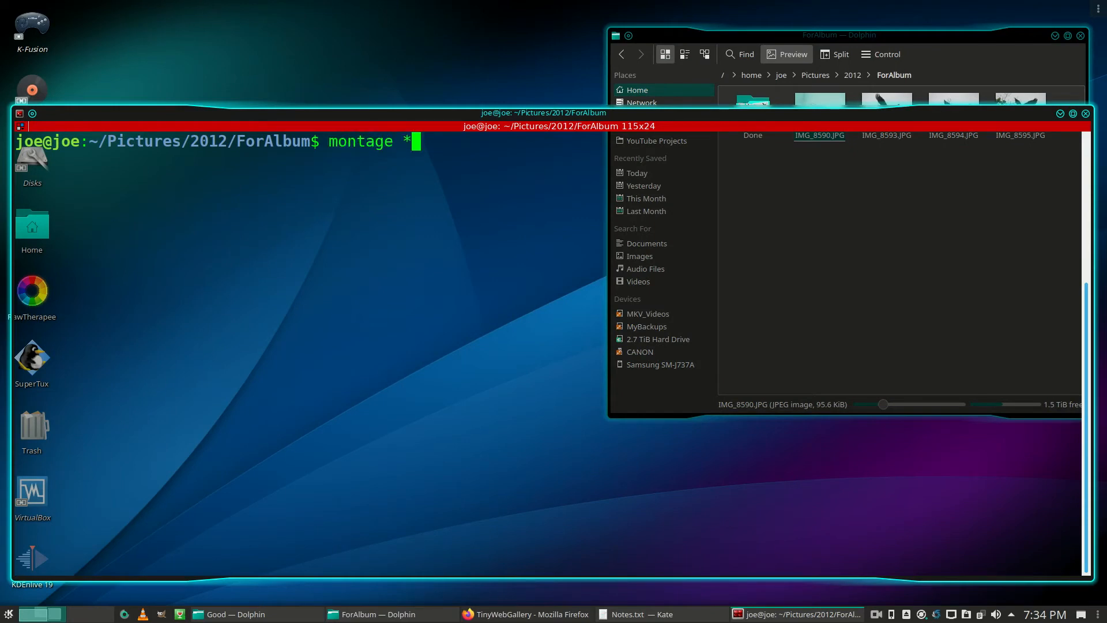
text(.JPG)
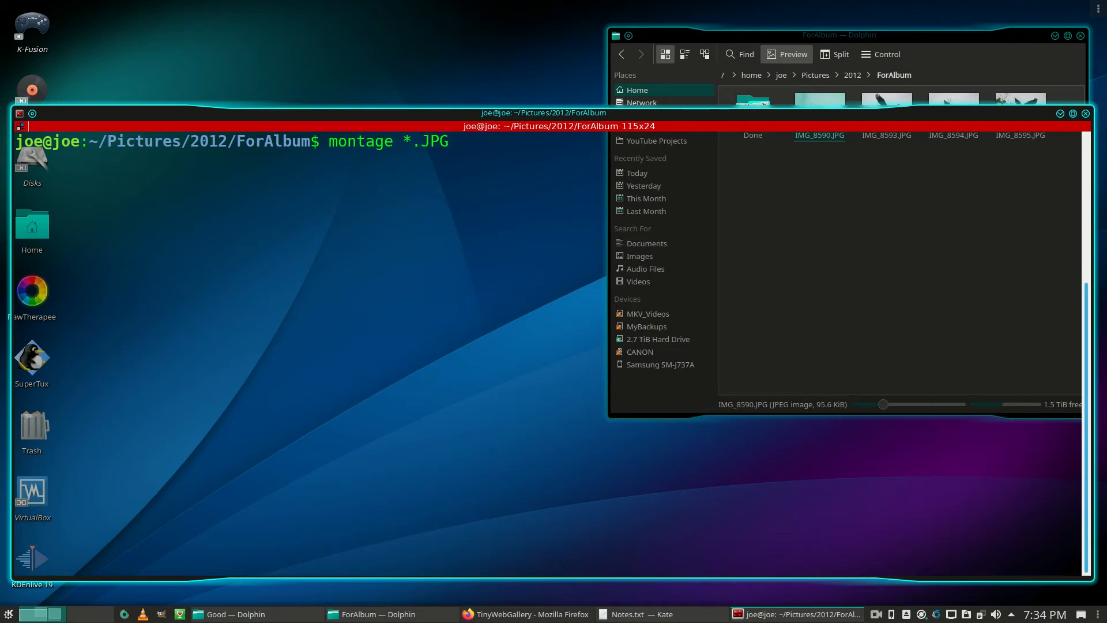
text(mon)
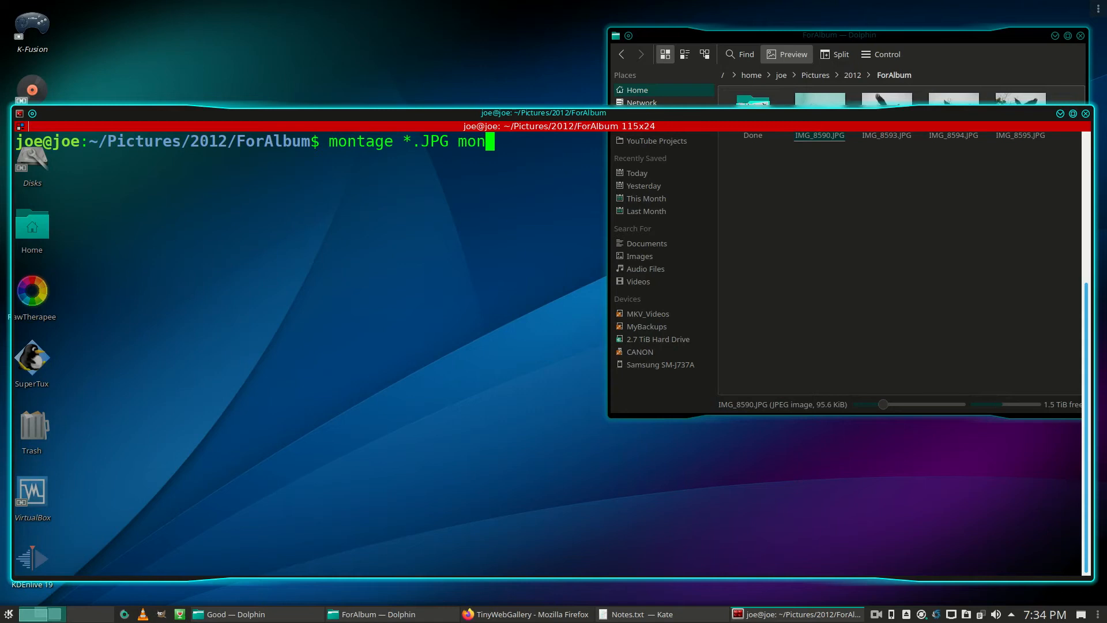
text(tage)
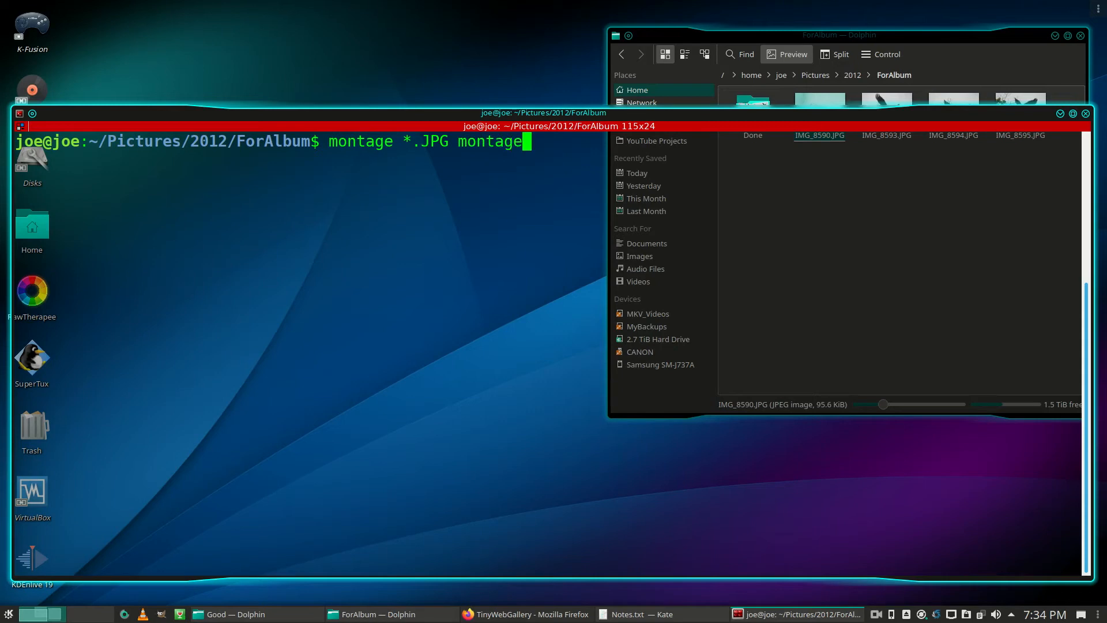
text(1)
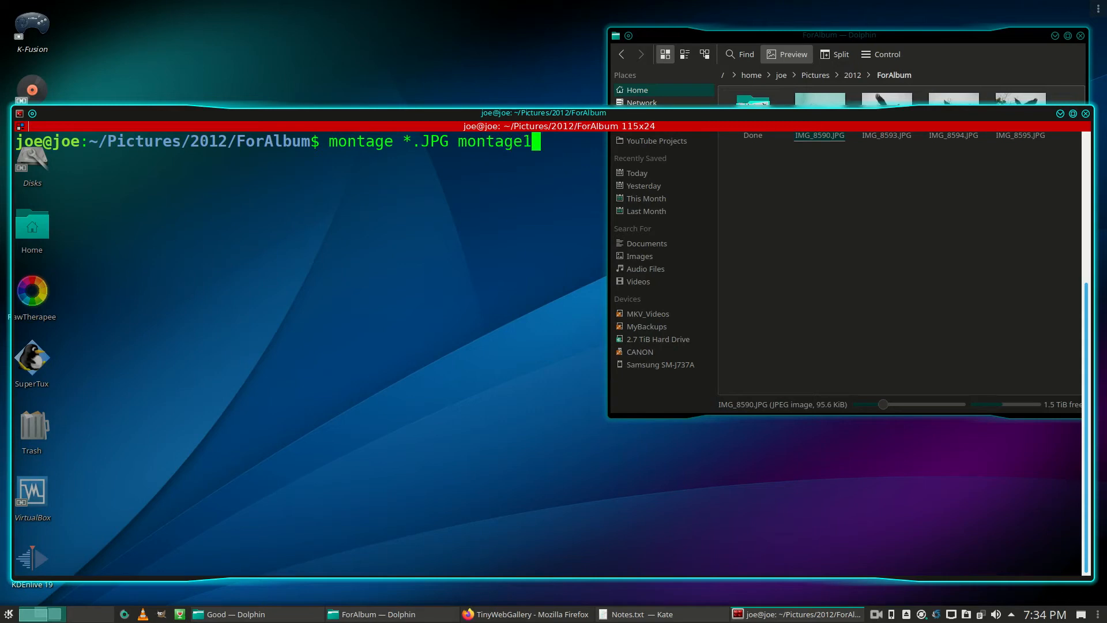
text(.png)
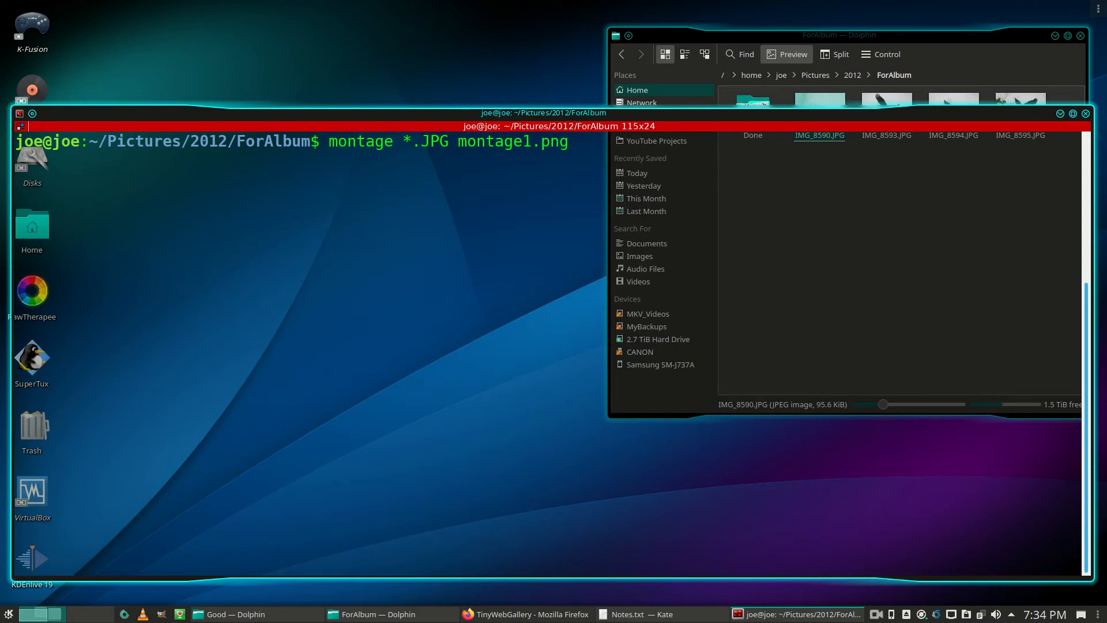
key(Return)
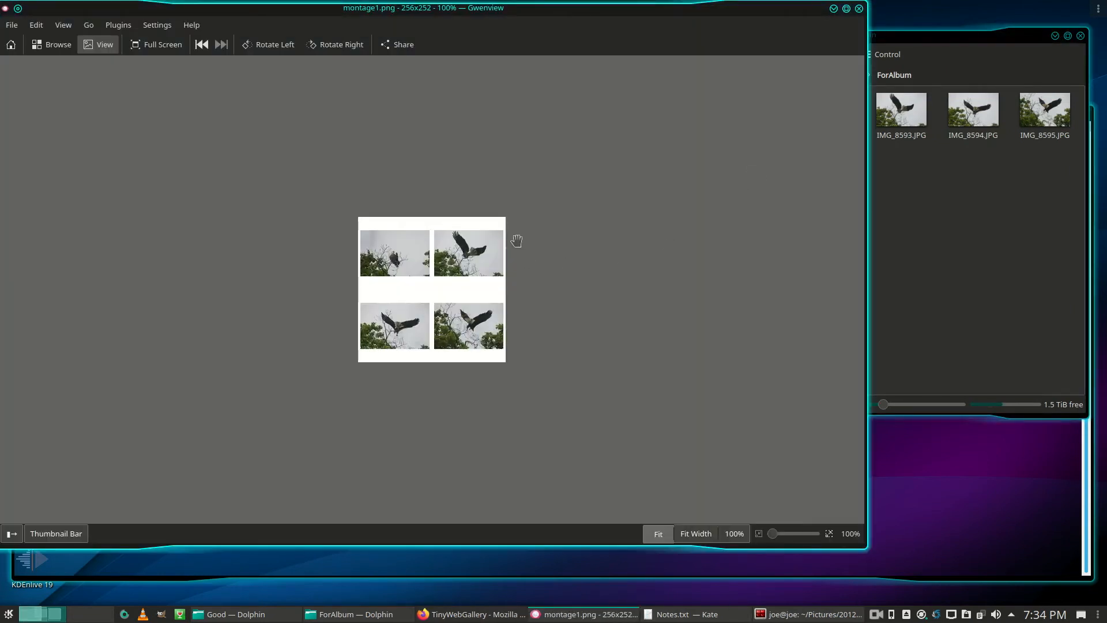
mouse_move(421, 28)
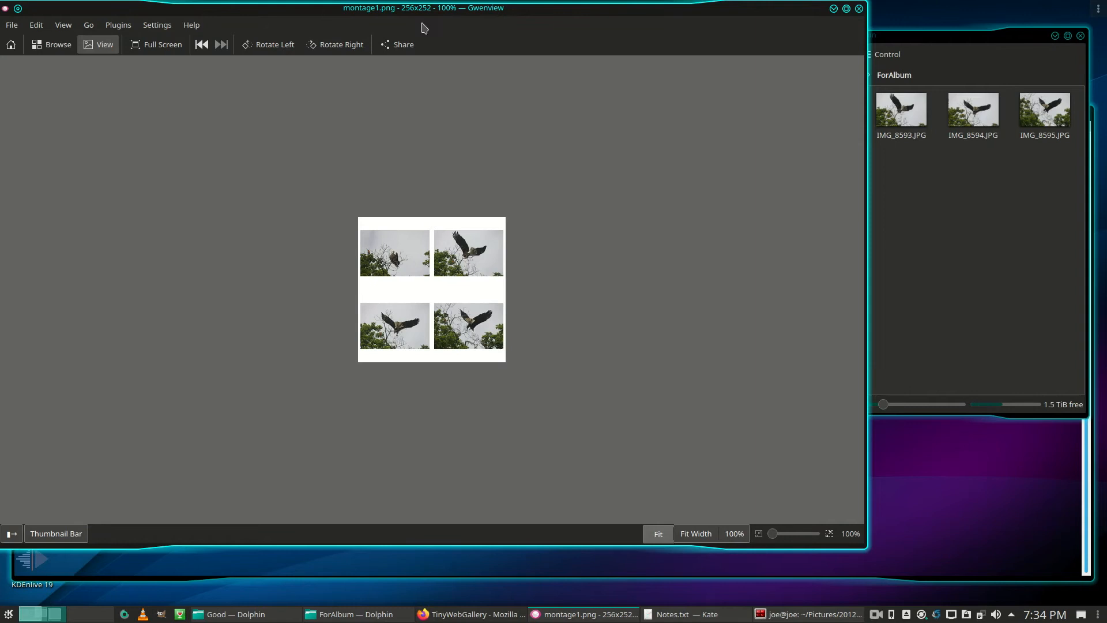
mouse_move(856, 21)
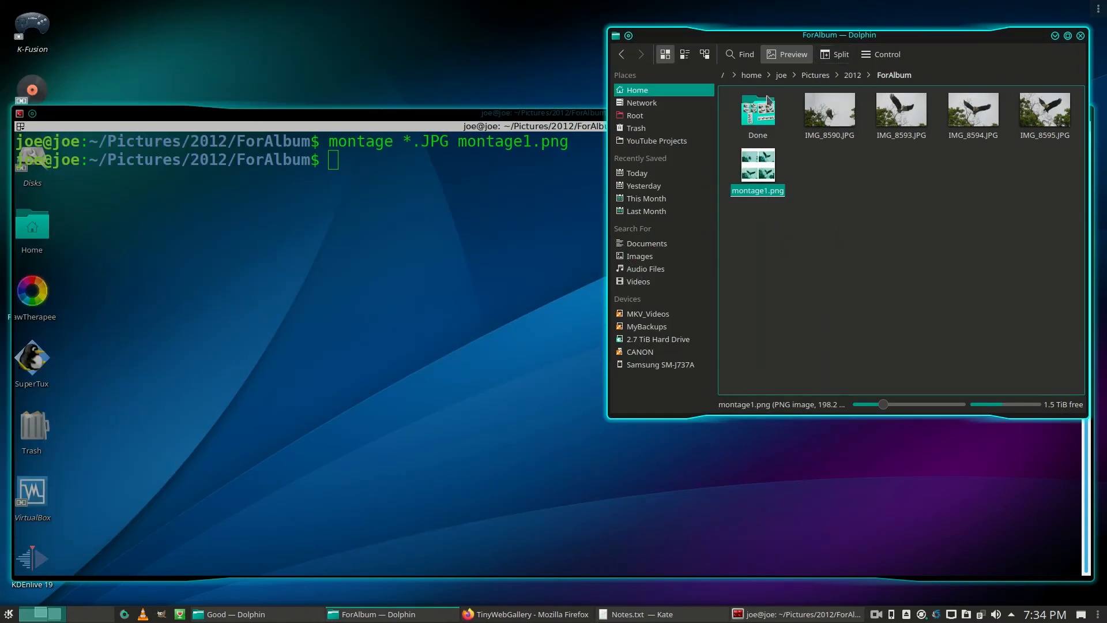
mouse_move(572, 214)
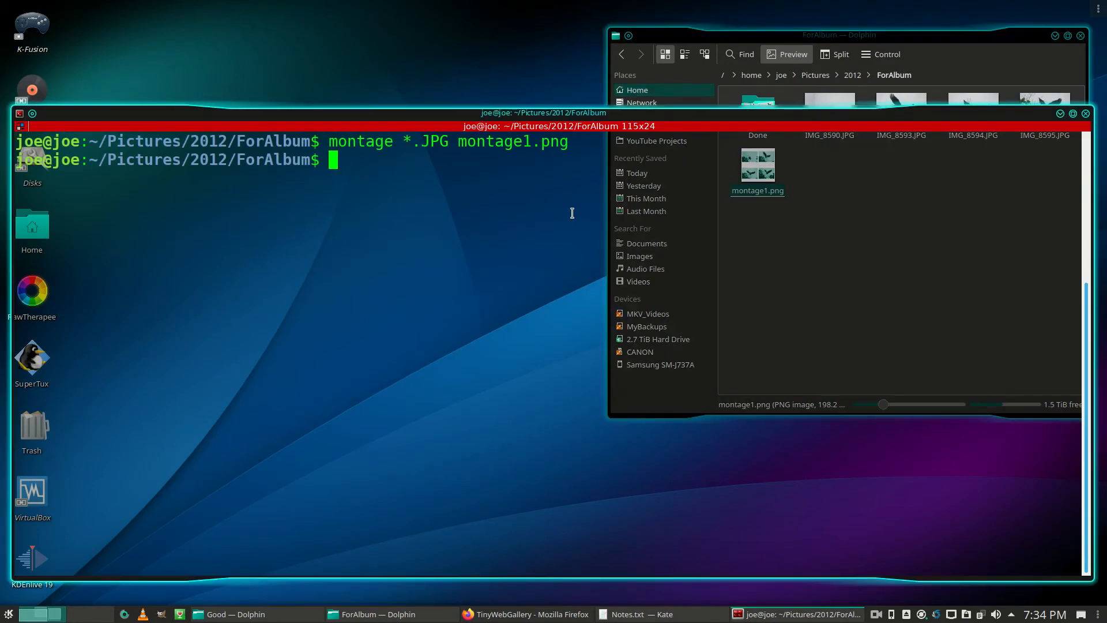
Rerun montage with -geometry 513x342+2+2 on *.JPG, overwriting montage1.png
text(m)
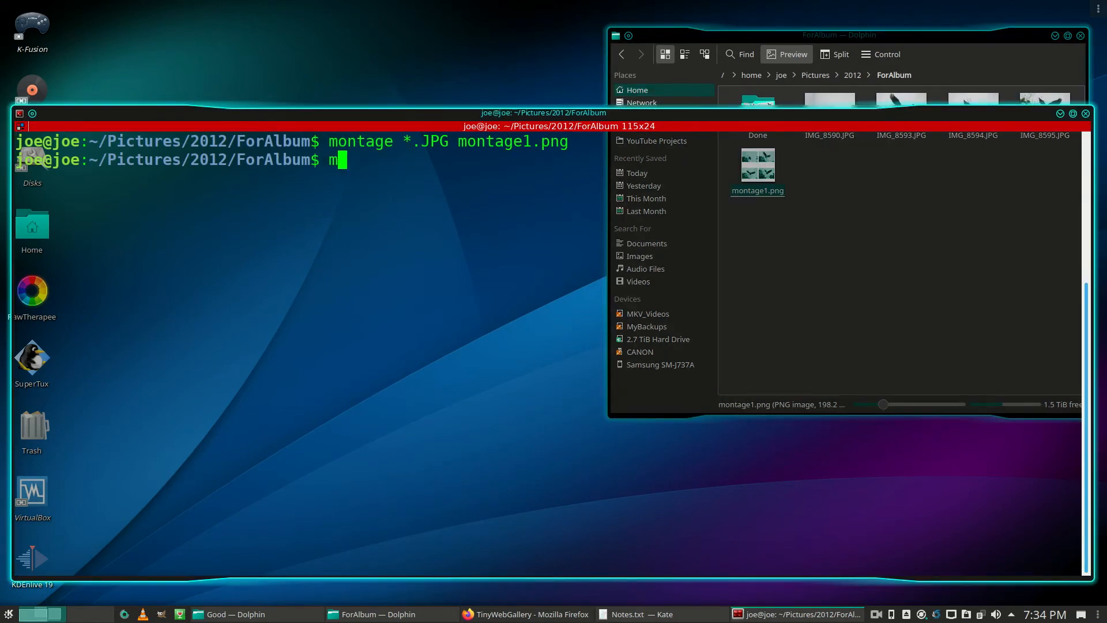
text(ontage)
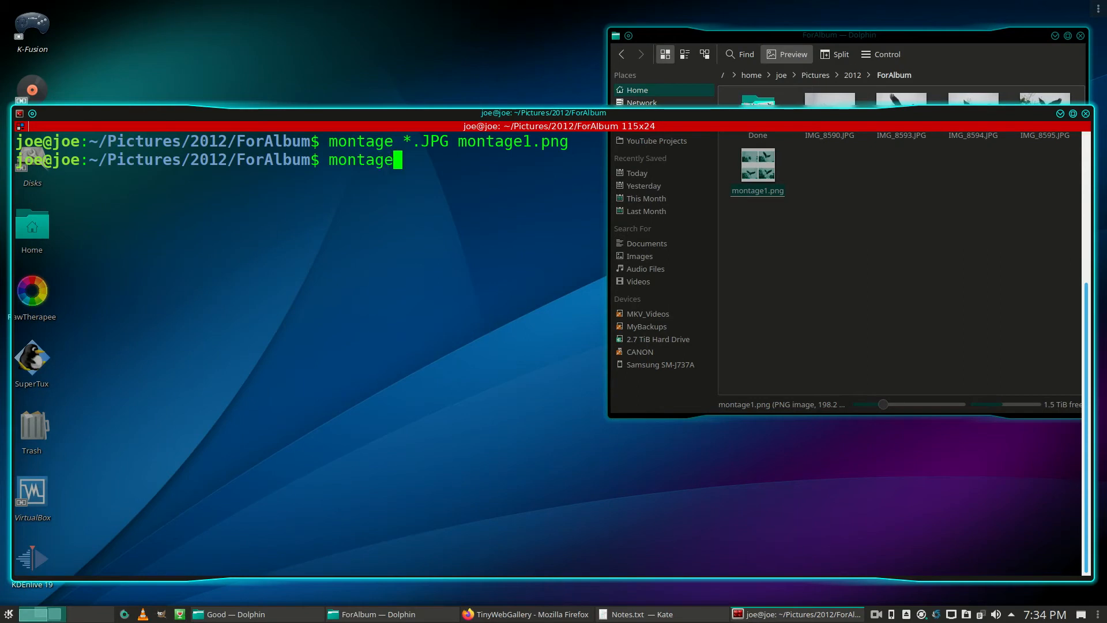
text(-geo)
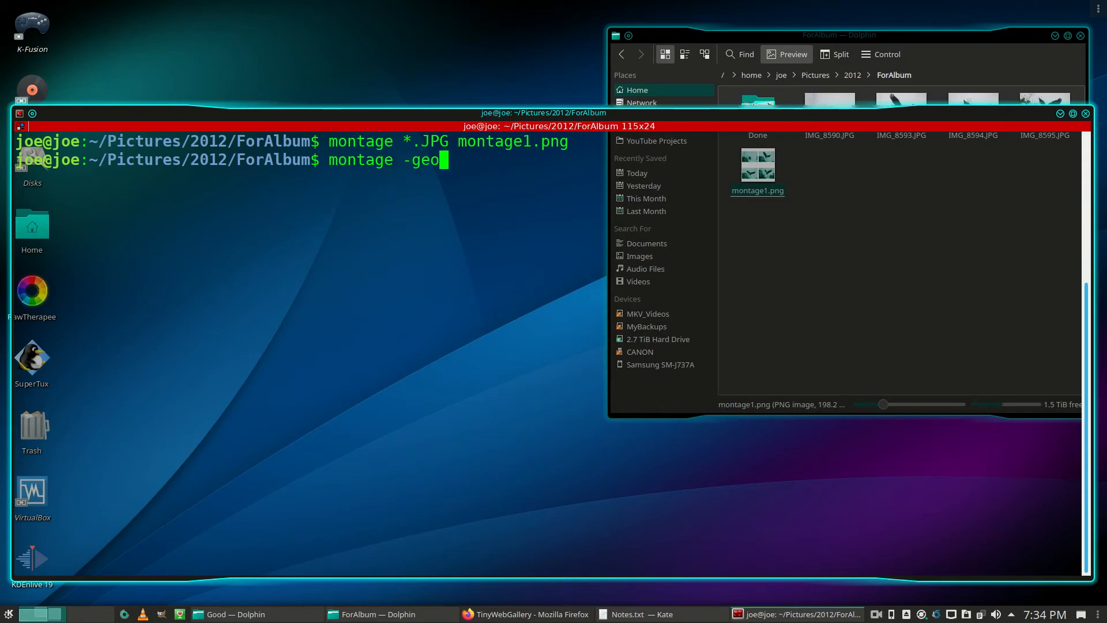
text(metry)
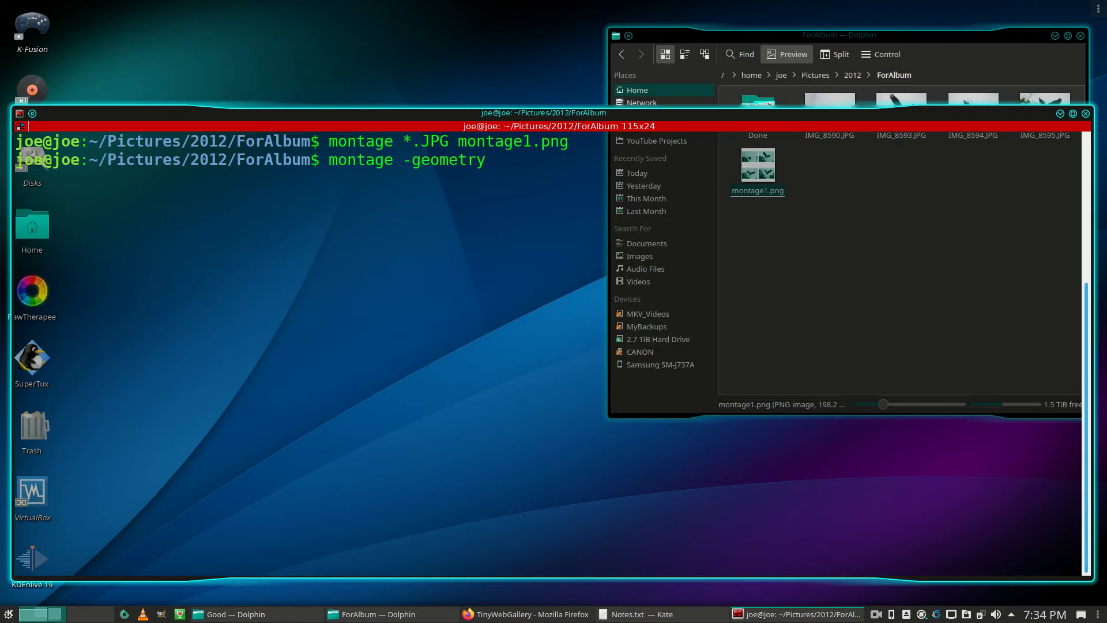
text(513)
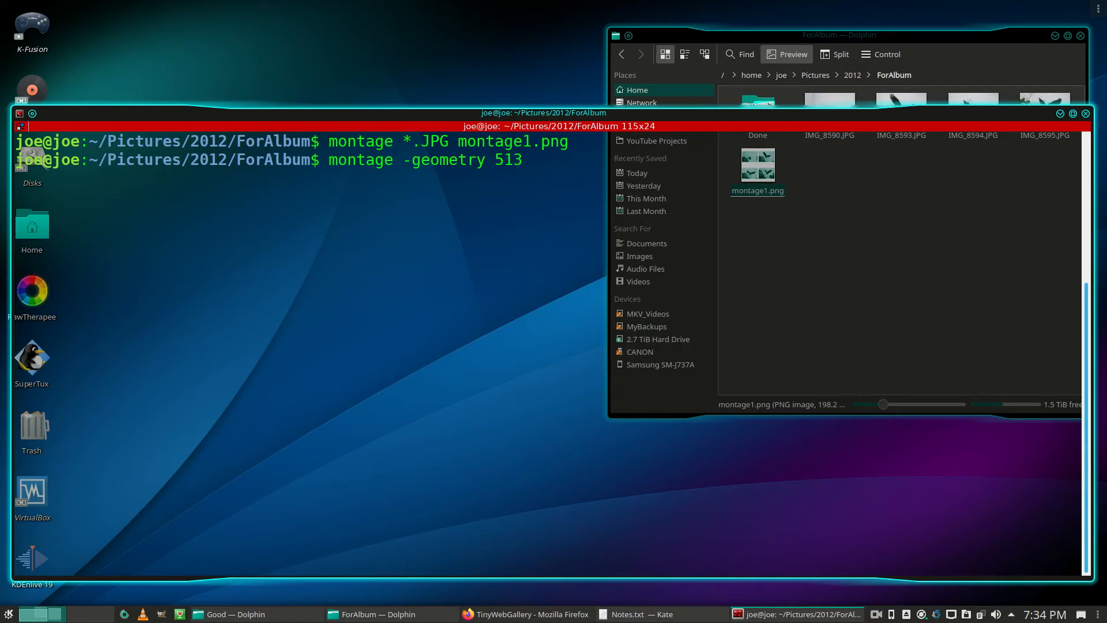
text(x)
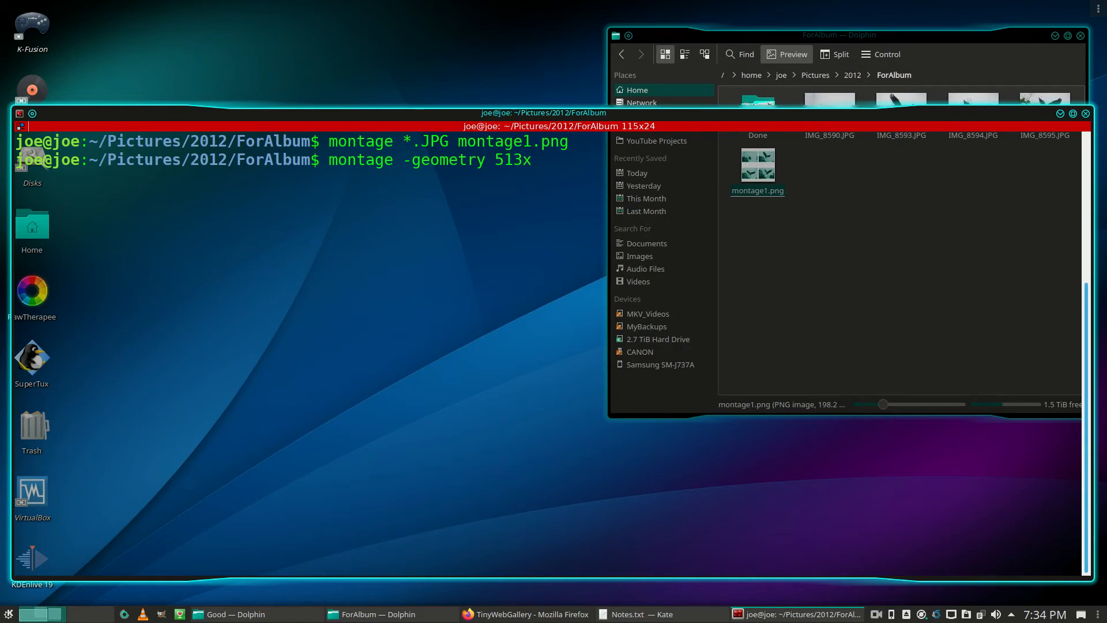
text(342)
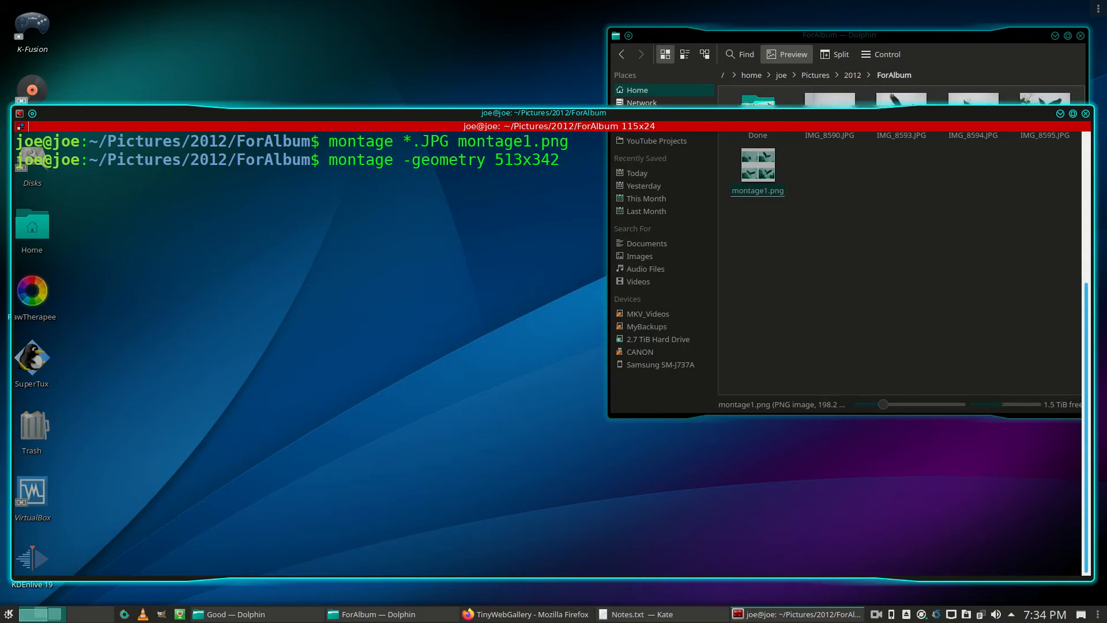
text(+2)
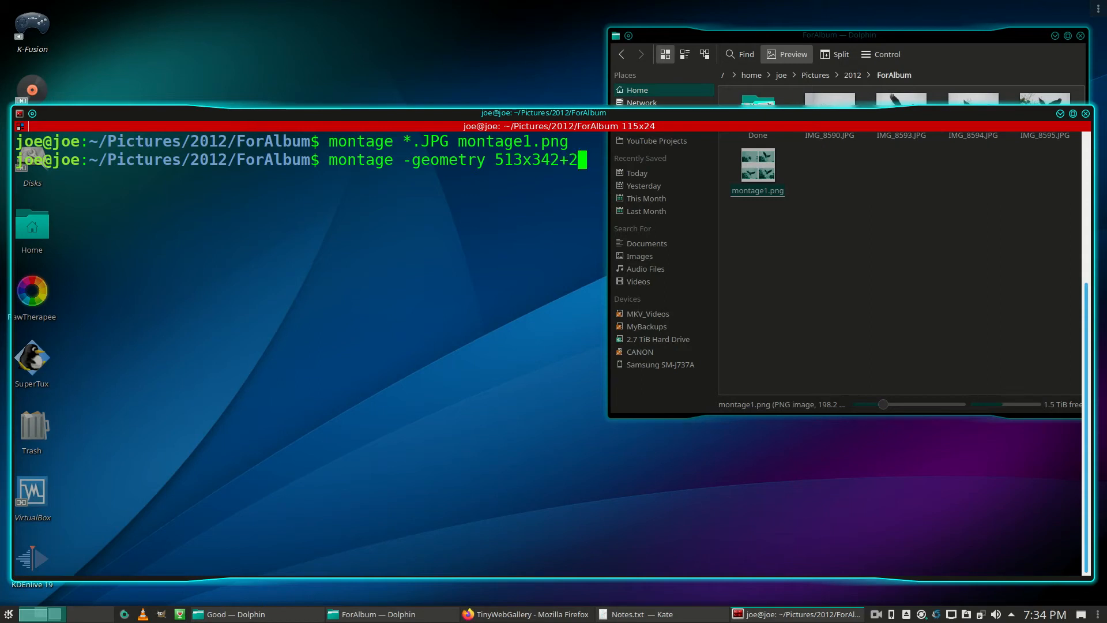
text(+2 *.JPG)
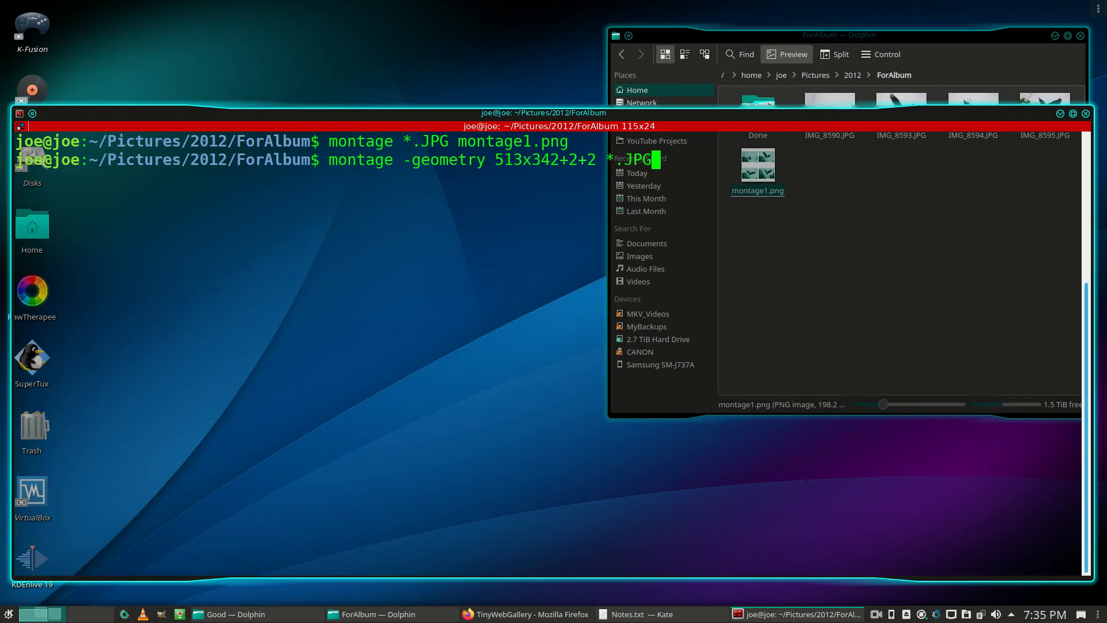
text(montage1.png)
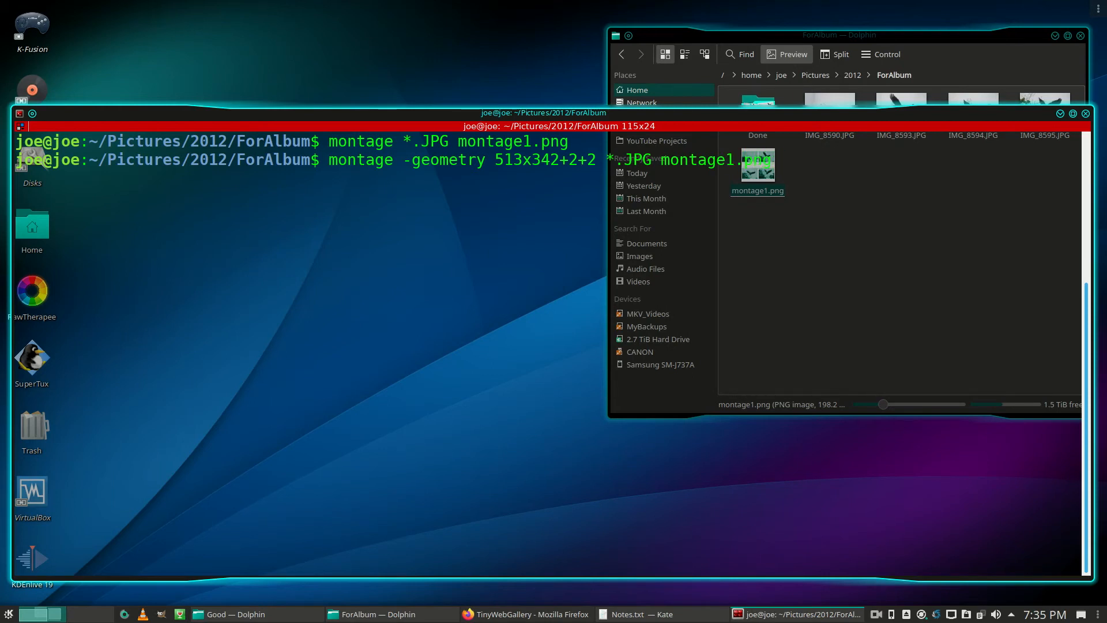
key(Return)
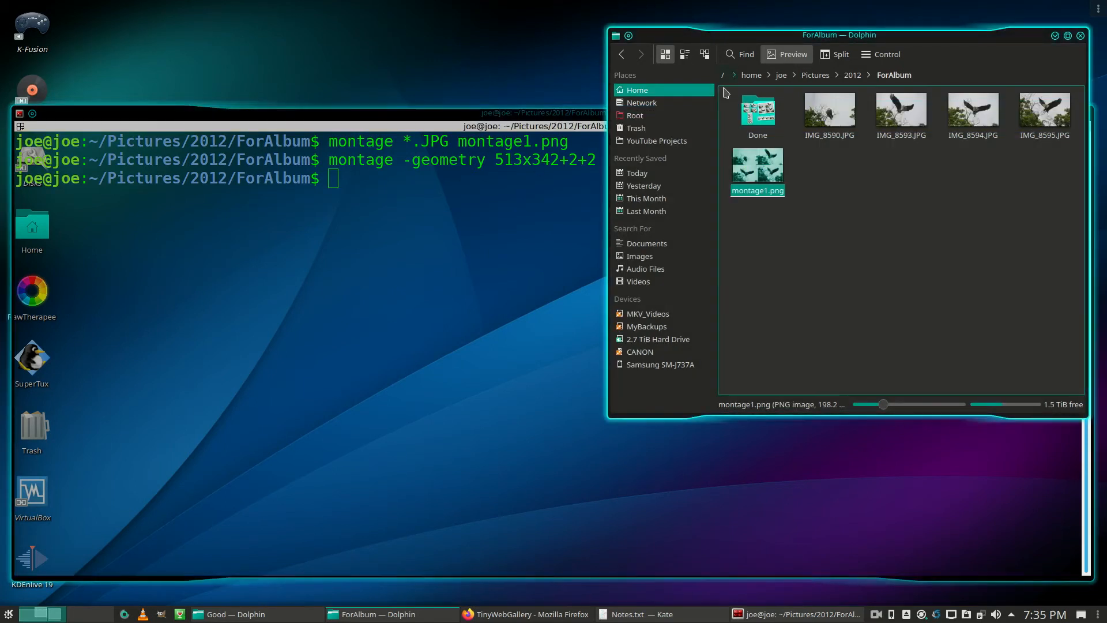
double_click(757, 167)
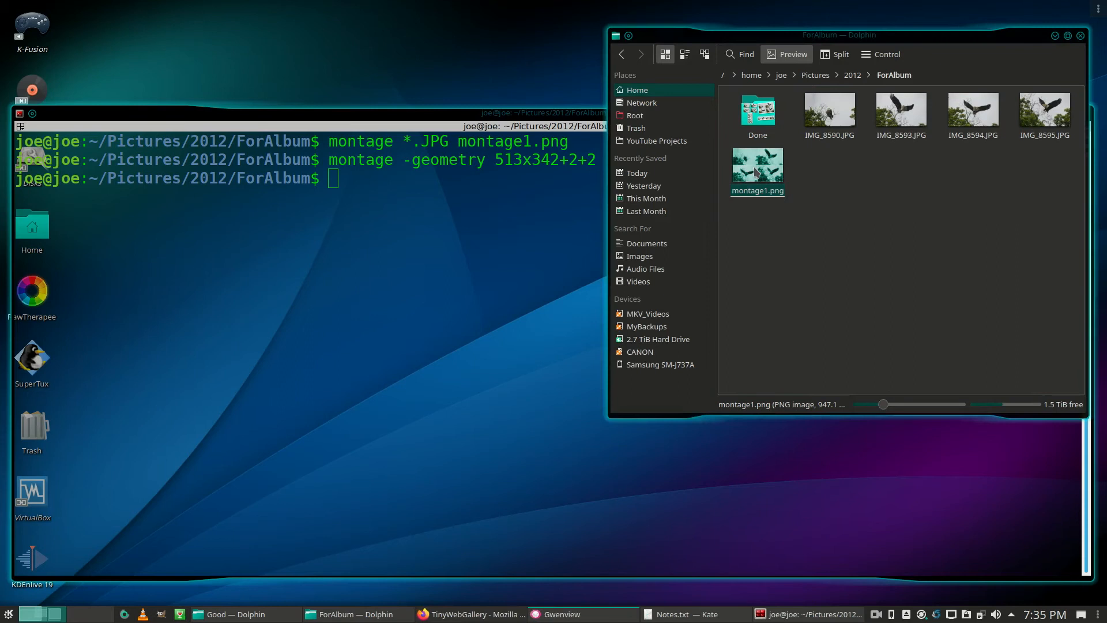
double_click(757, 166)
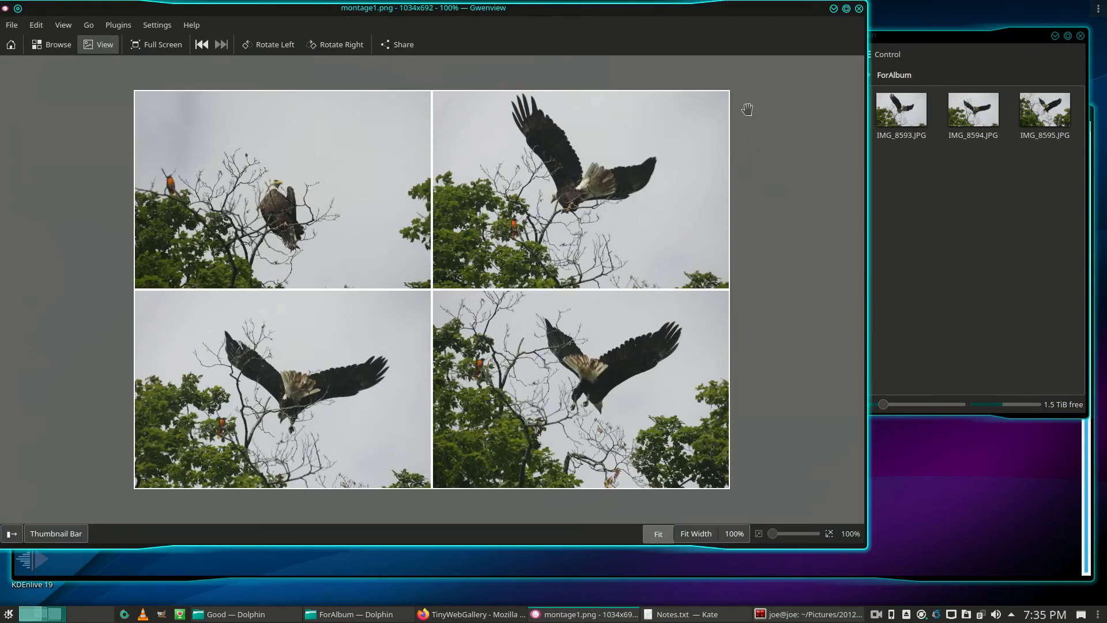
mouse_move(518, 169)
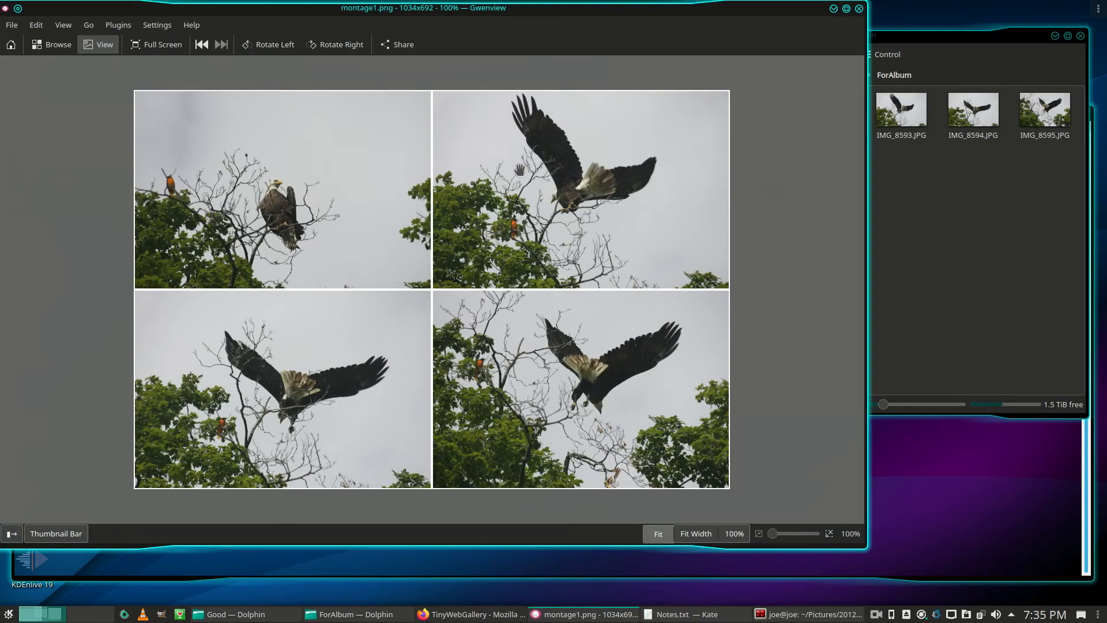
mouse_move(431, 289)
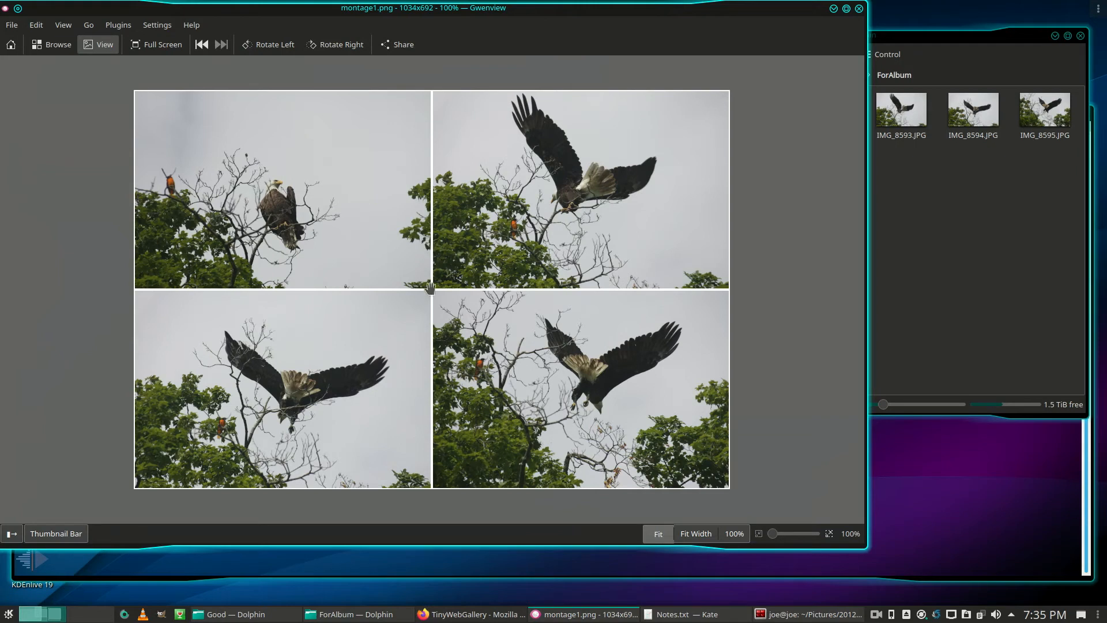
mouse_move(723, 101)
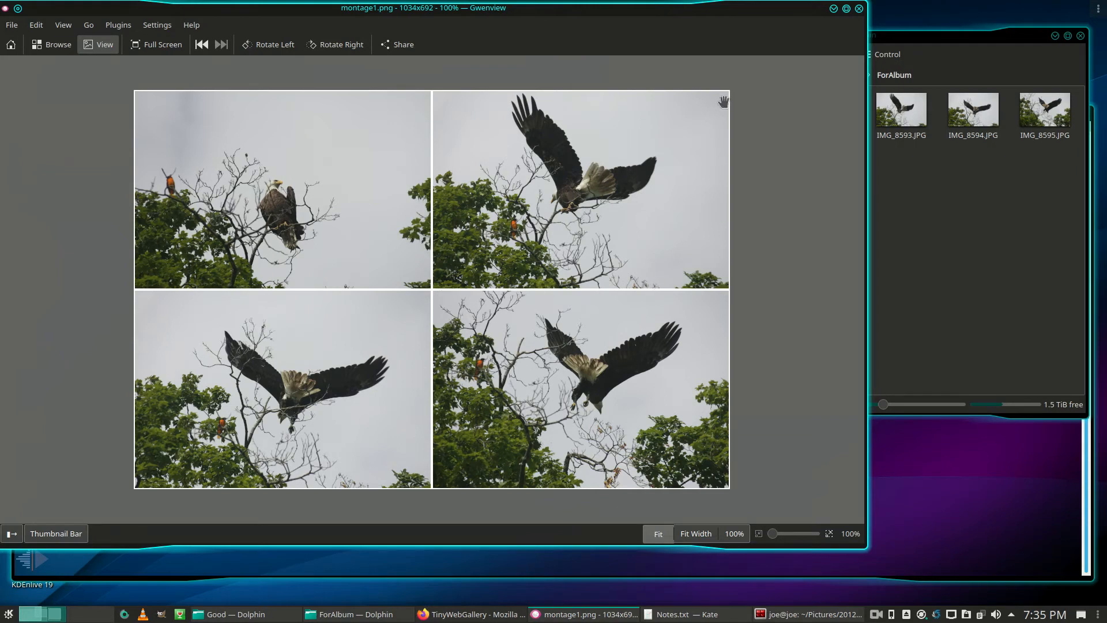
mouse_move(769, 258)
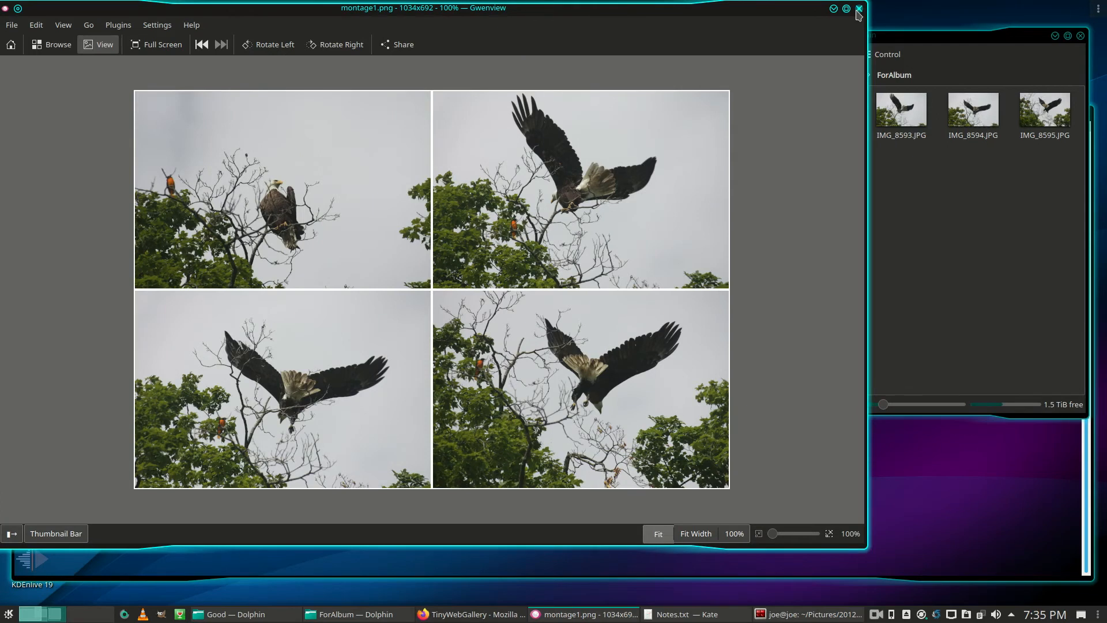
click(859, 7)
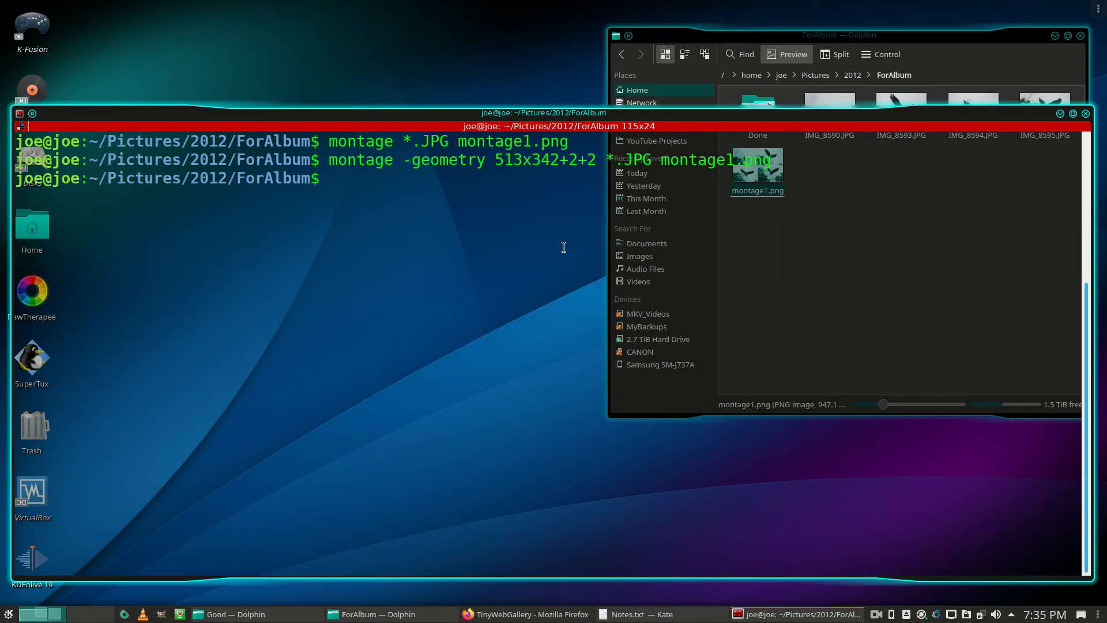
Run montage with -tile x1 and -geometry 513x342+2+2 to create montage2.png
text(monta)
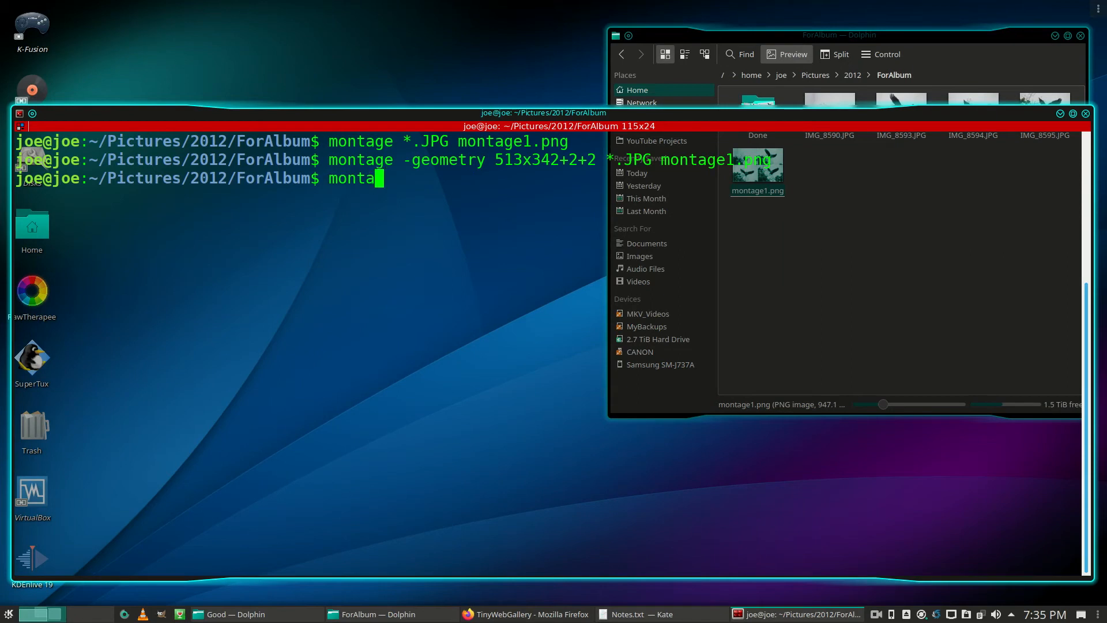
text(g)
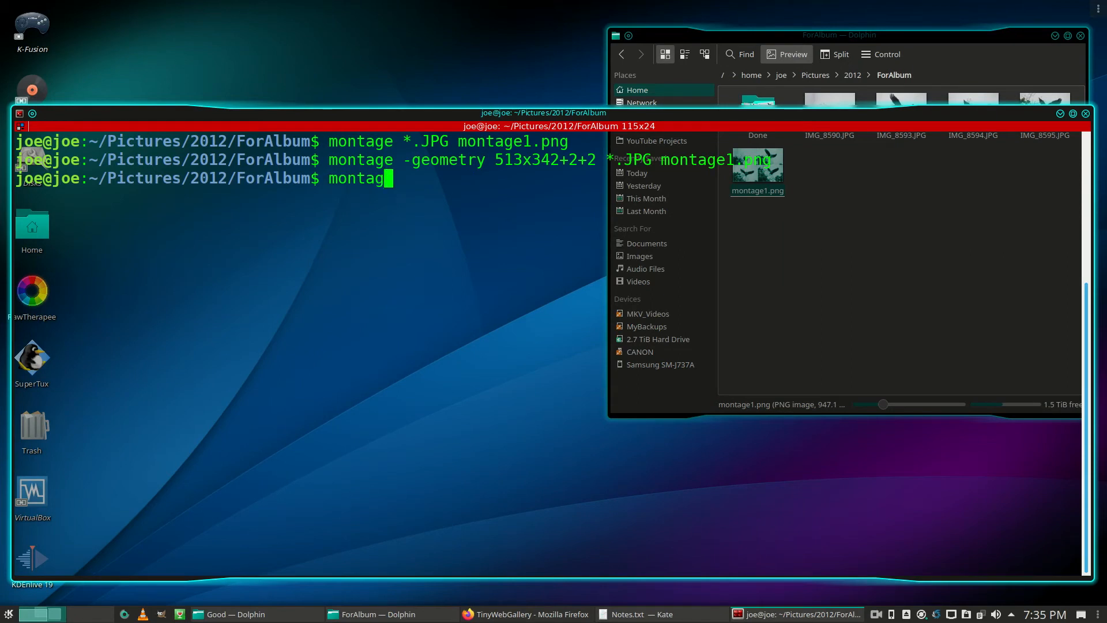
text(e)
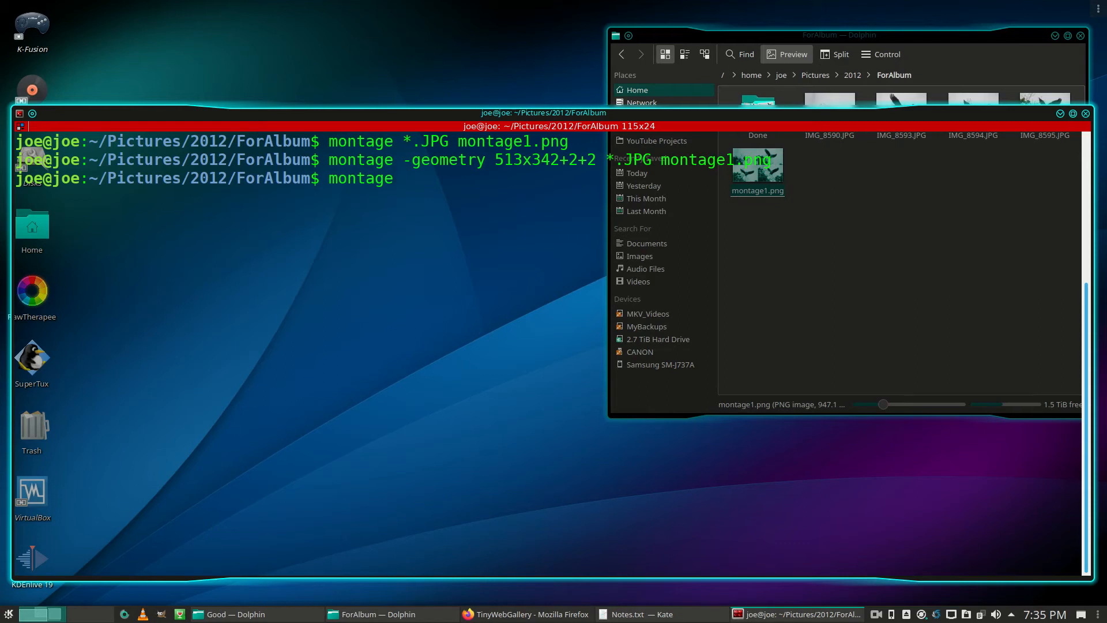
text(-)
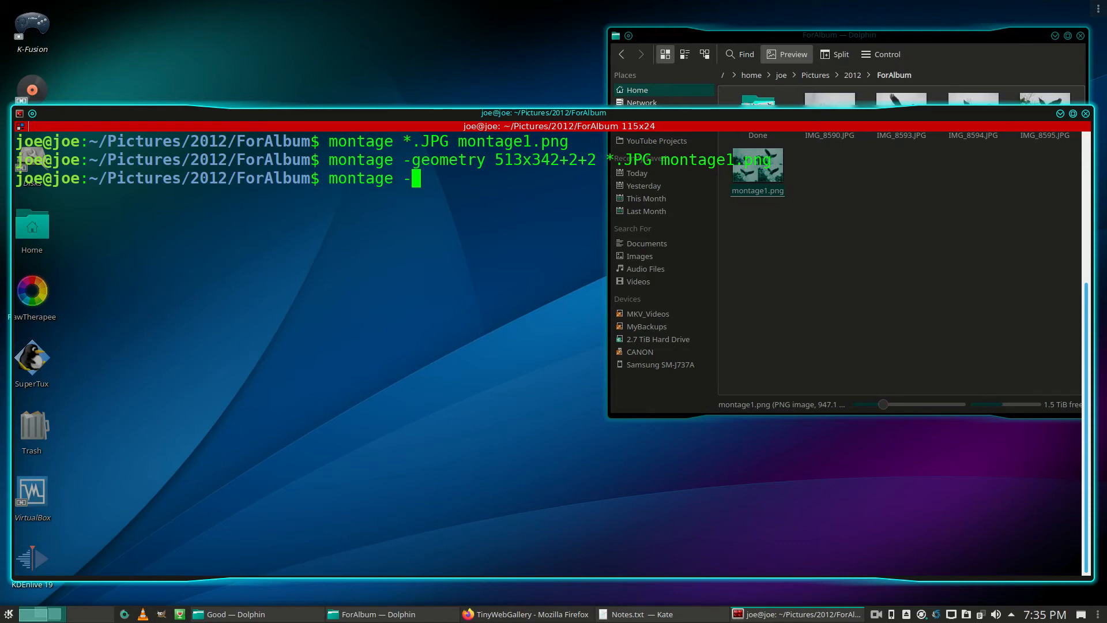
text(tile)
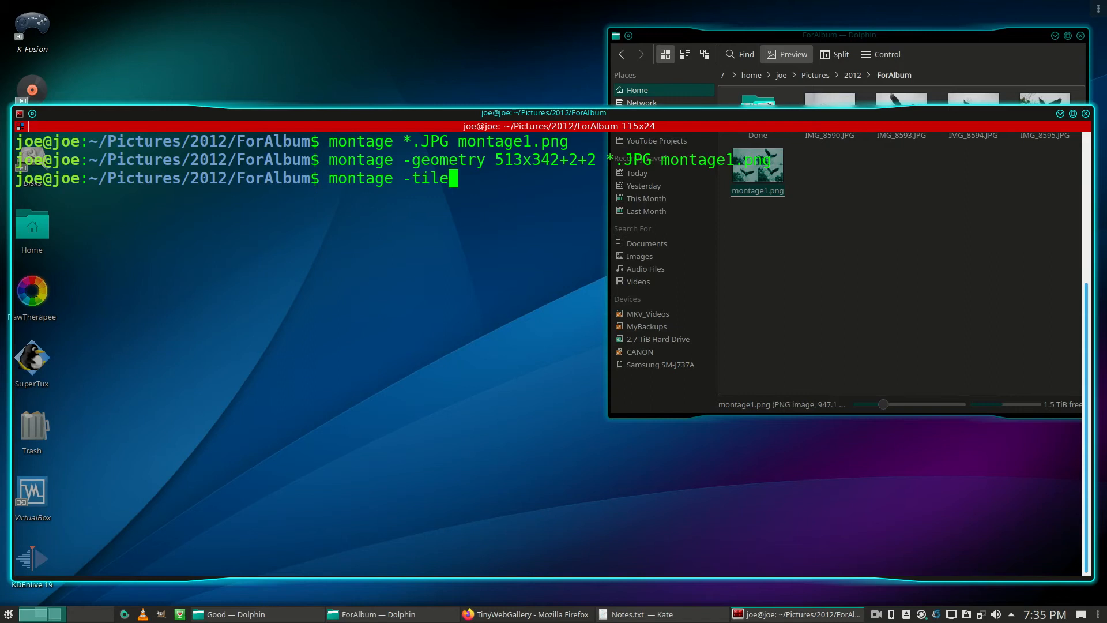
text(x)
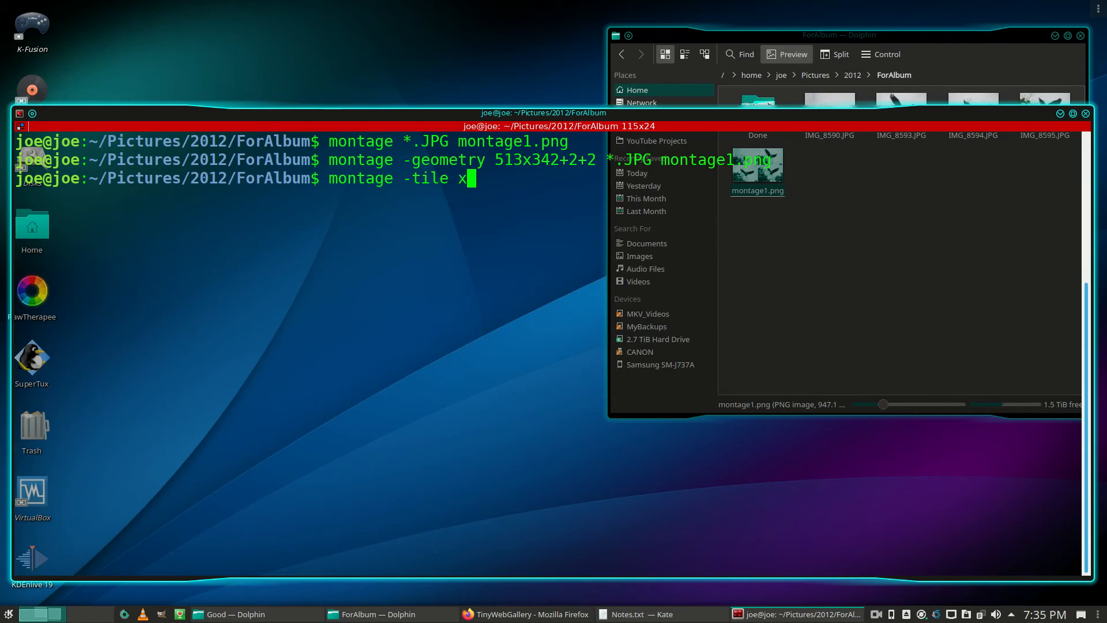
text(1)
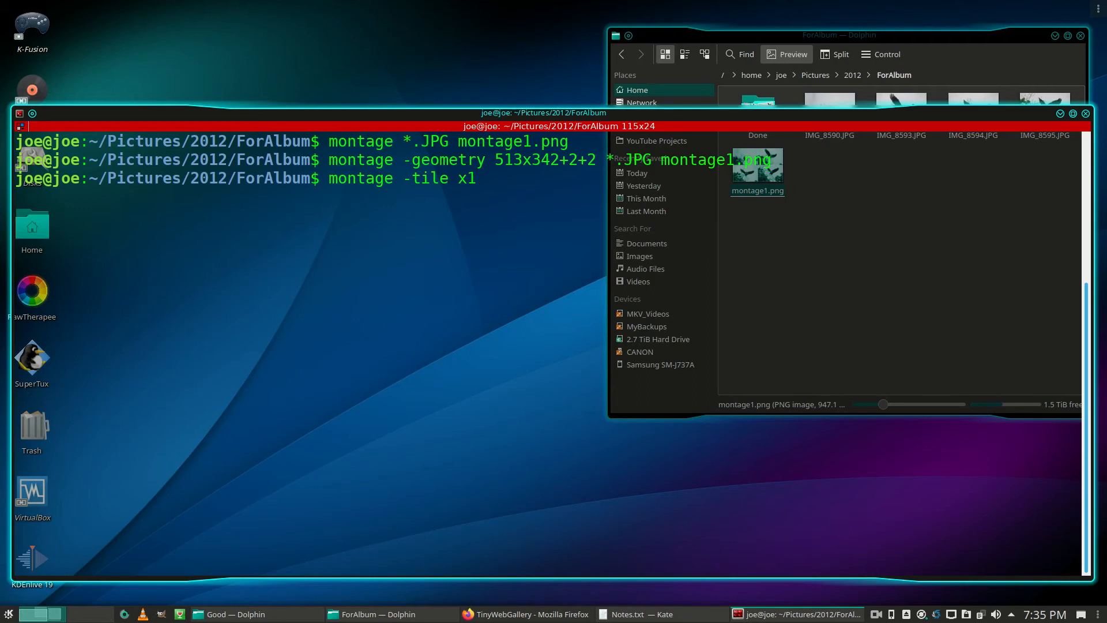
text(*.J)
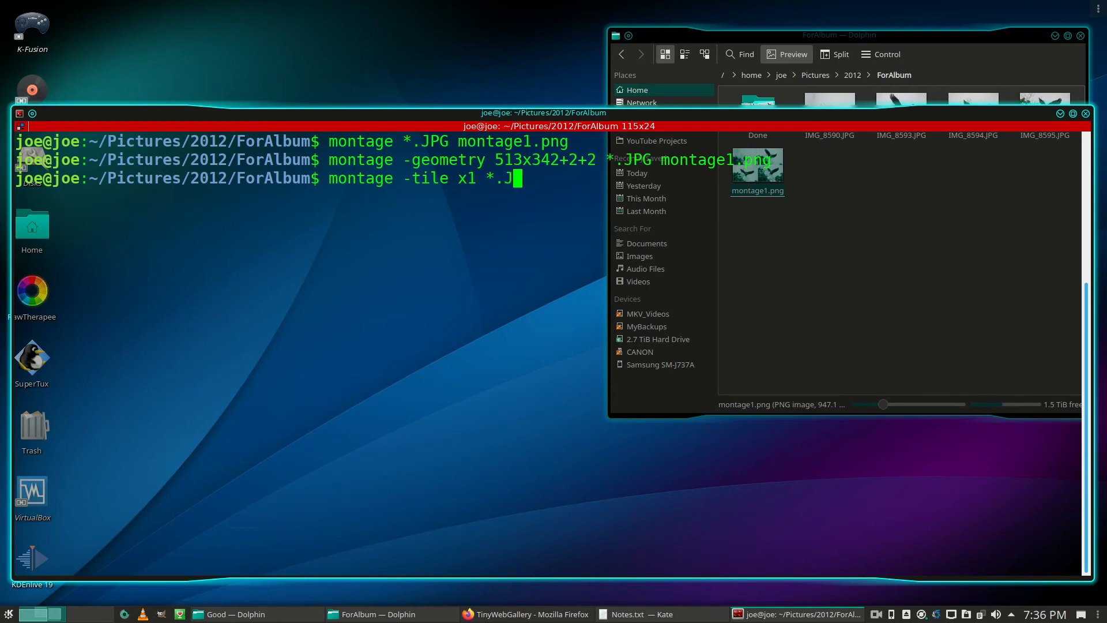
text(PG)
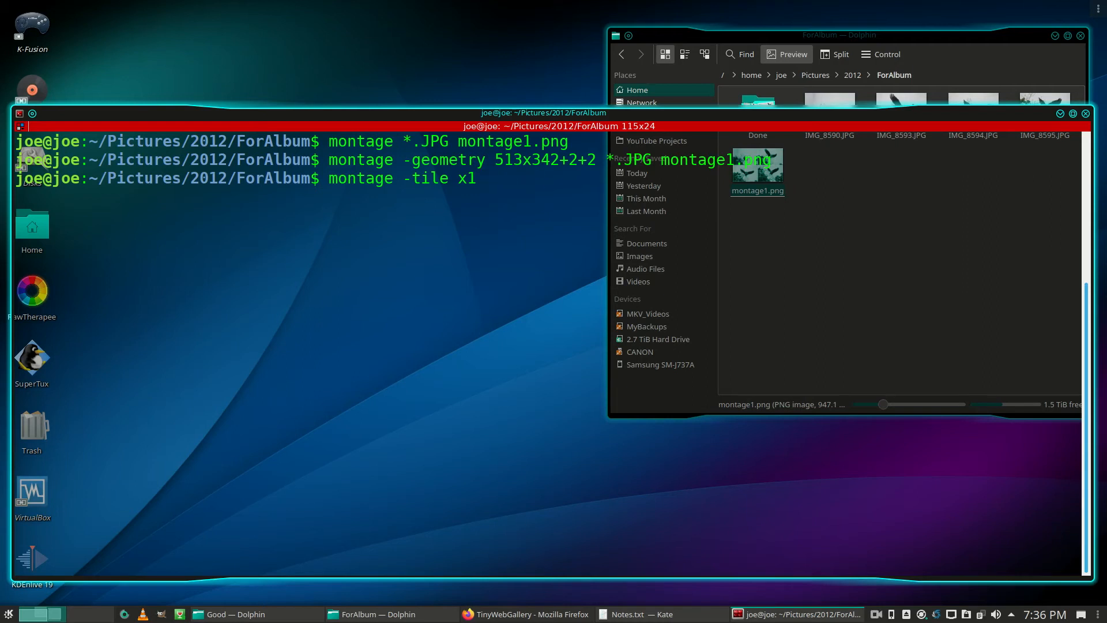
text(-geome)
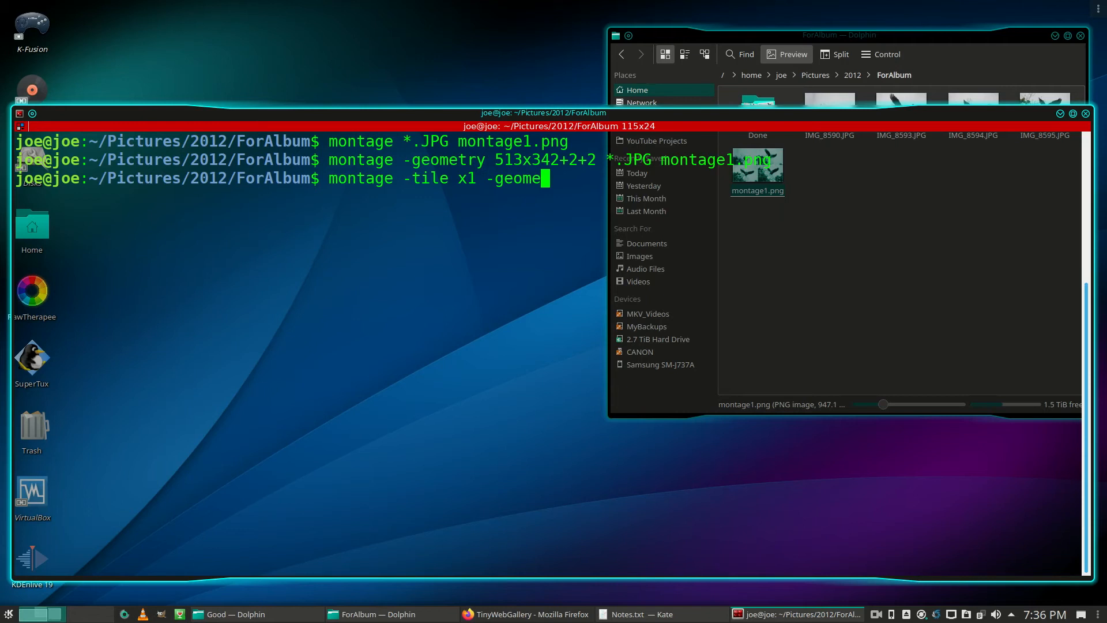
text(try)
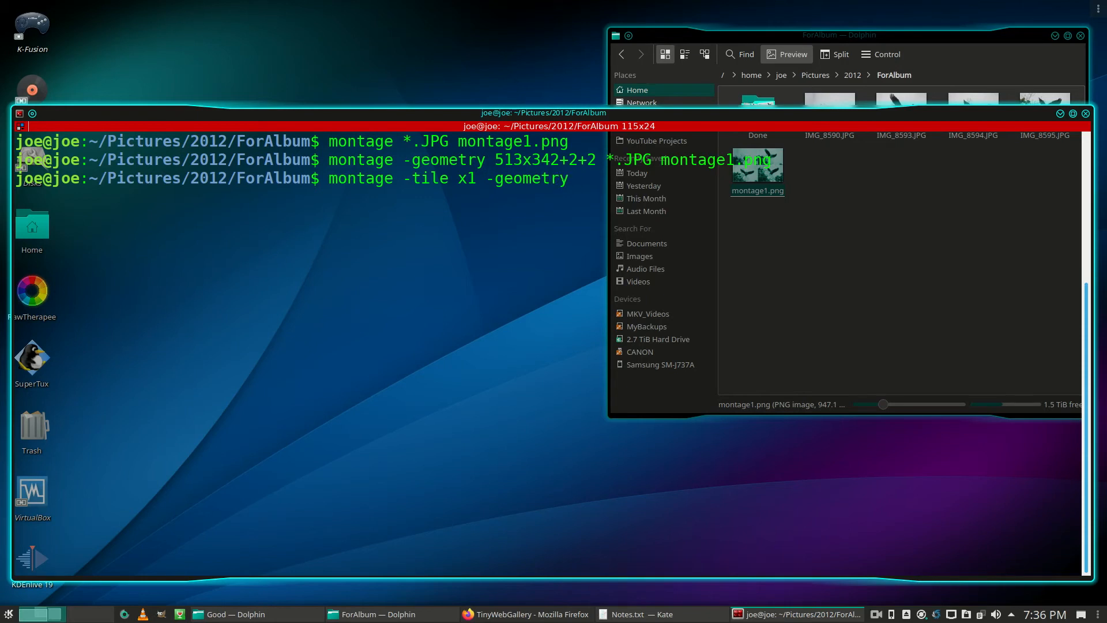
text(513)
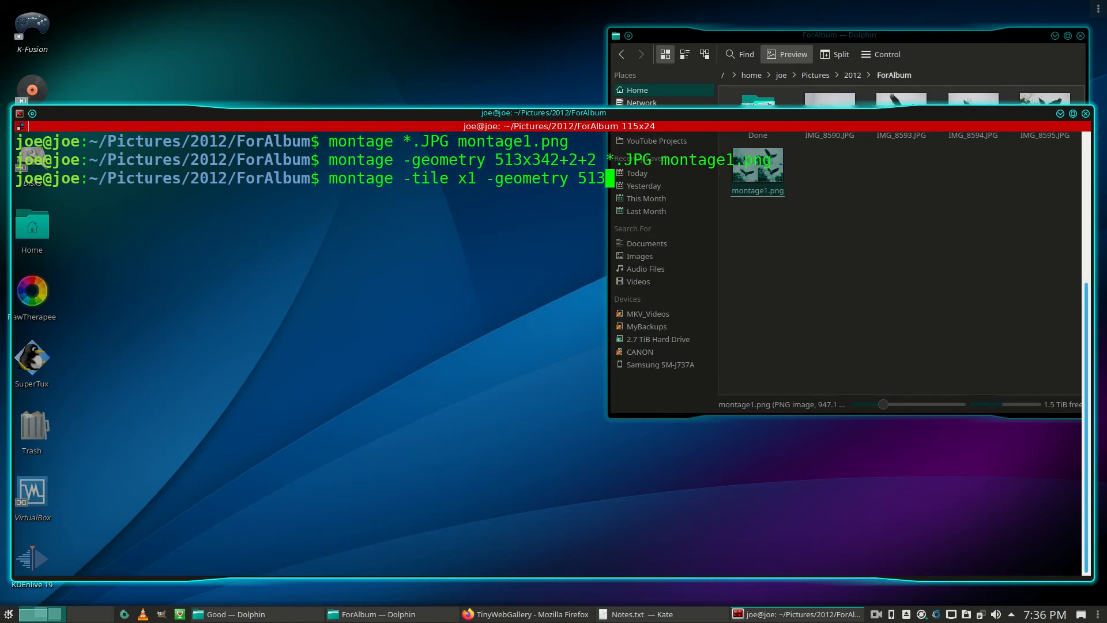
text(x342)
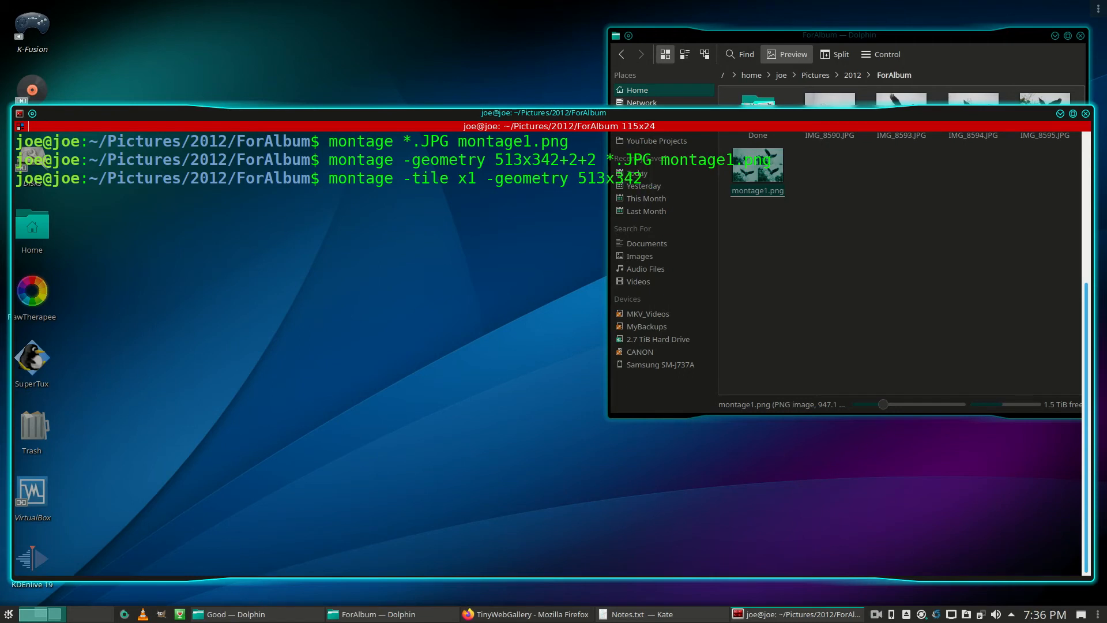
text(+2+2 *.JPG montage2.png)
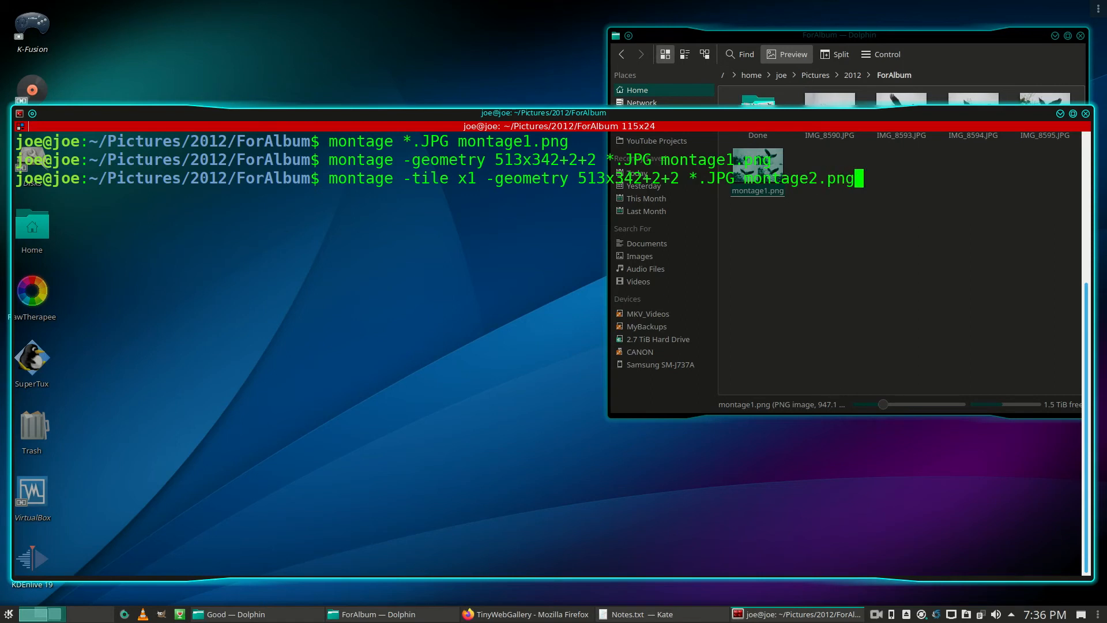
key(Return)
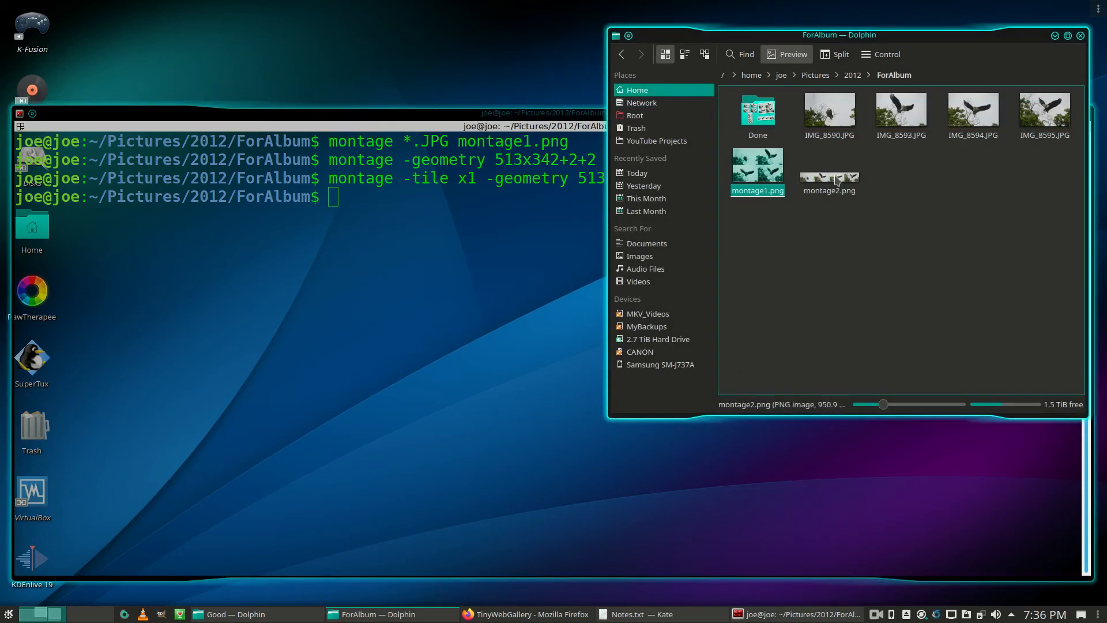
double_click(828, 173)
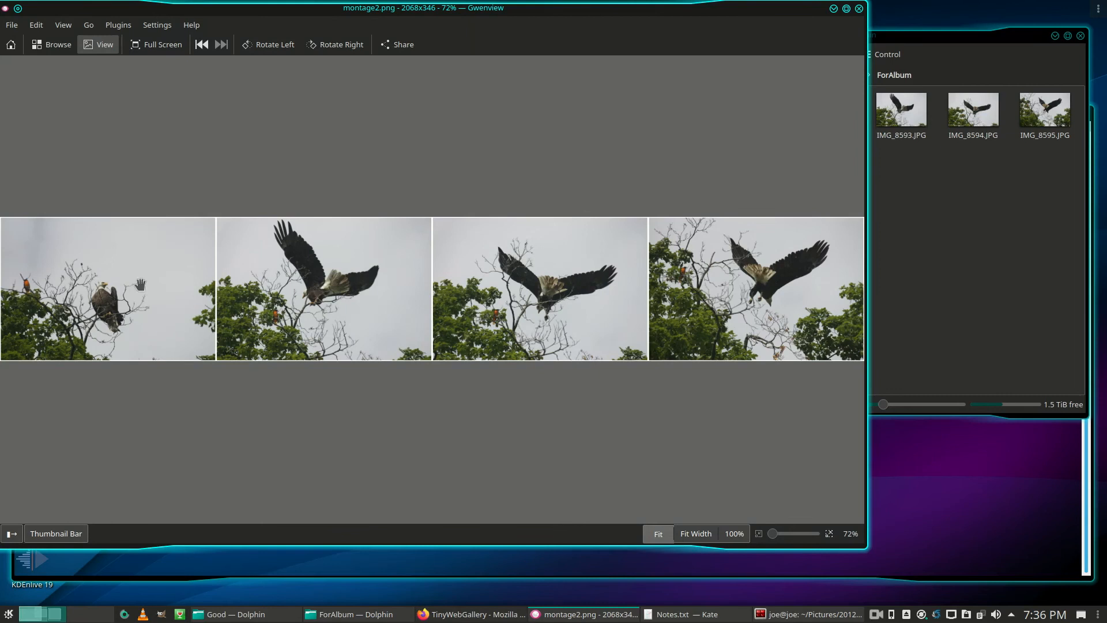
mouse_move(821, 34)
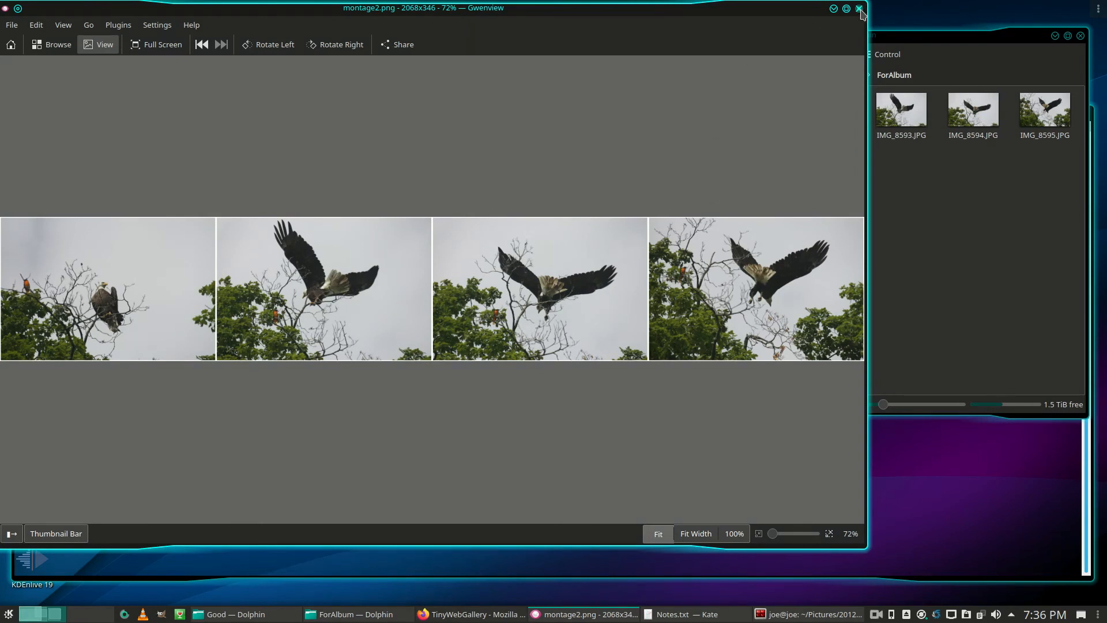
click(859, 8)
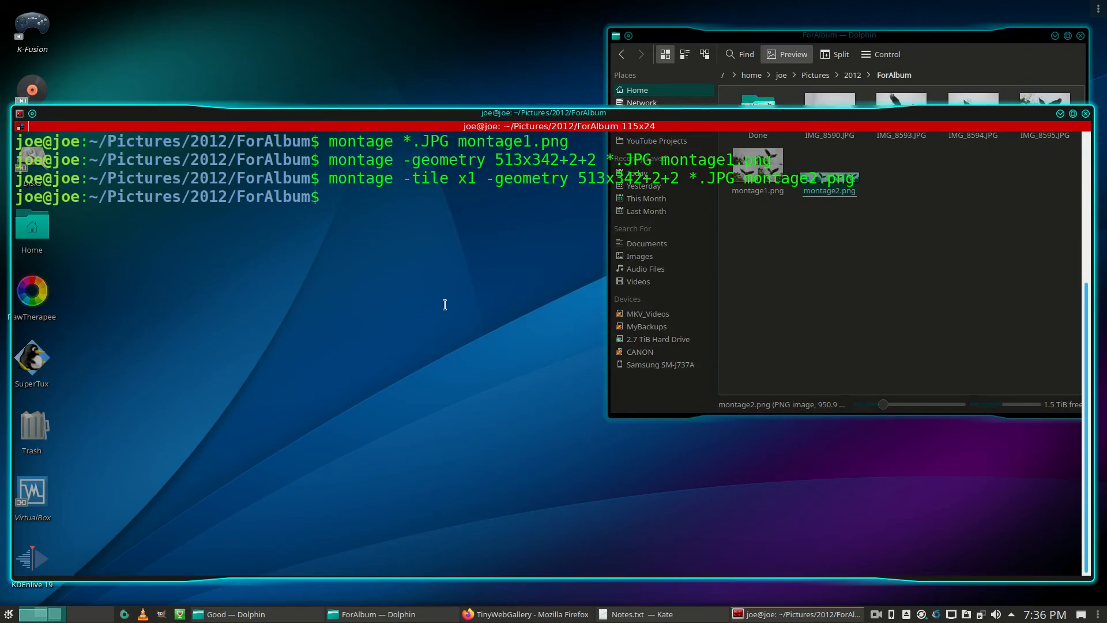
Enter a montage command with -tile x4 and -geometry 513x342+2+2 for montage3.png
text(mont)
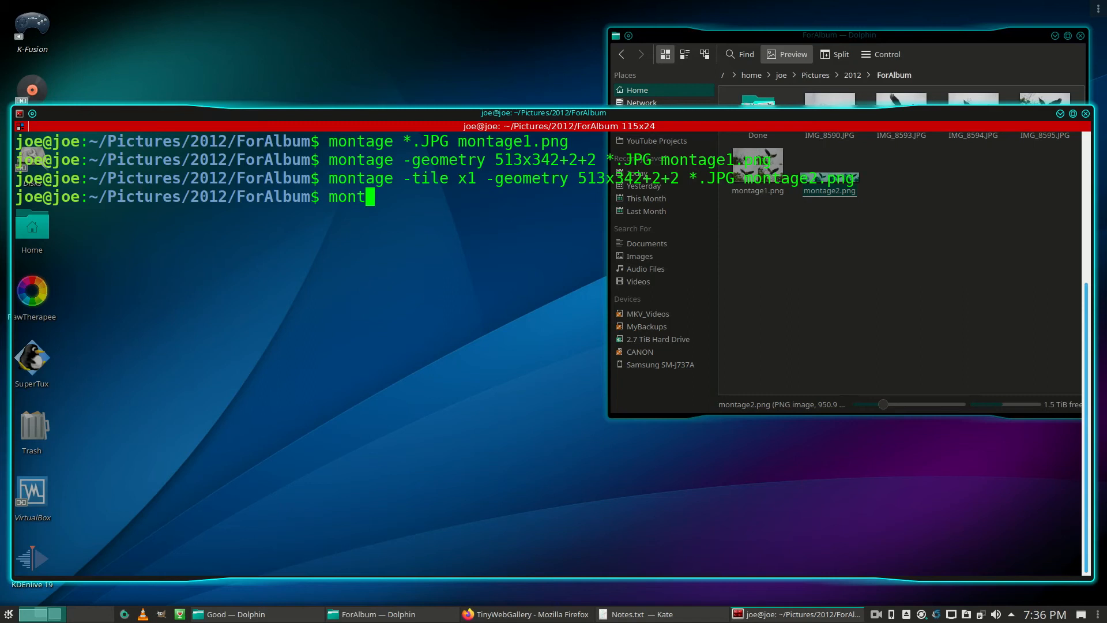
text(age)
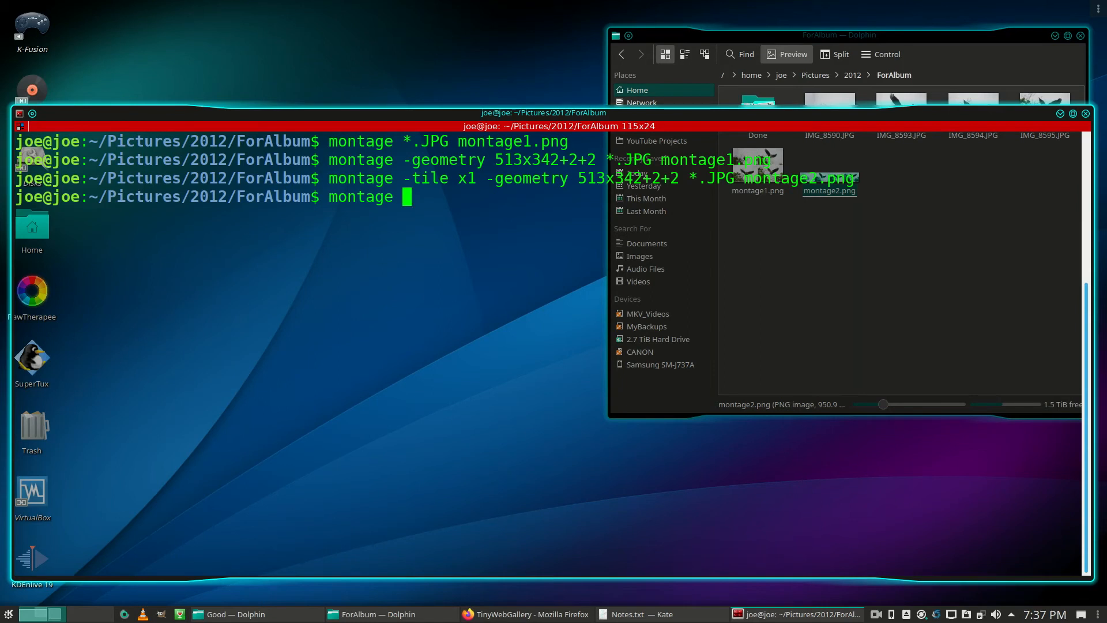
text(-tile)
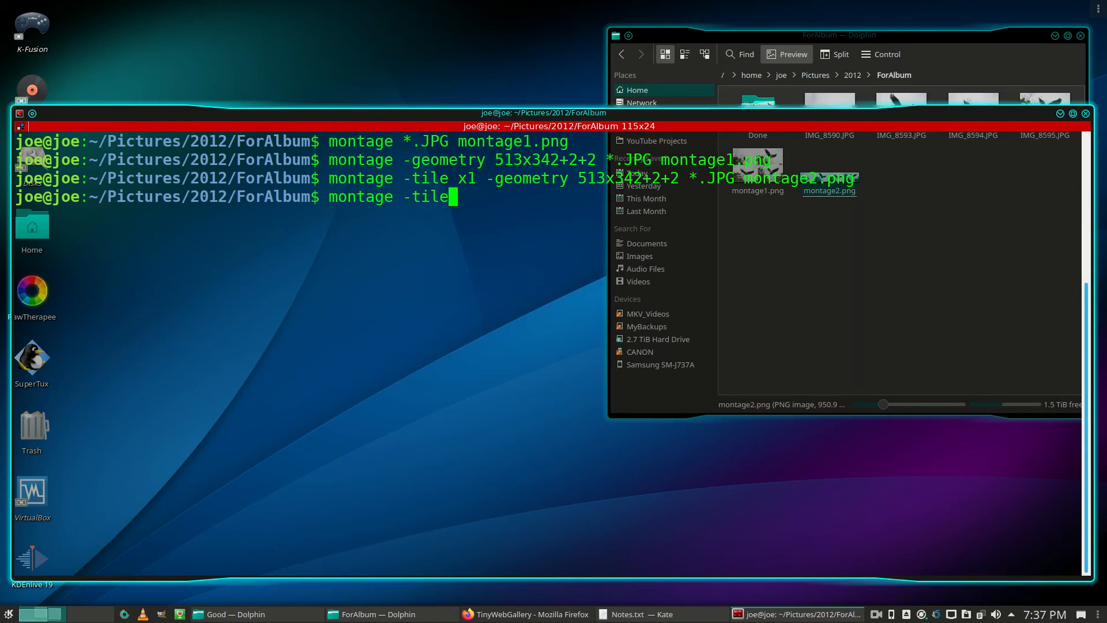
text(x4)
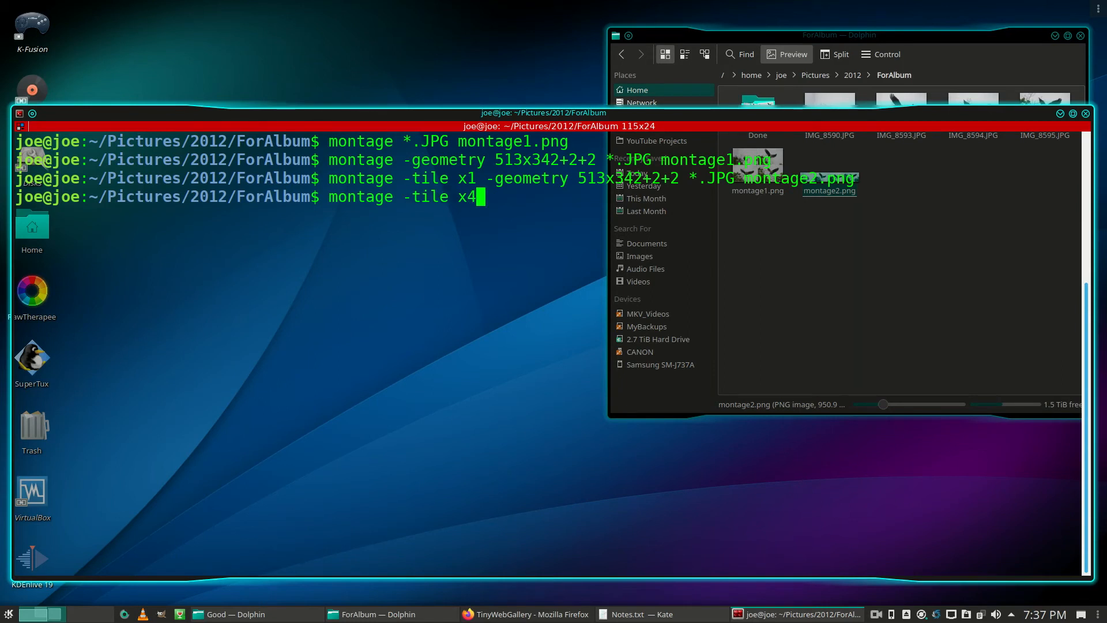
text(-ge)
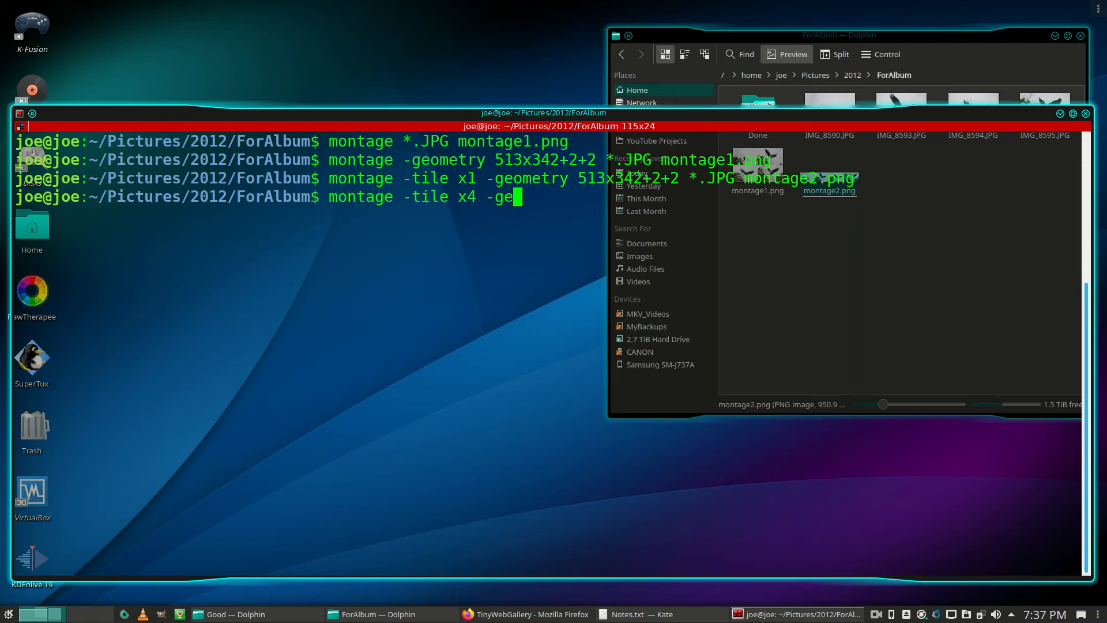
text(ome)
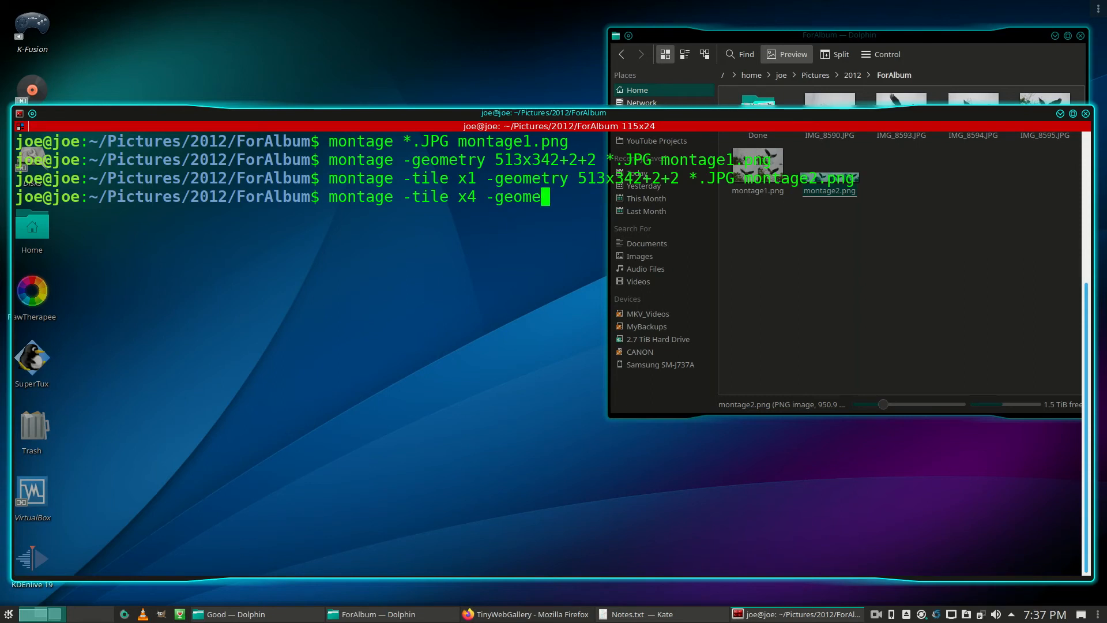
text(try)
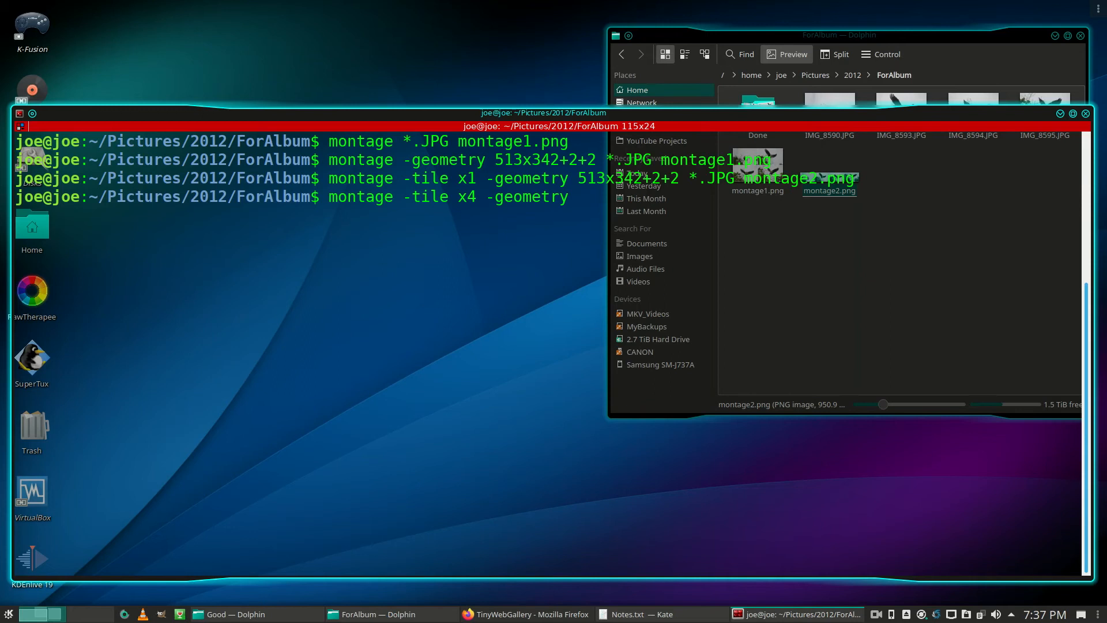
text(513x342)
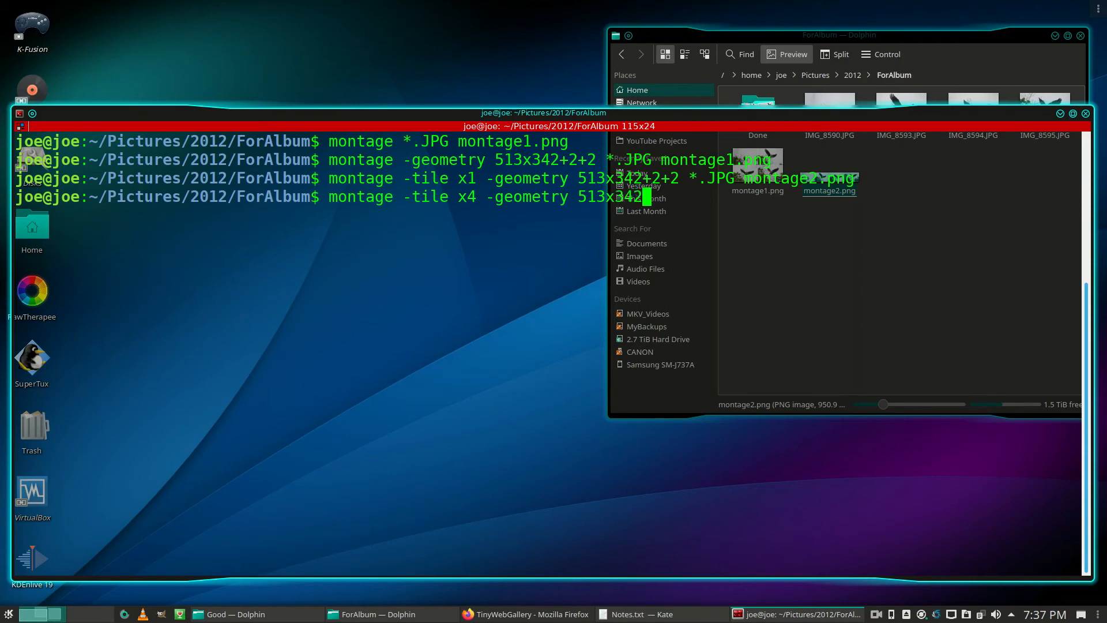
text(+2)
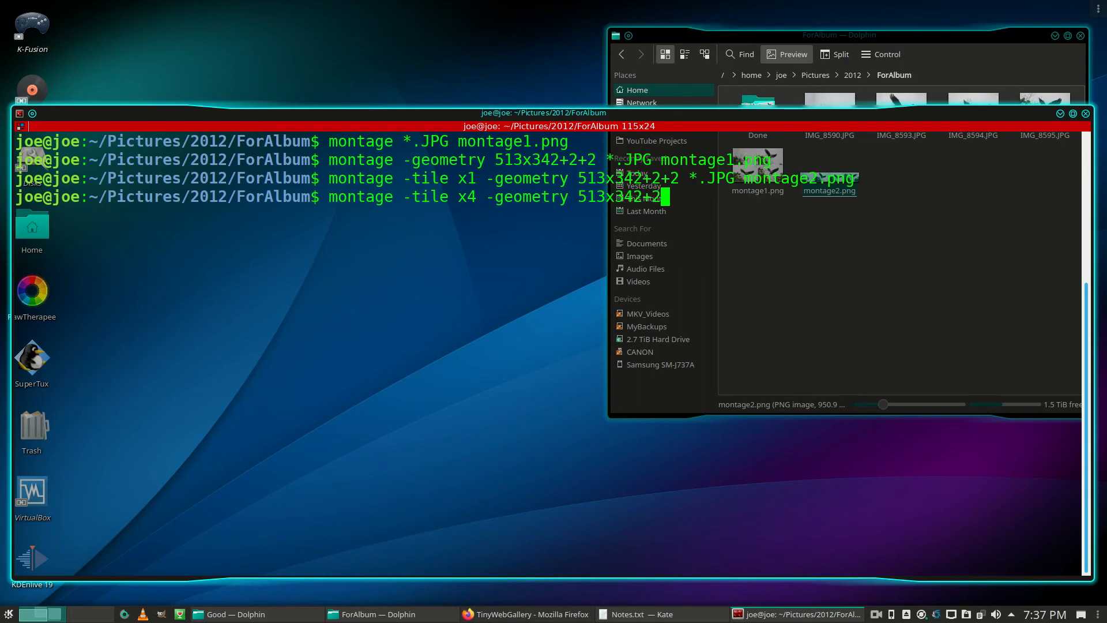
text(+2 *.JPG)
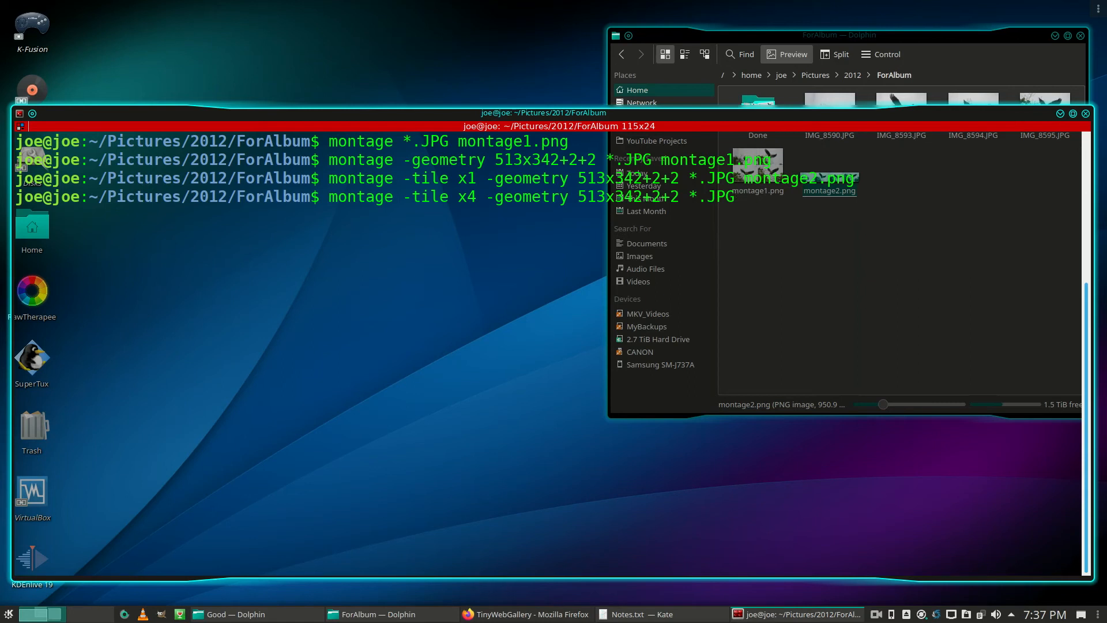
text(montage)
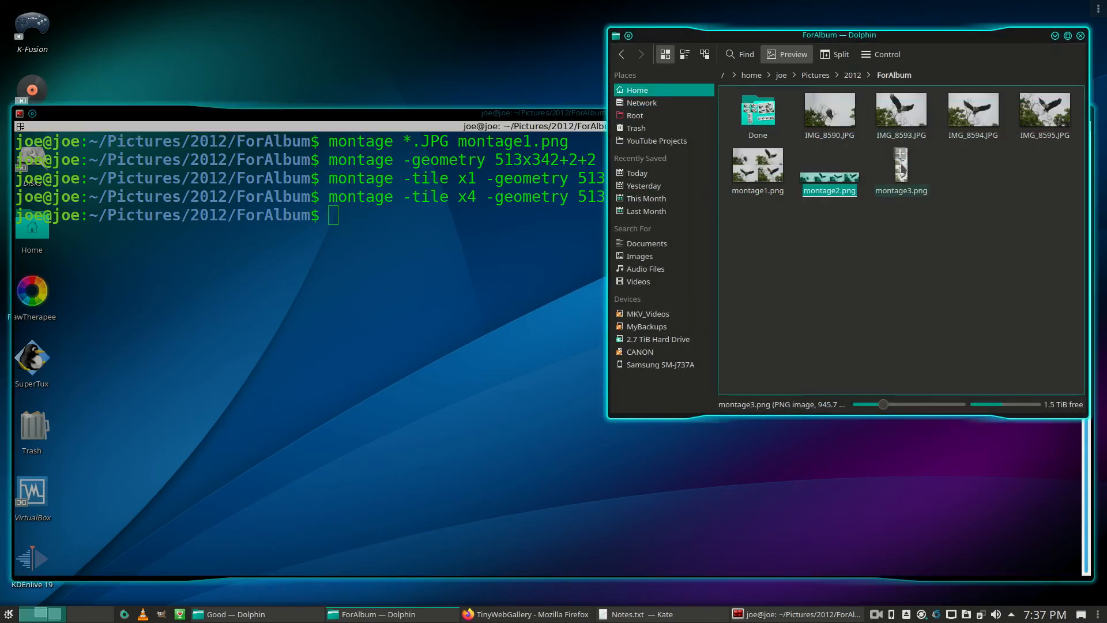
double_click(900, 167)
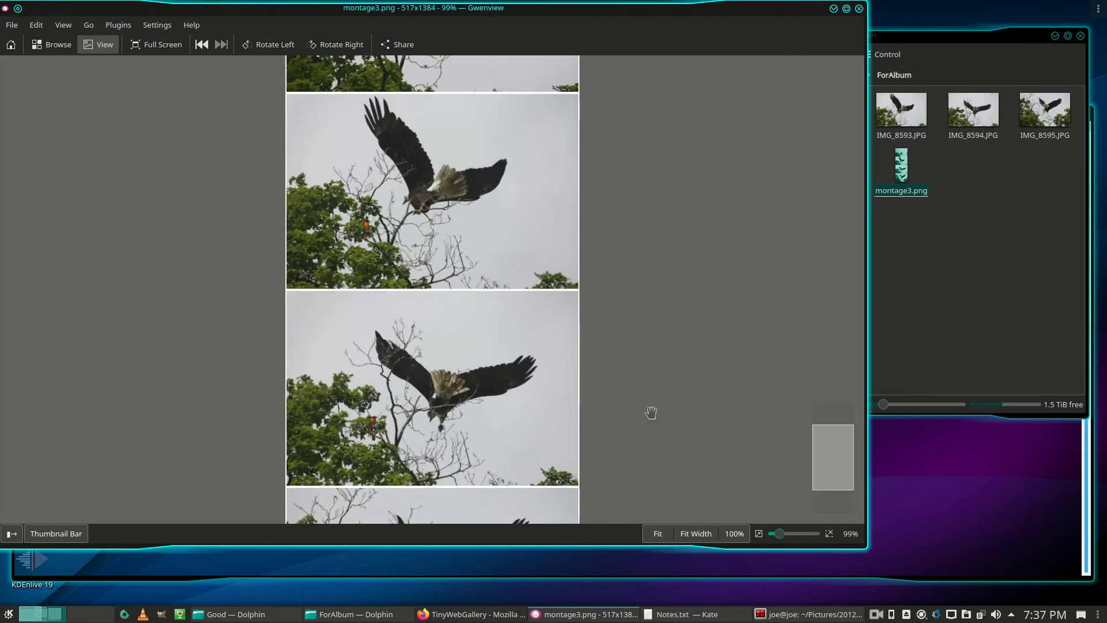
mouse_move(786, 105)
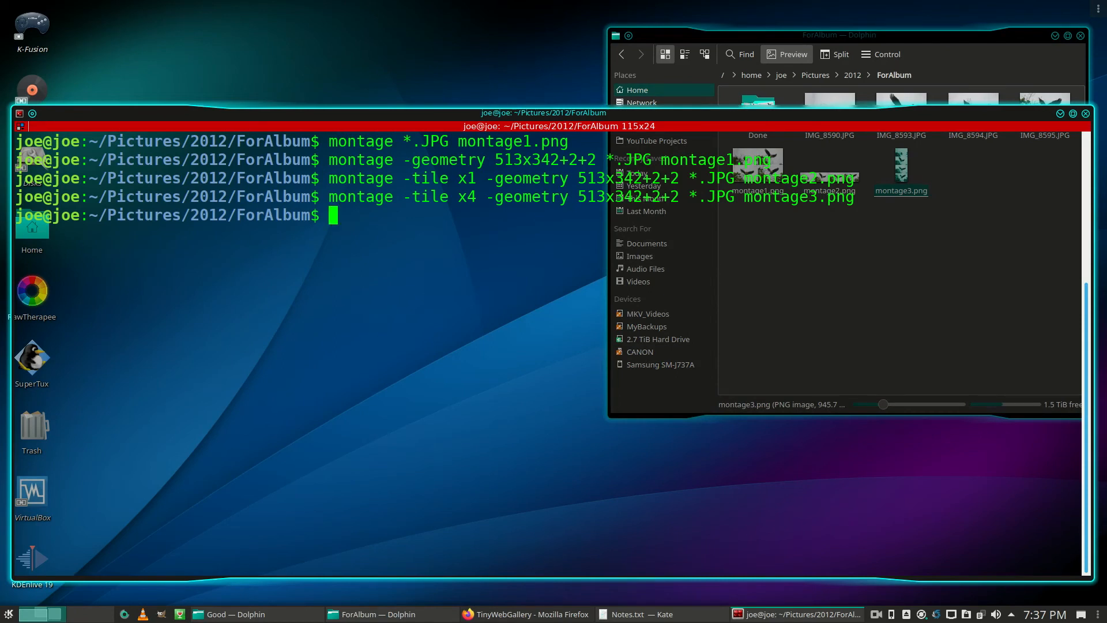
Enter 'montage +polaroid -geometry 513x342 *.JPG montage4.png' for a polaroid collage
text(montage)
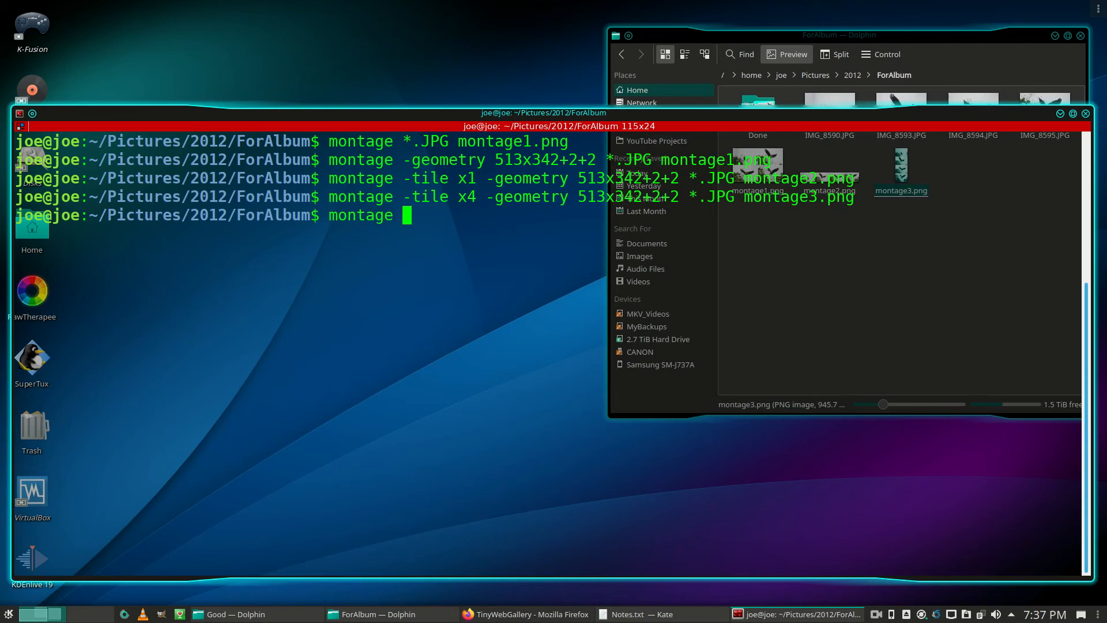
text(+pol)
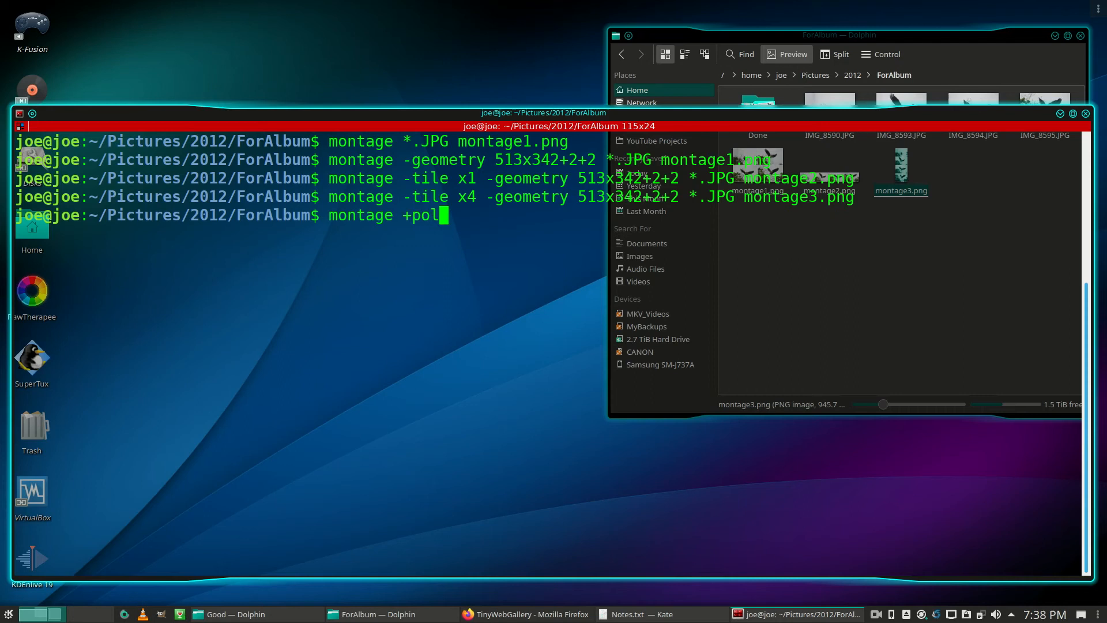
text(aroid)
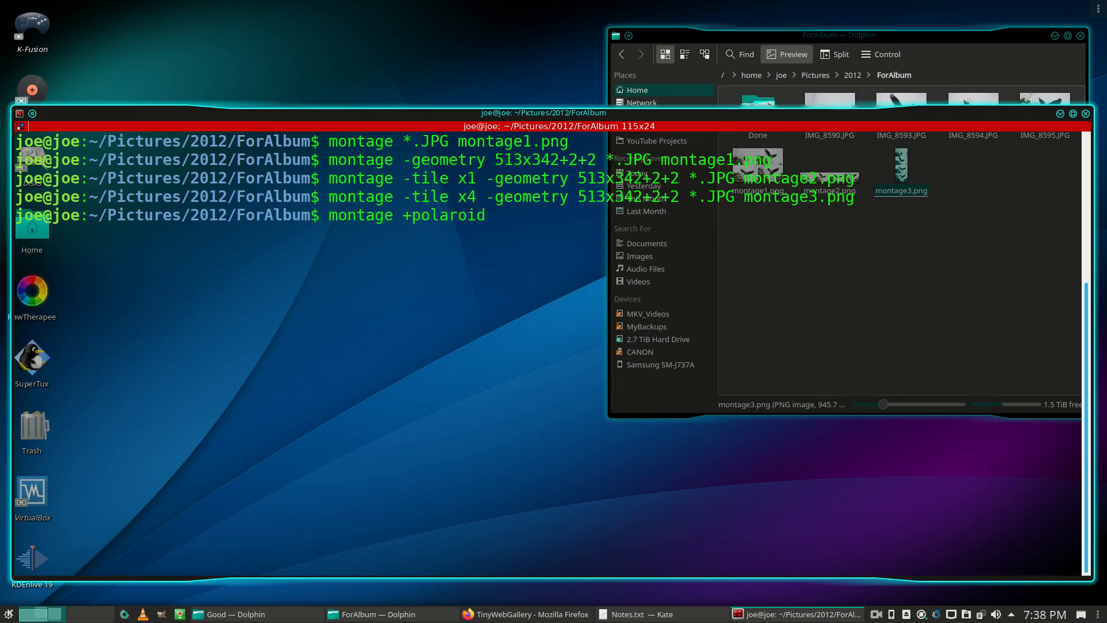
text(-ge)
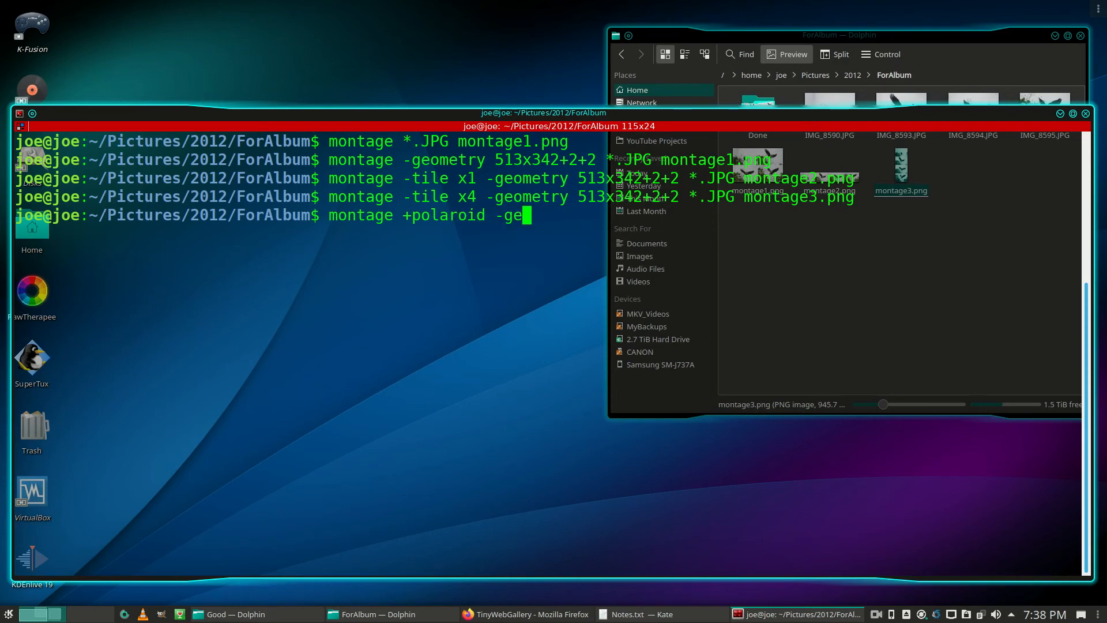
text(ometry)
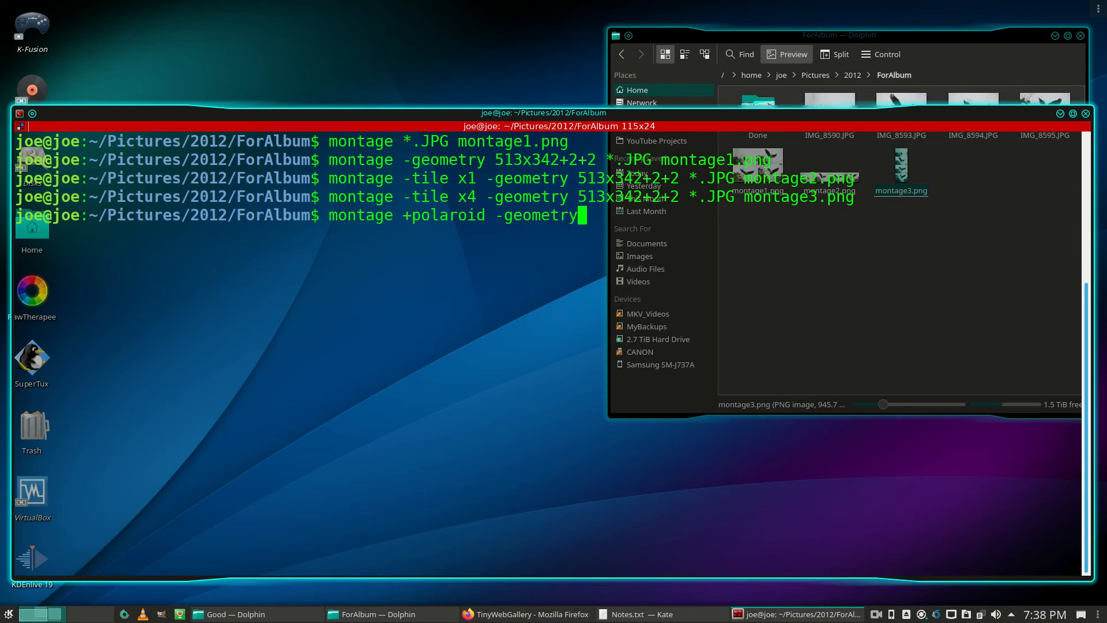
text(513x342 *)
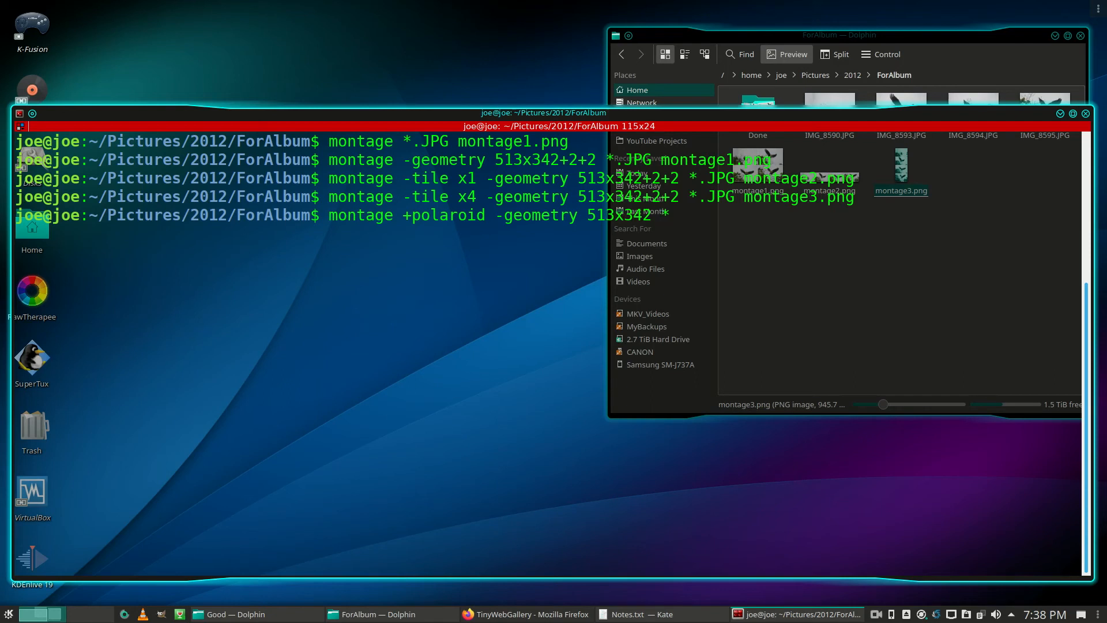
text(.JPG)
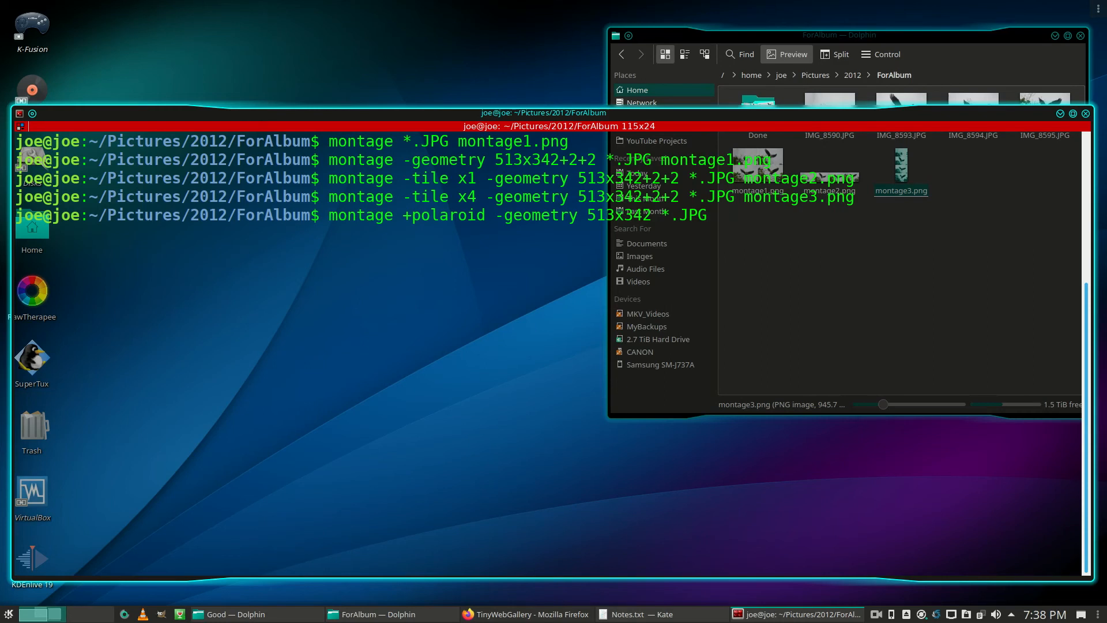
text(montage4.png)
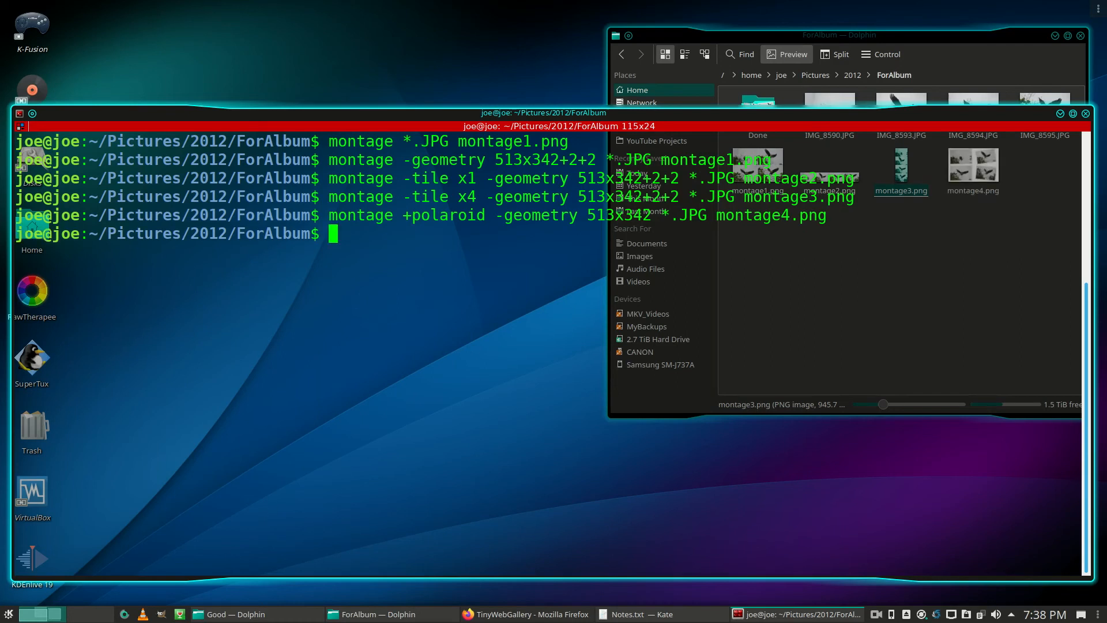
mouse_move(685, 356)
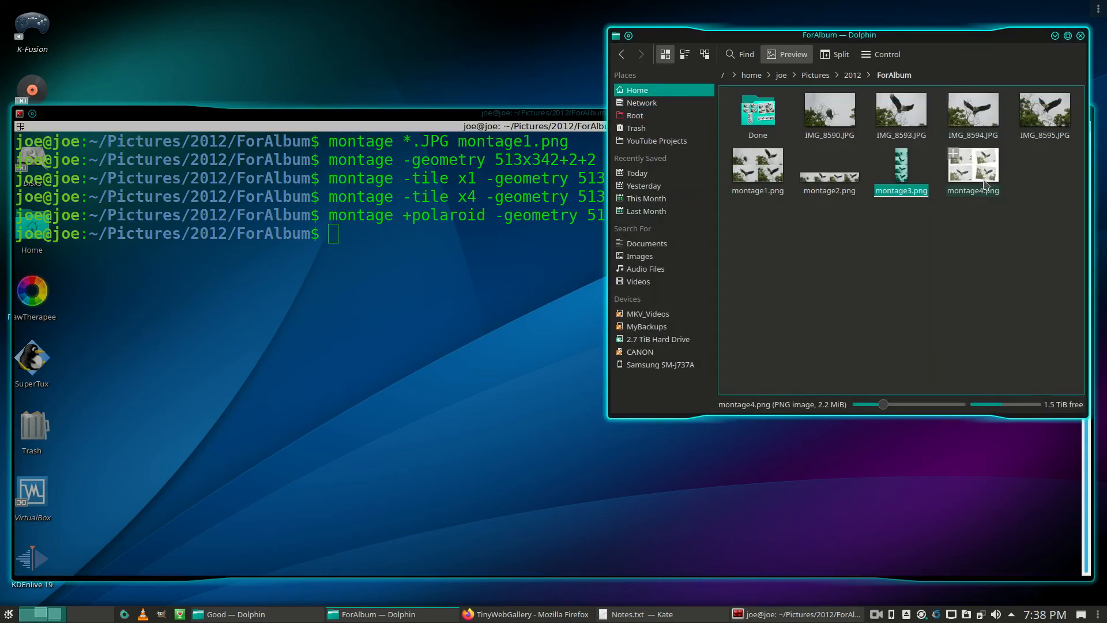
double_click(972, 166)
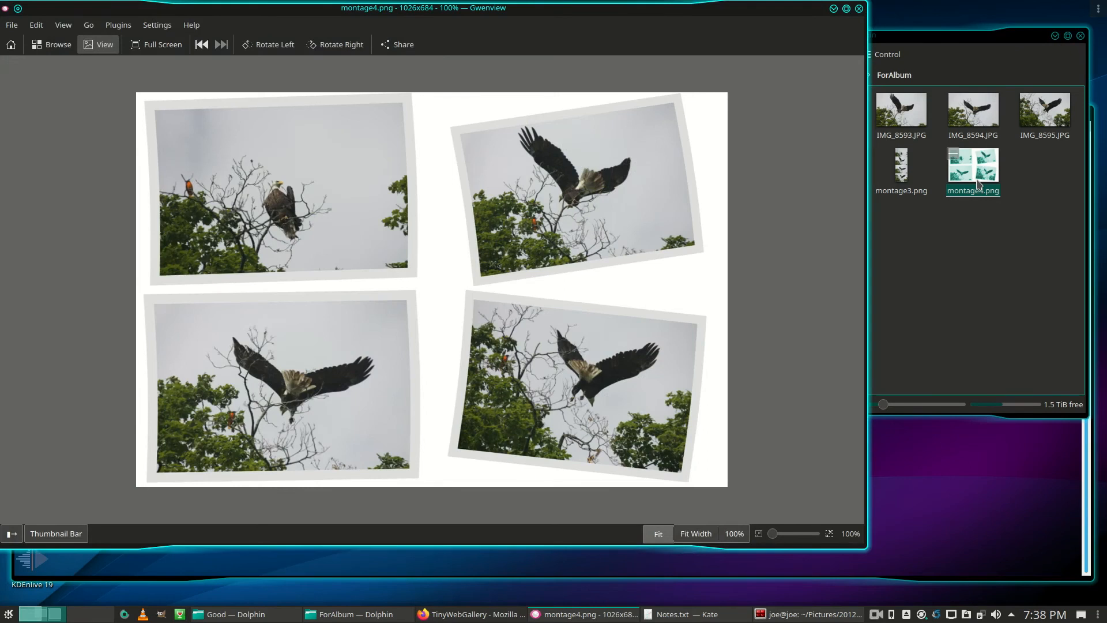
mouse_move(871, 182)
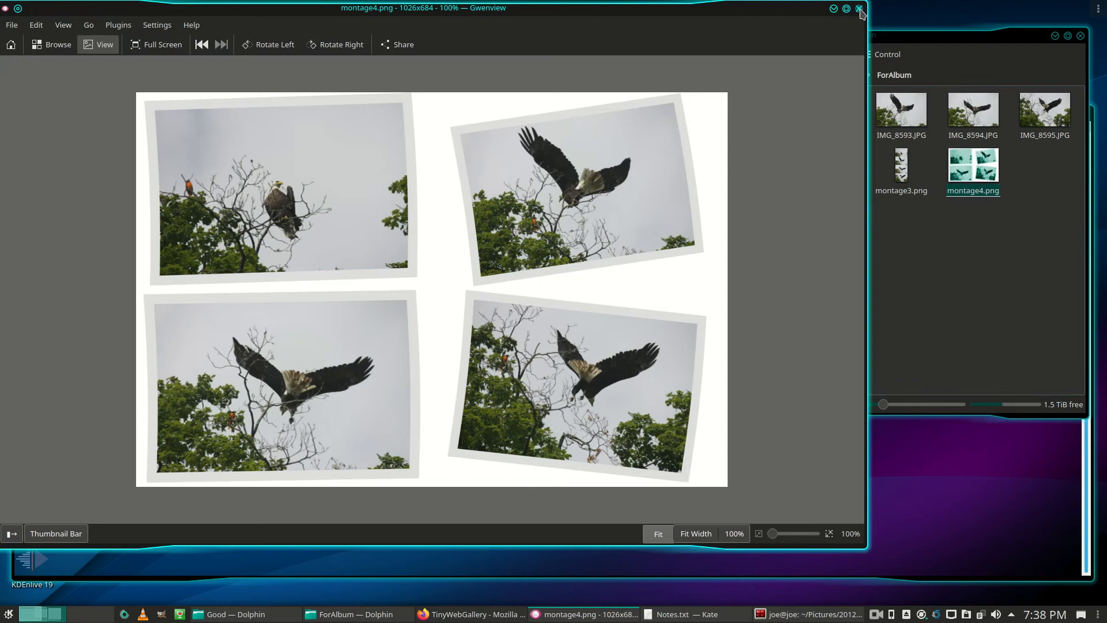
click(859, 8)
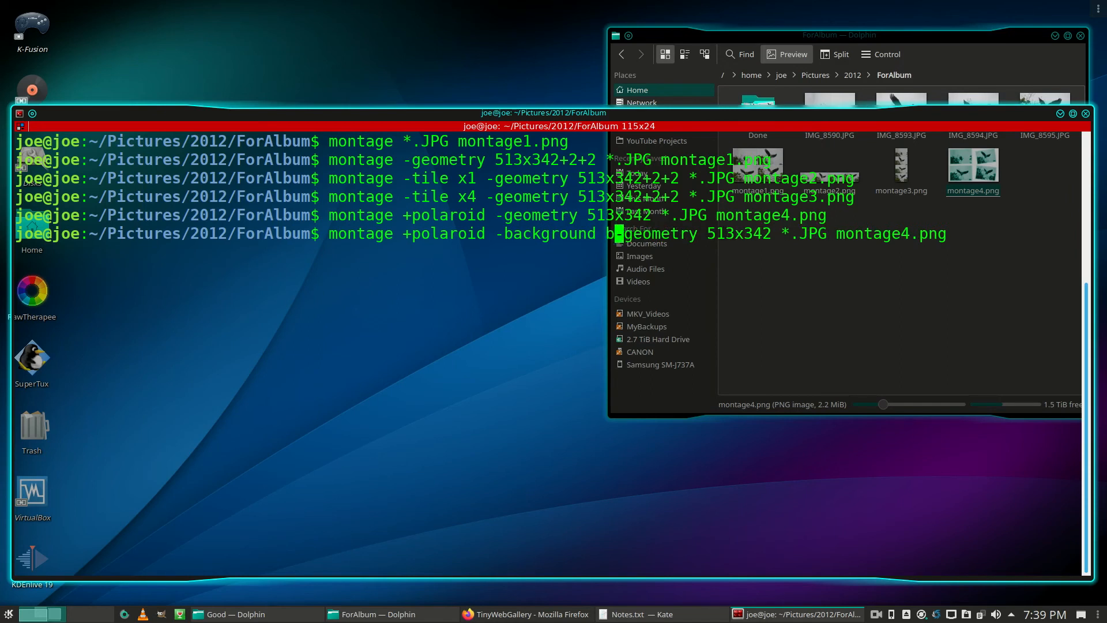
Rerun the polaroid montage with -background black and open montage4.png to check
text(lack)
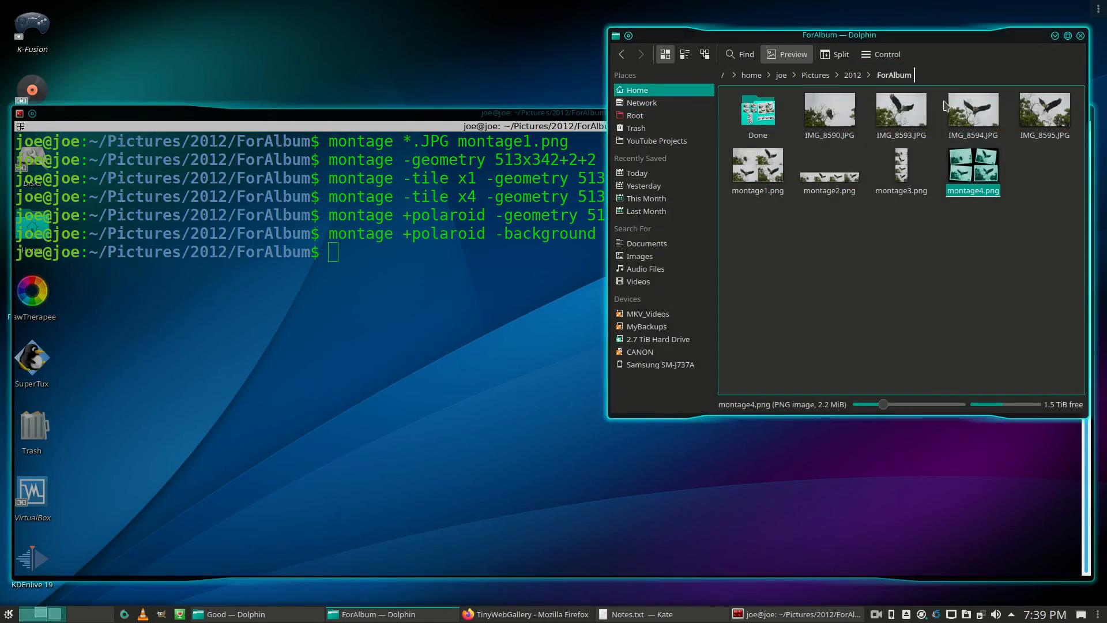
double_click(973, 168)
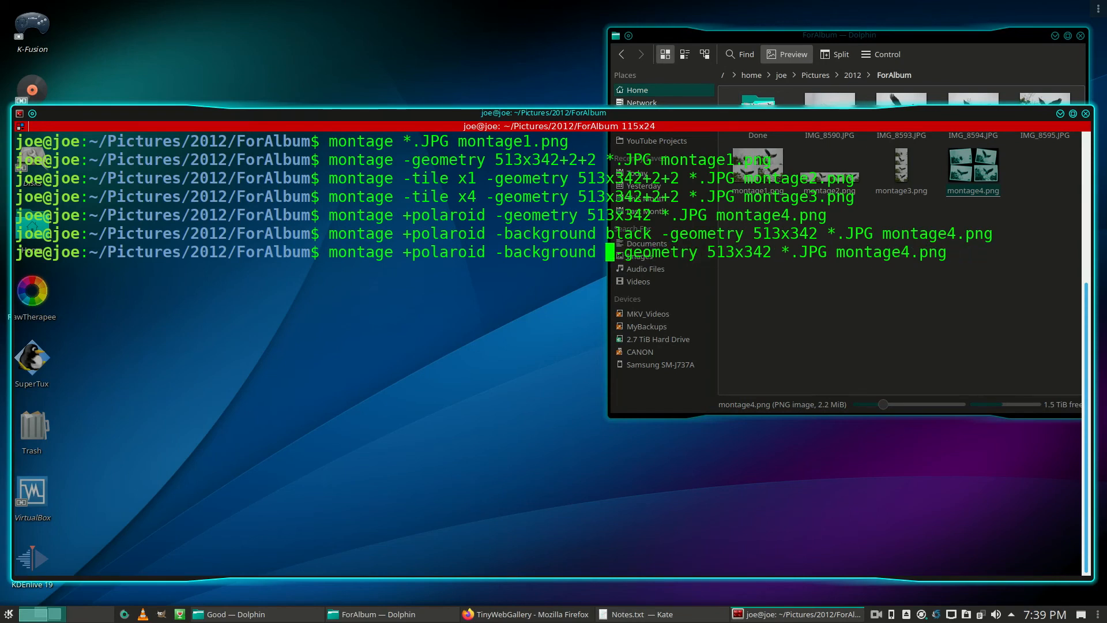
Rerun with -background none, check montage4.png in Gwenview, then close it
text(none)
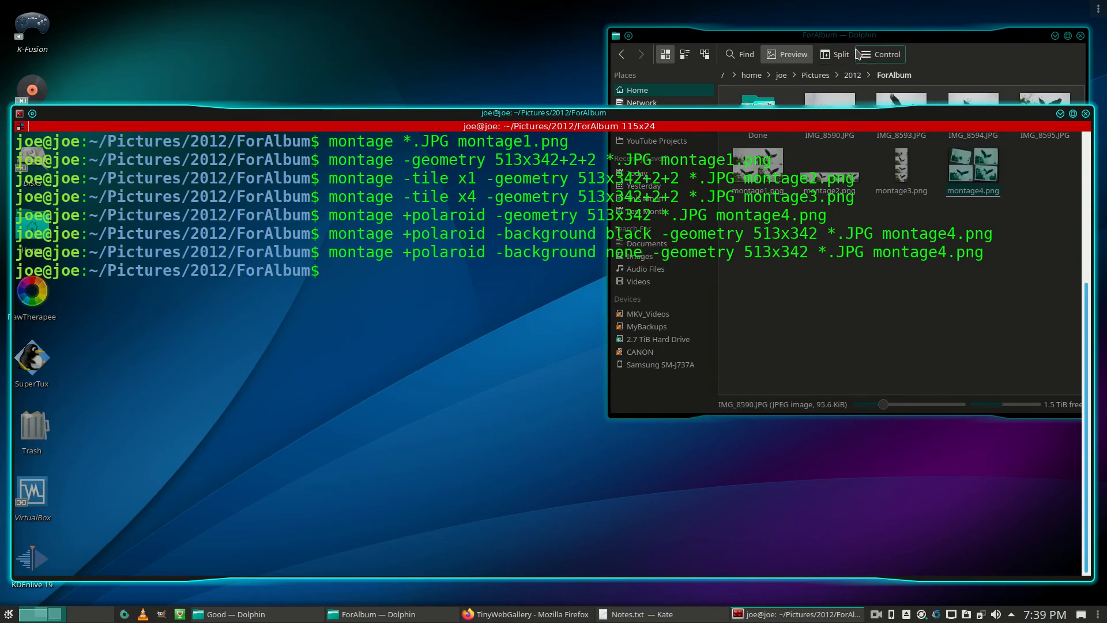
click(972, 170)
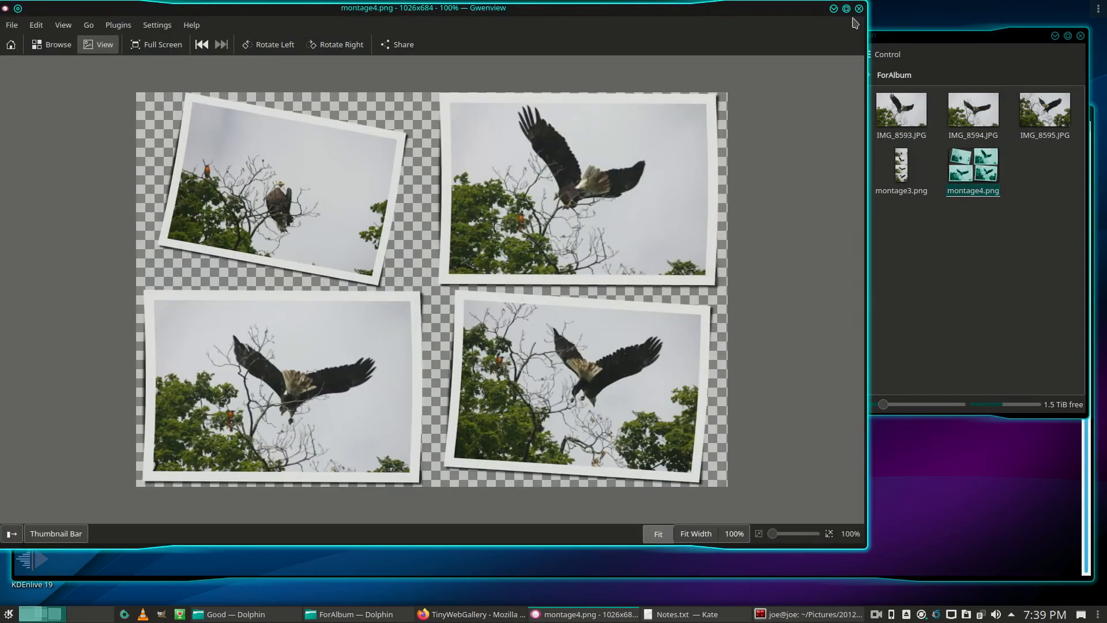
click(859, 8)
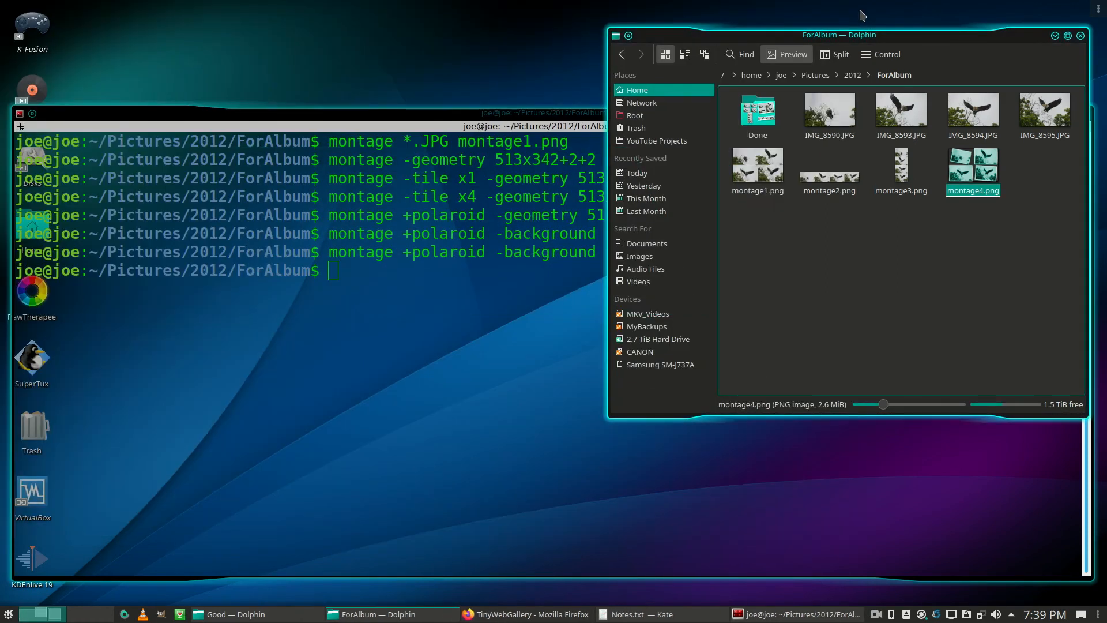
mouse_move(851, 256)
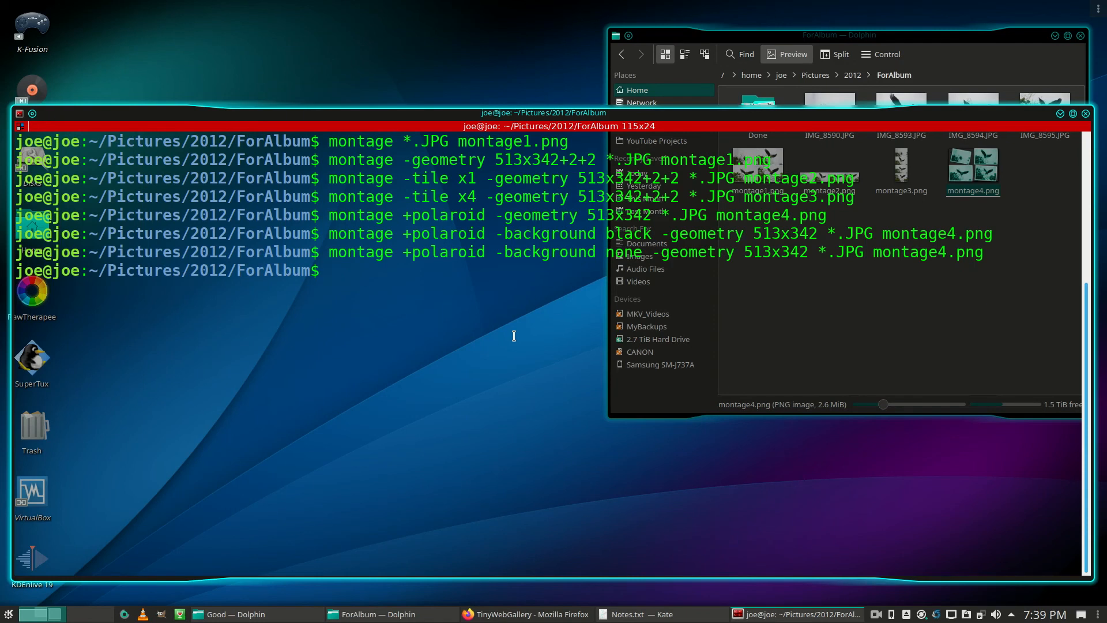
Run 'montage -border 4 -geometry 513x342+2+2 *.JPG montage5.png'
text(montage)
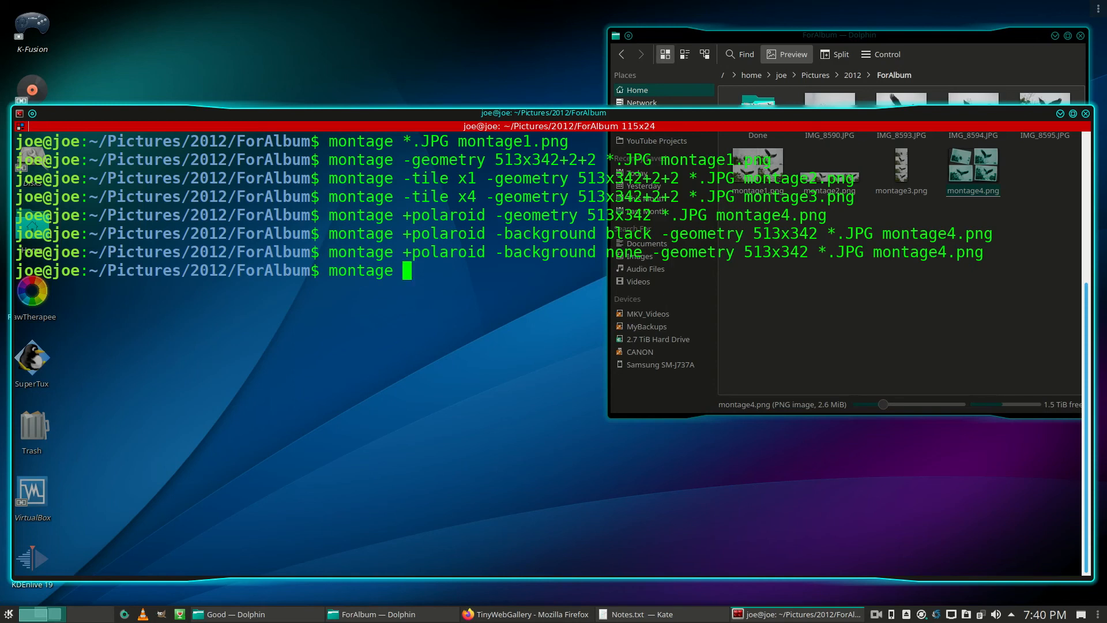
text(-border 4 -)
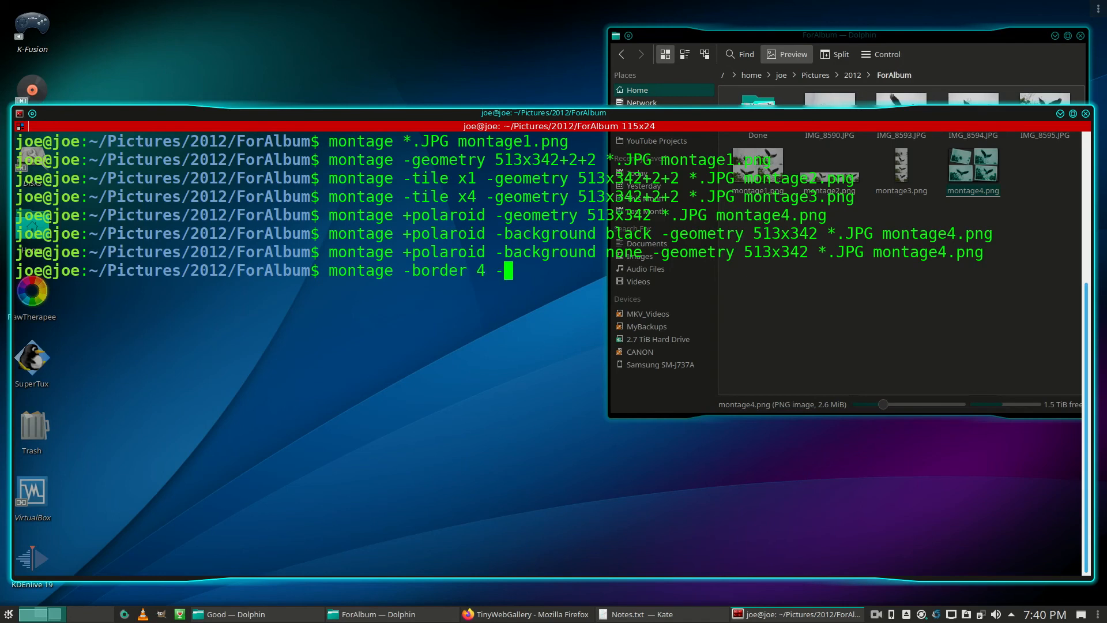
text(geomet)
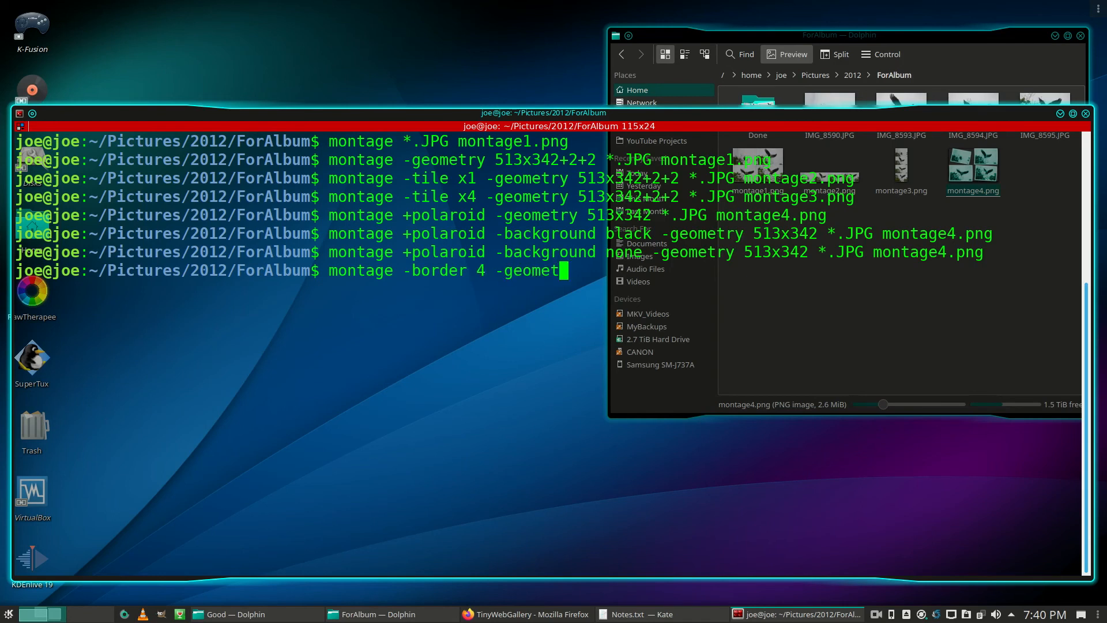
text(ry)
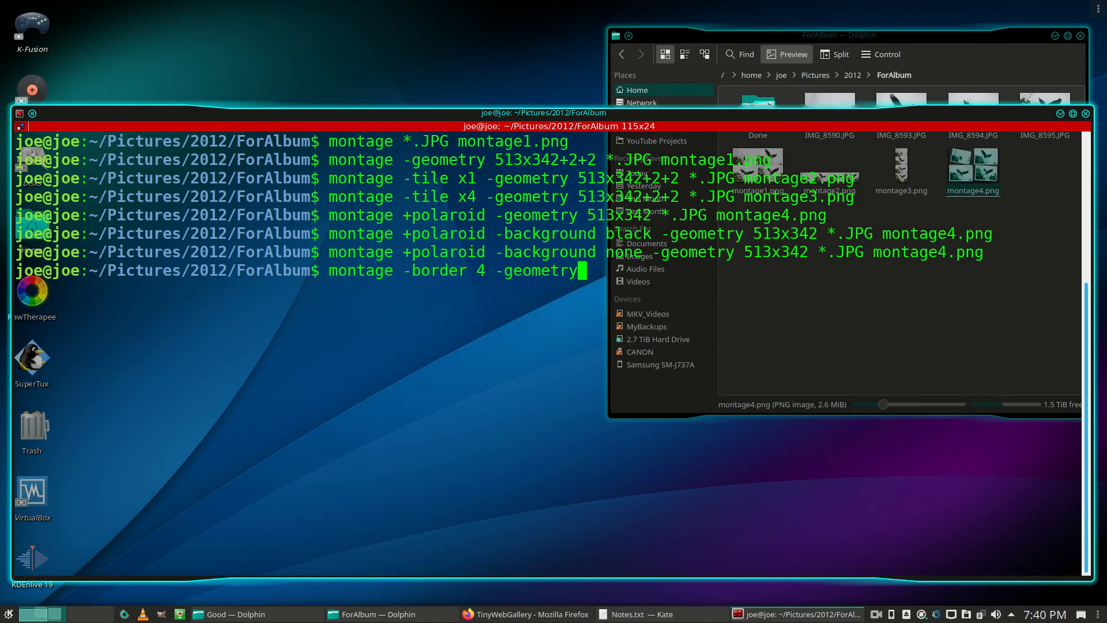
text(513)
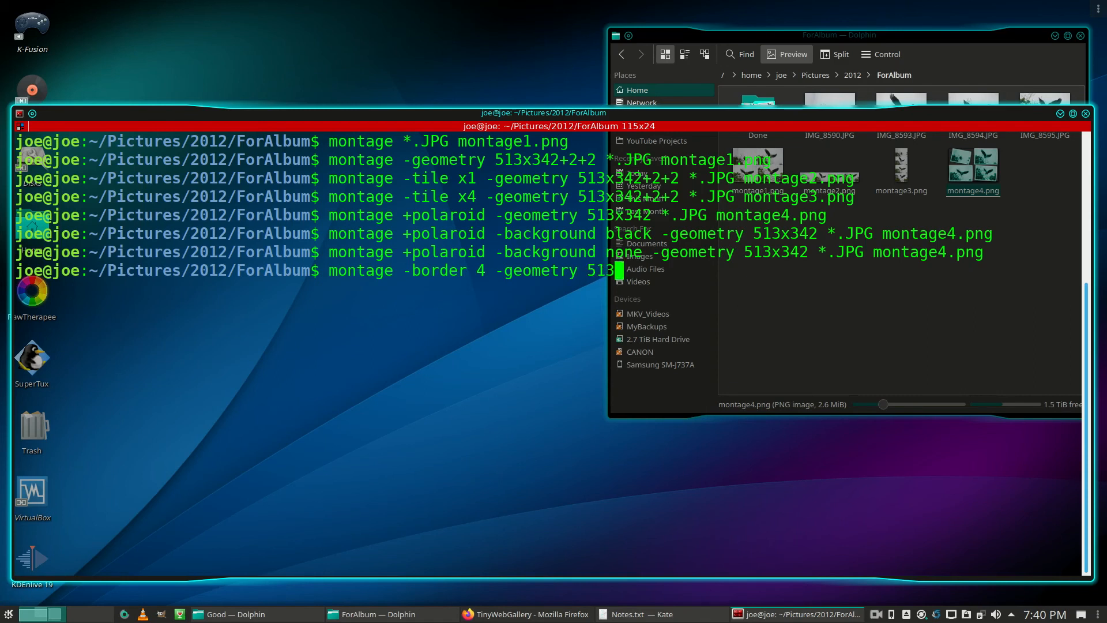
text(342+2+2)
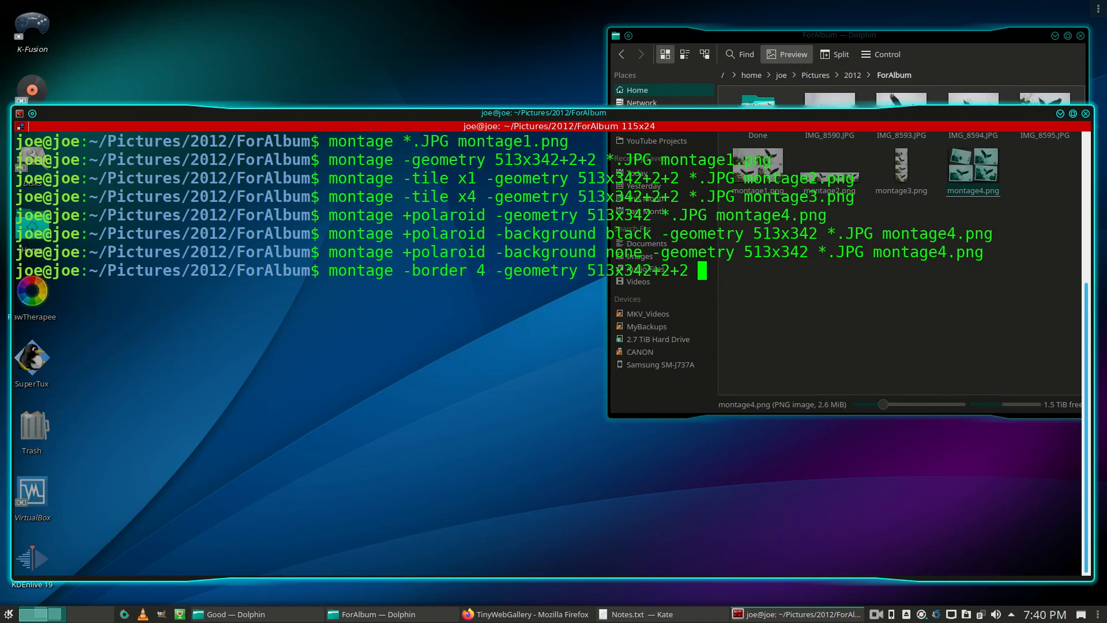
text(*)
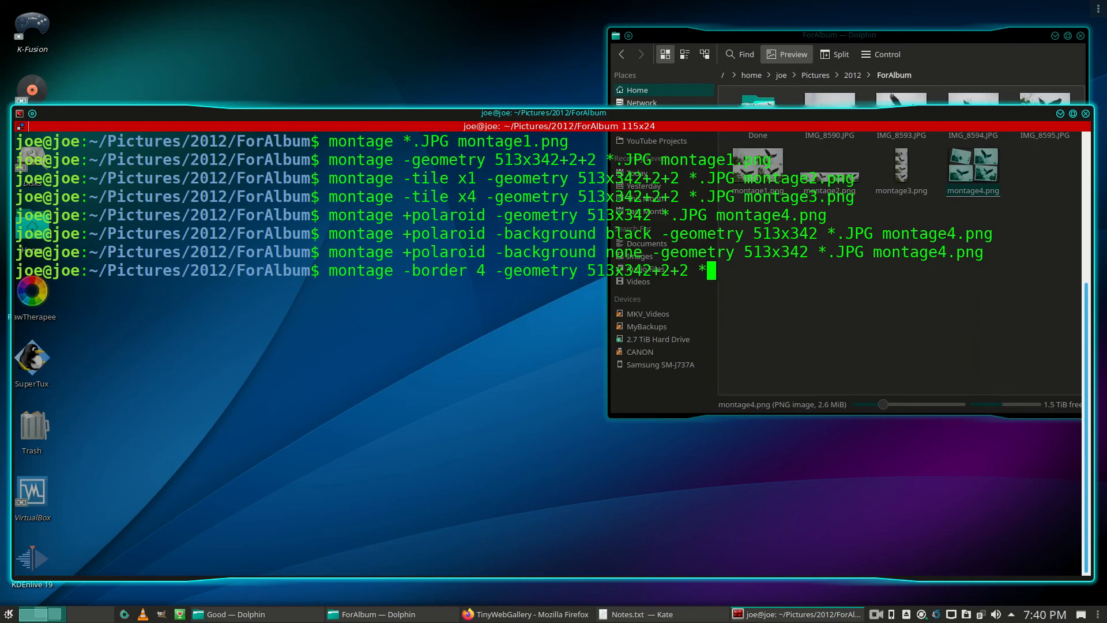
text(.JPG)
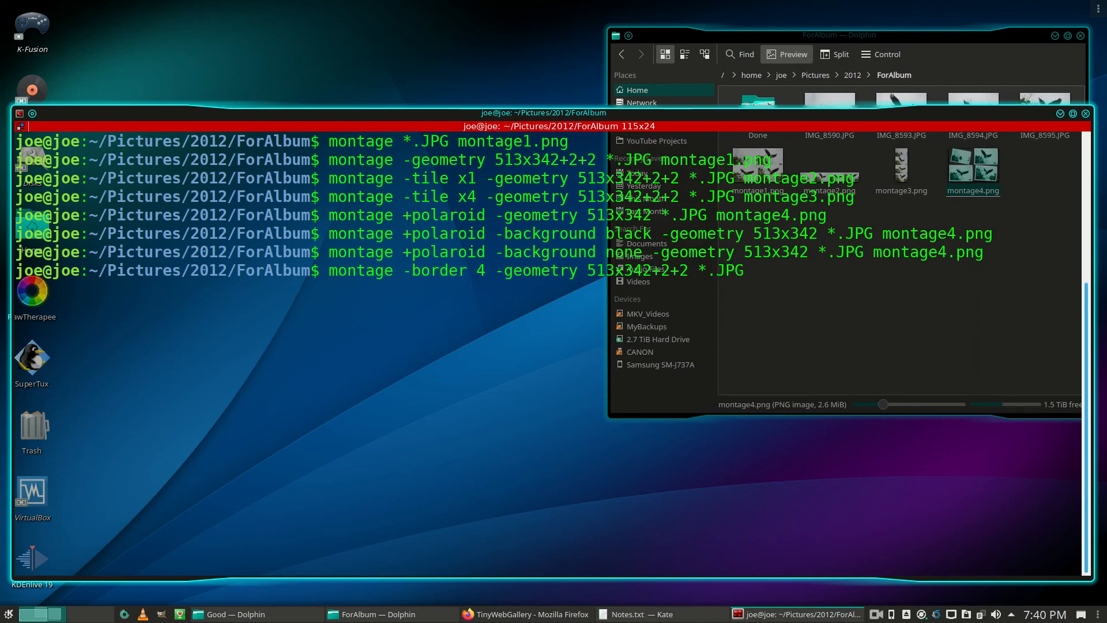
text(montage5.png)
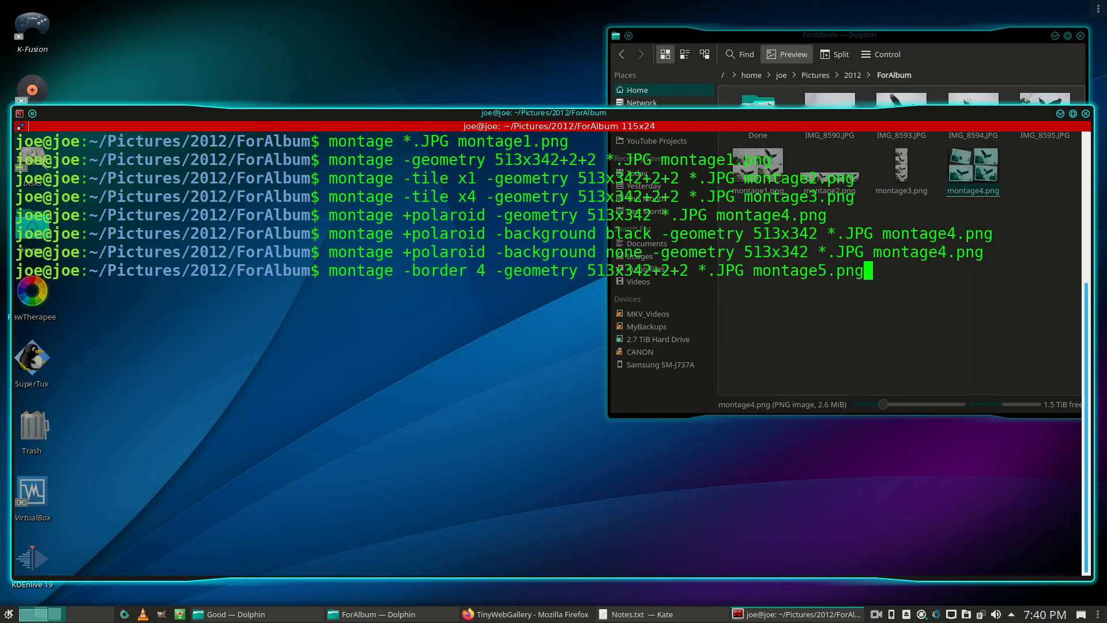
key(Return)
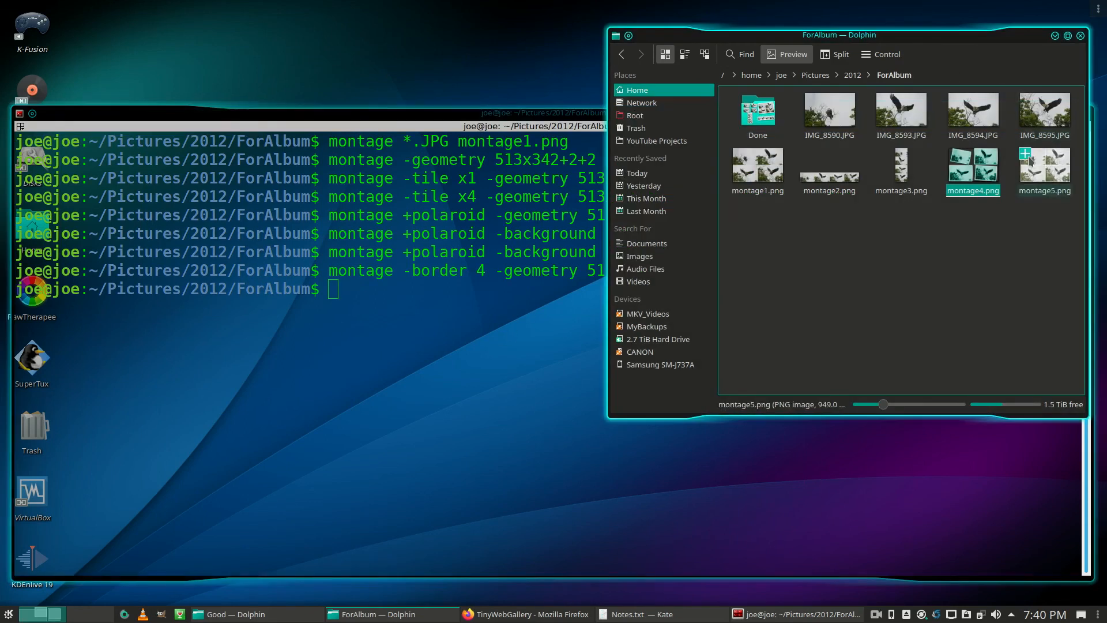
double_click(1044, 164)
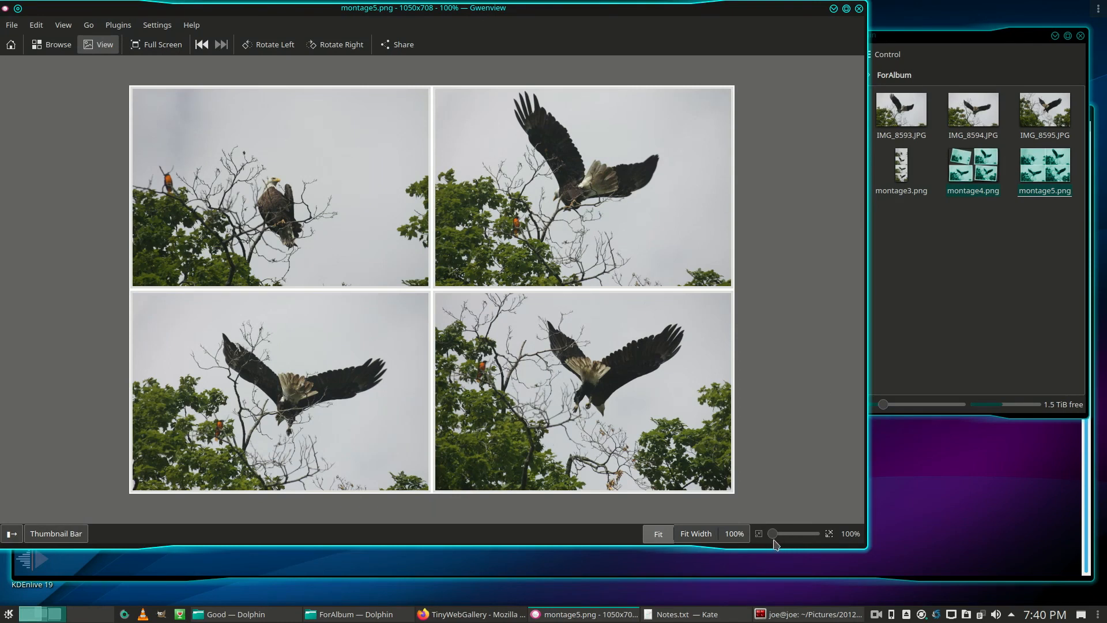
drag(771, 533, 784, 533)
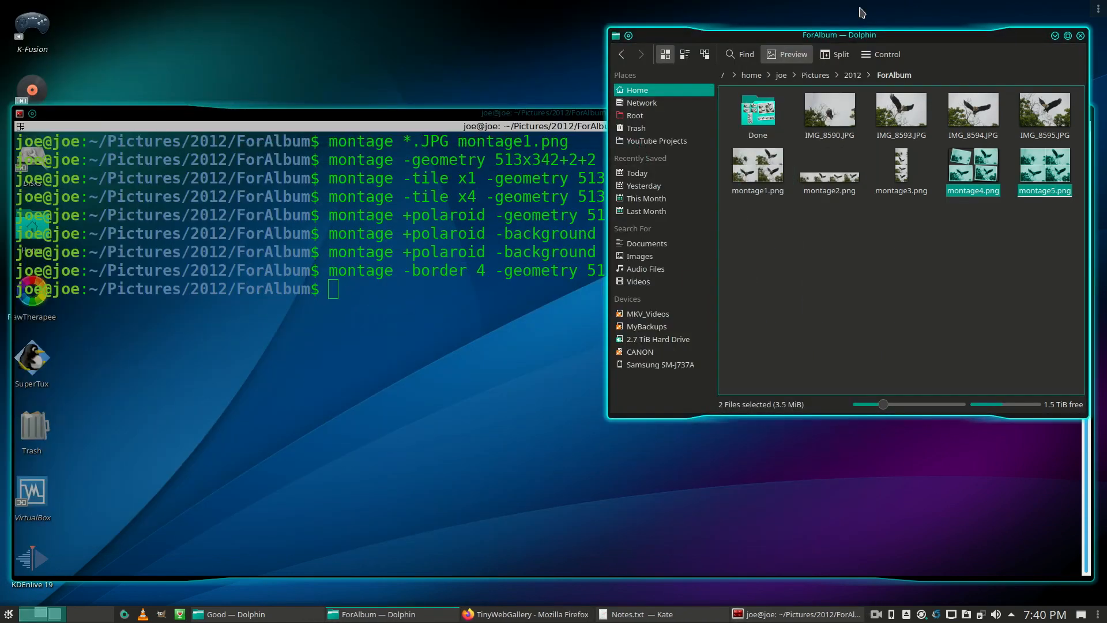
mouse_move(859, 185)
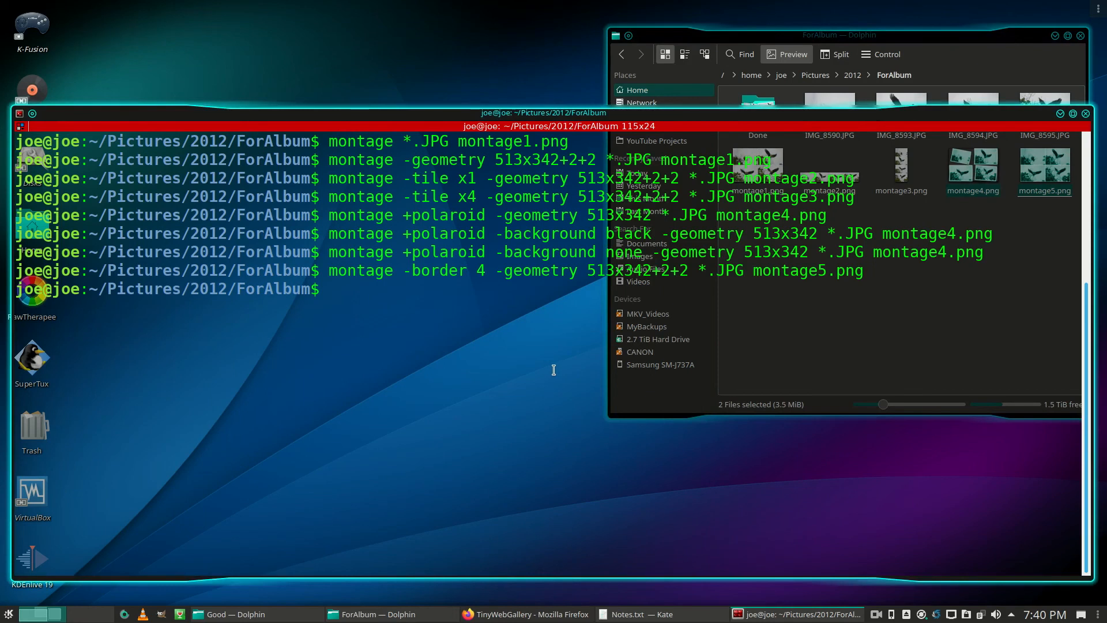
text(www.im)
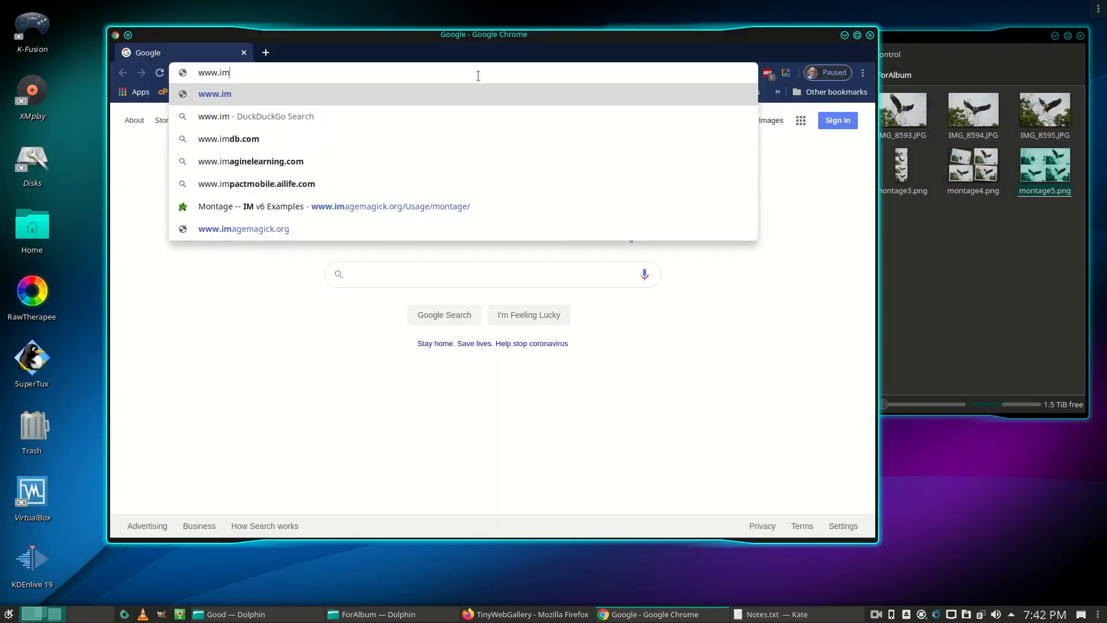
text(agemagi)
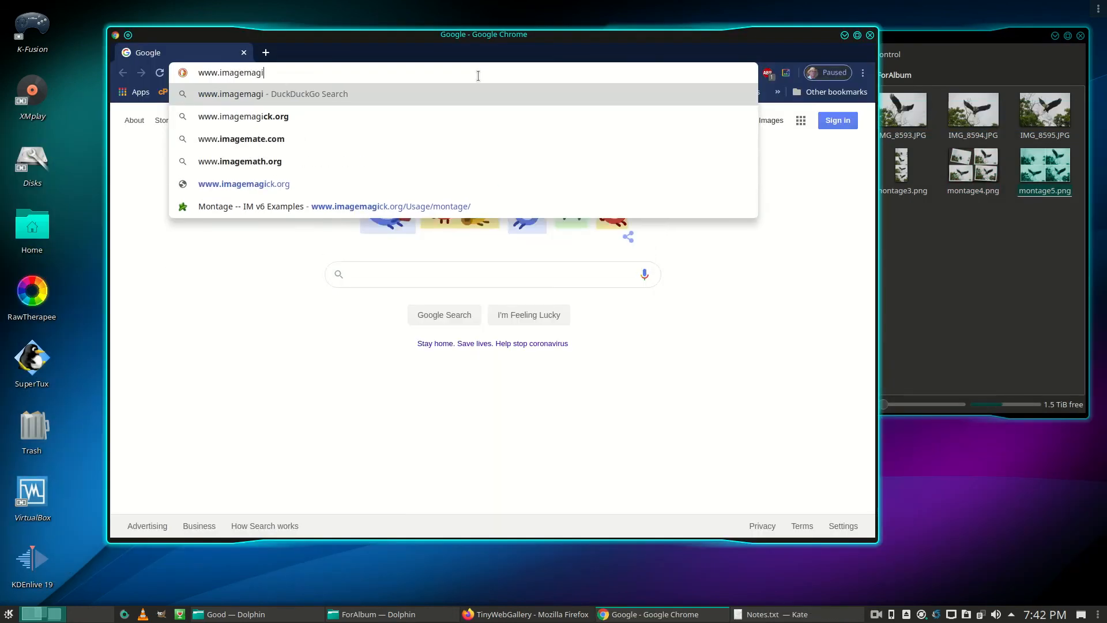
text(ck)
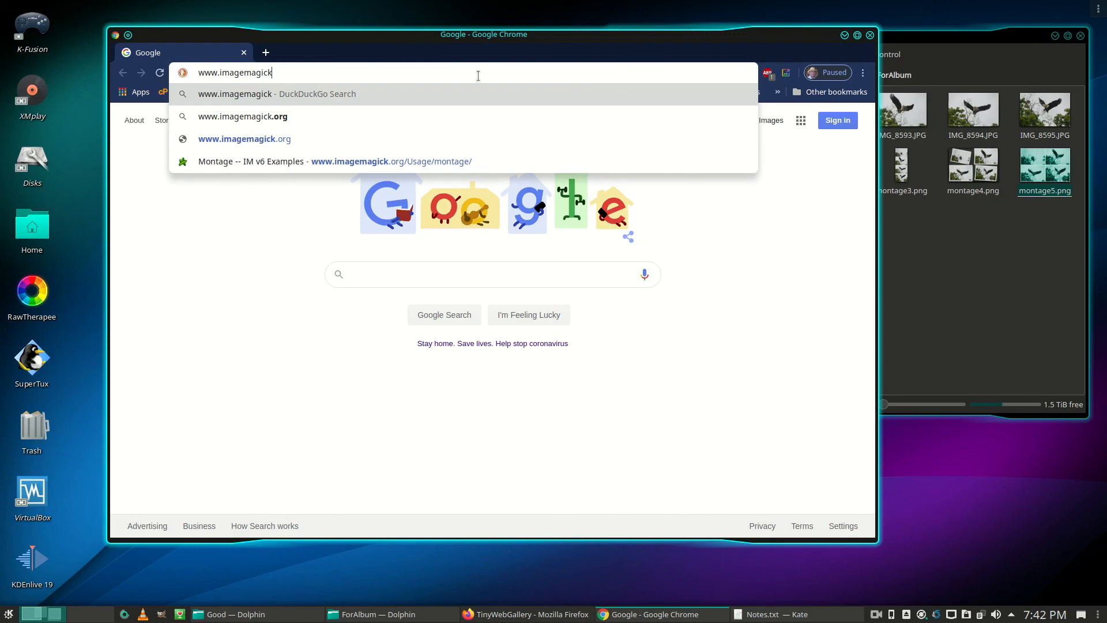
text(.org)
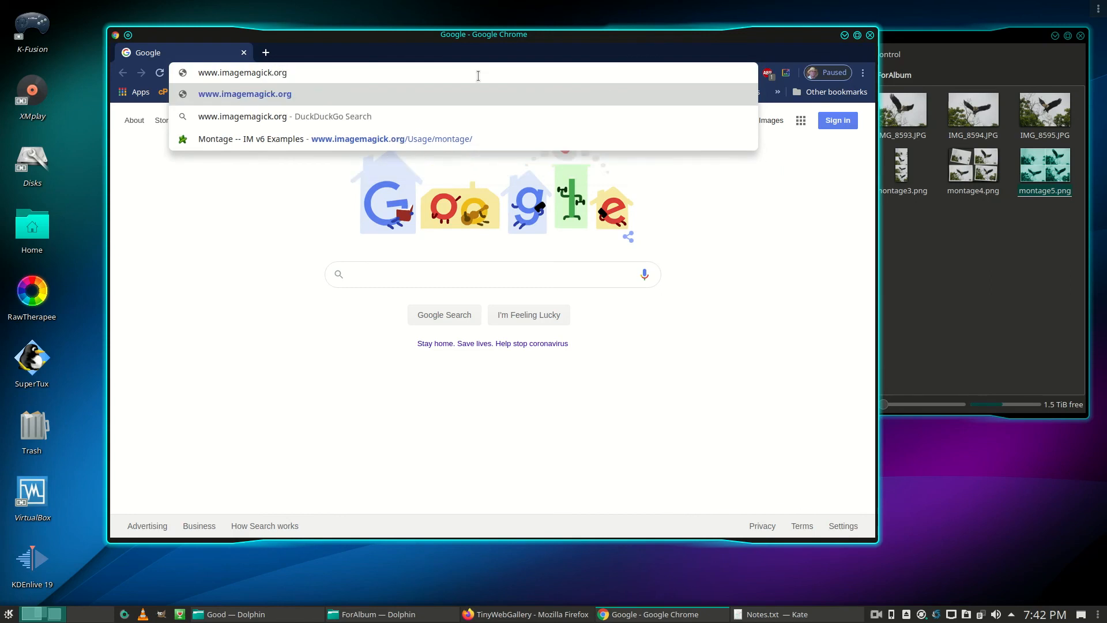
text(/Usage)
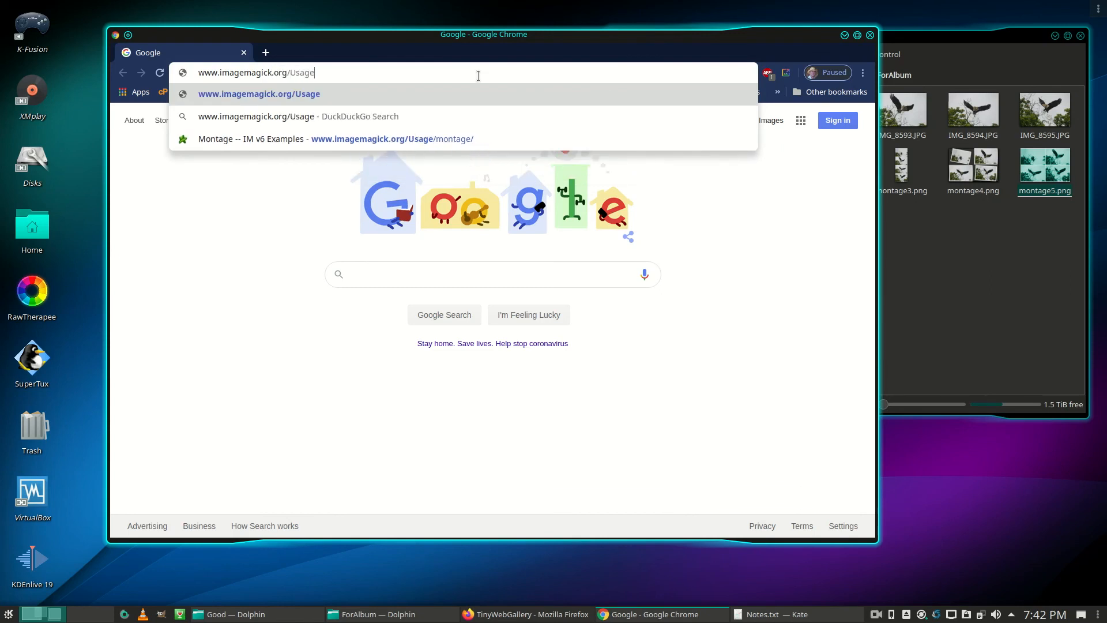
text(/)
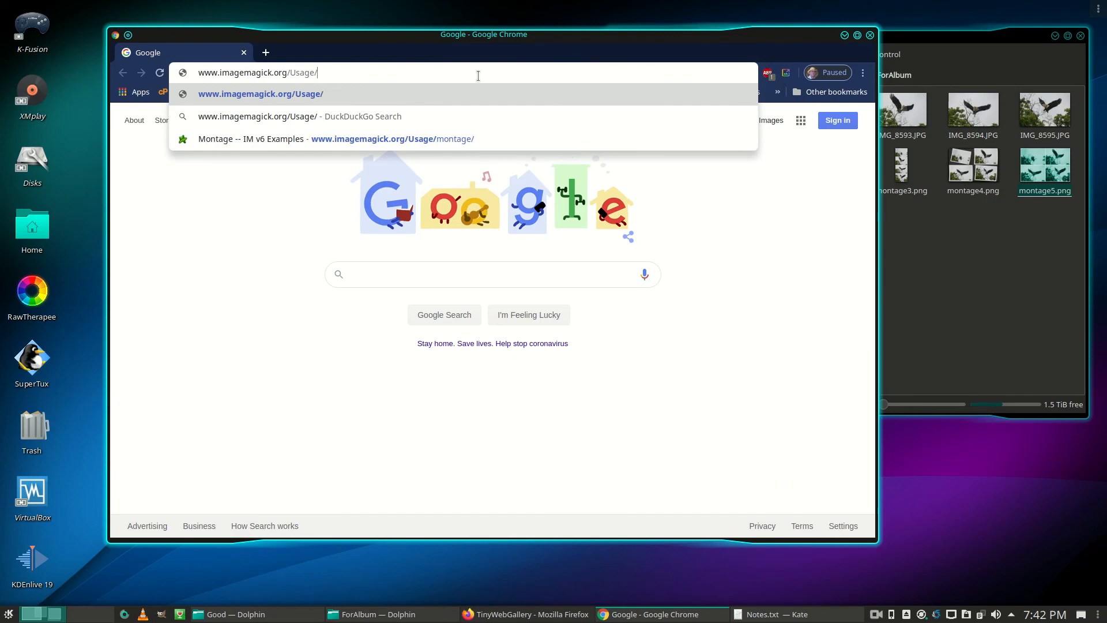
text(montage/)
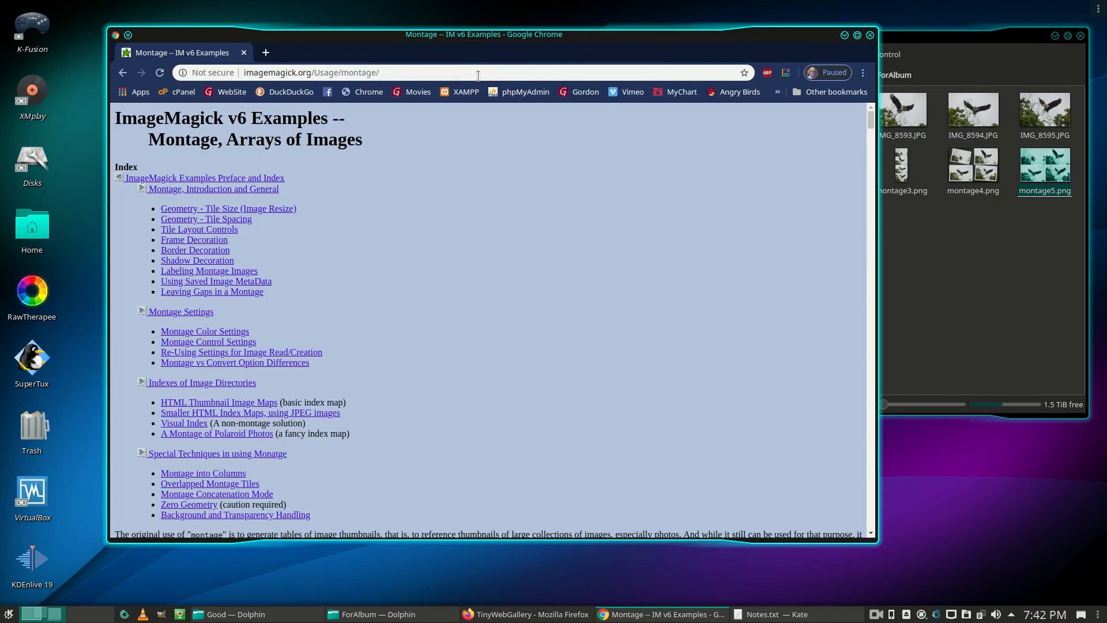
mouse_move(471, 268)
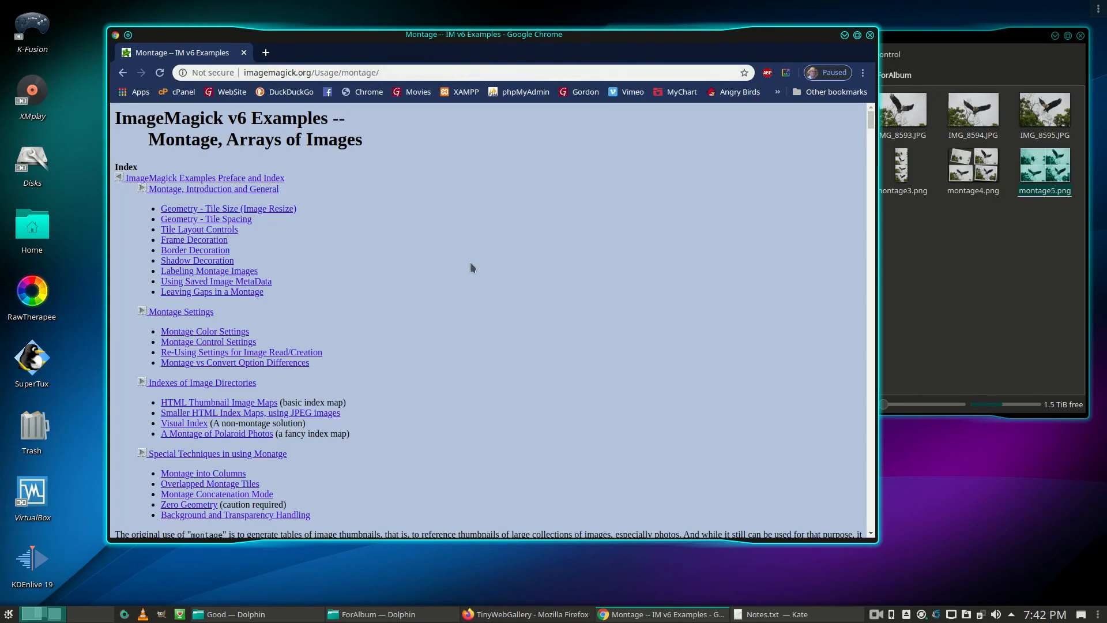
mouse_move(288, 243)
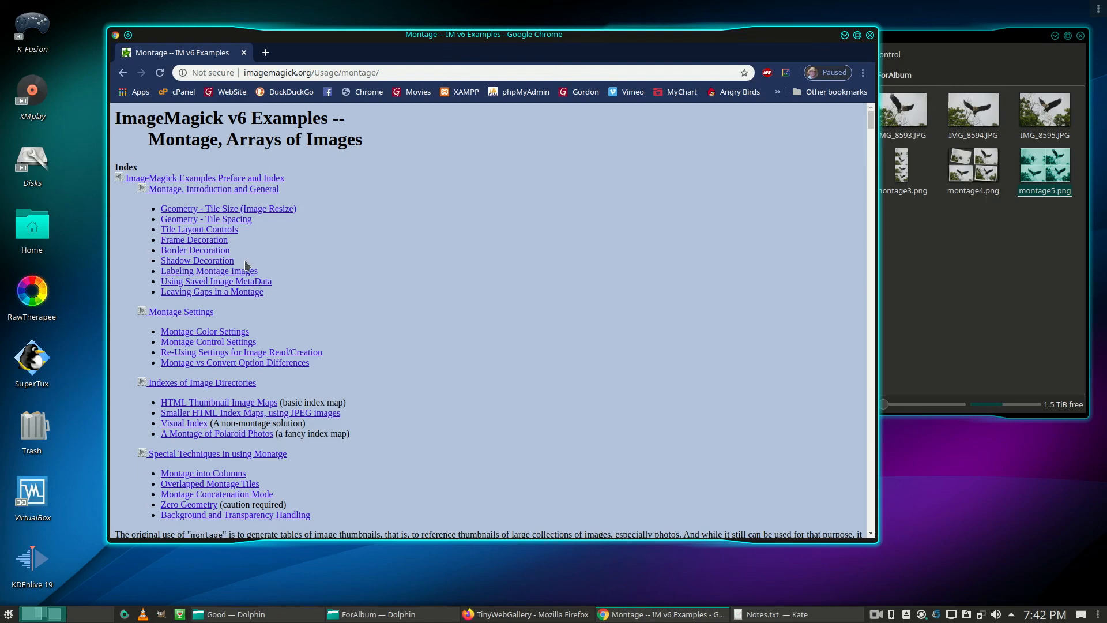
mouse_move(382, 298)
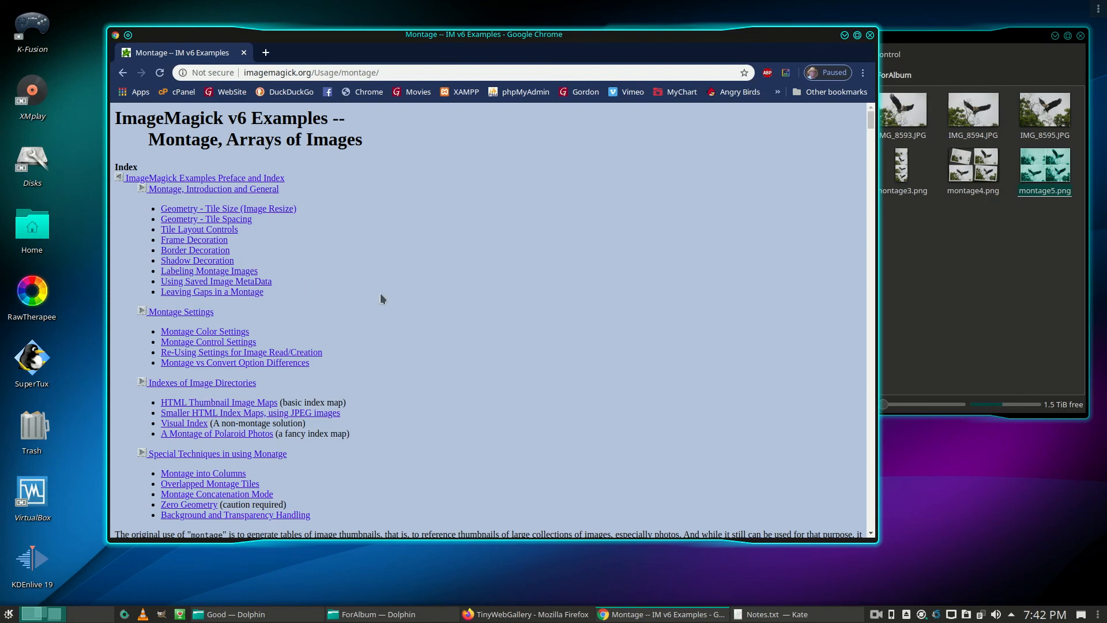
scroll(down, 3)
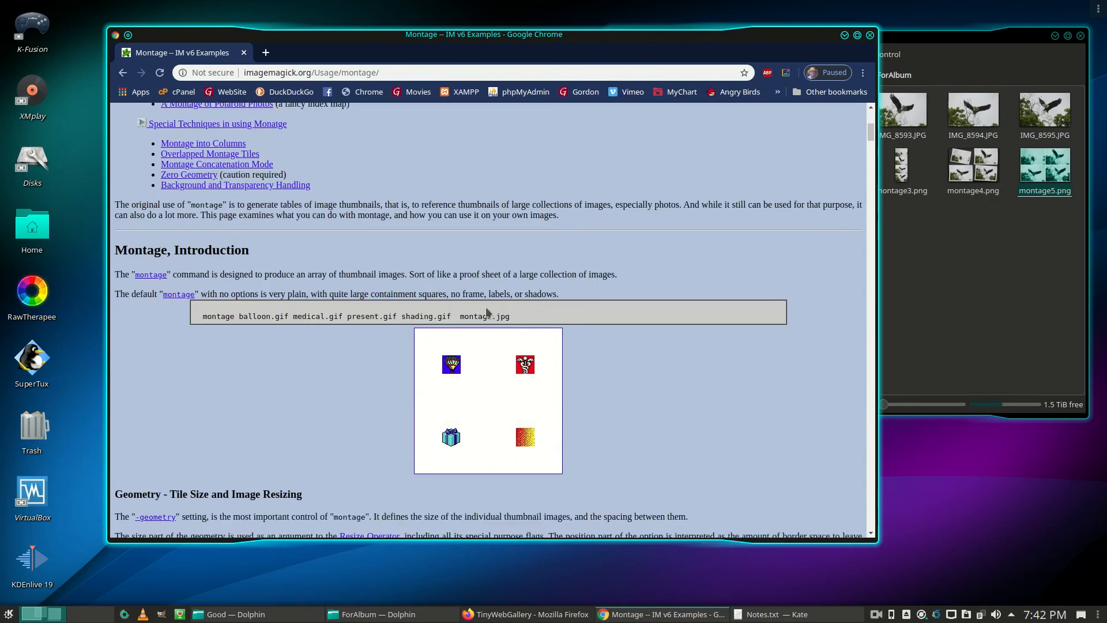
scroll(down, 3)
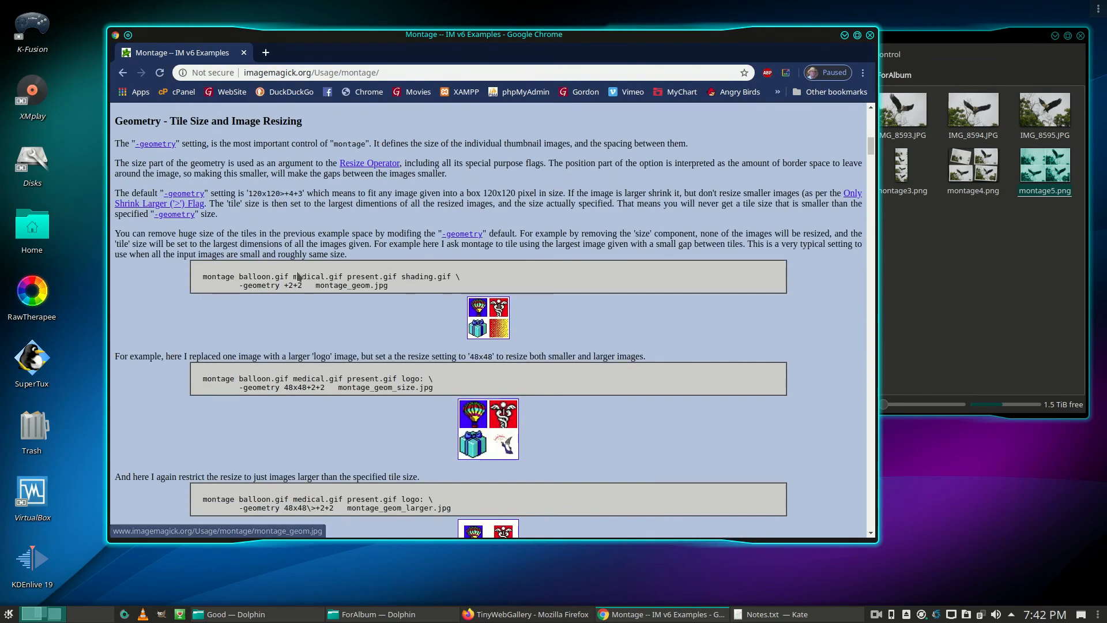
mouse_move(380, 462)
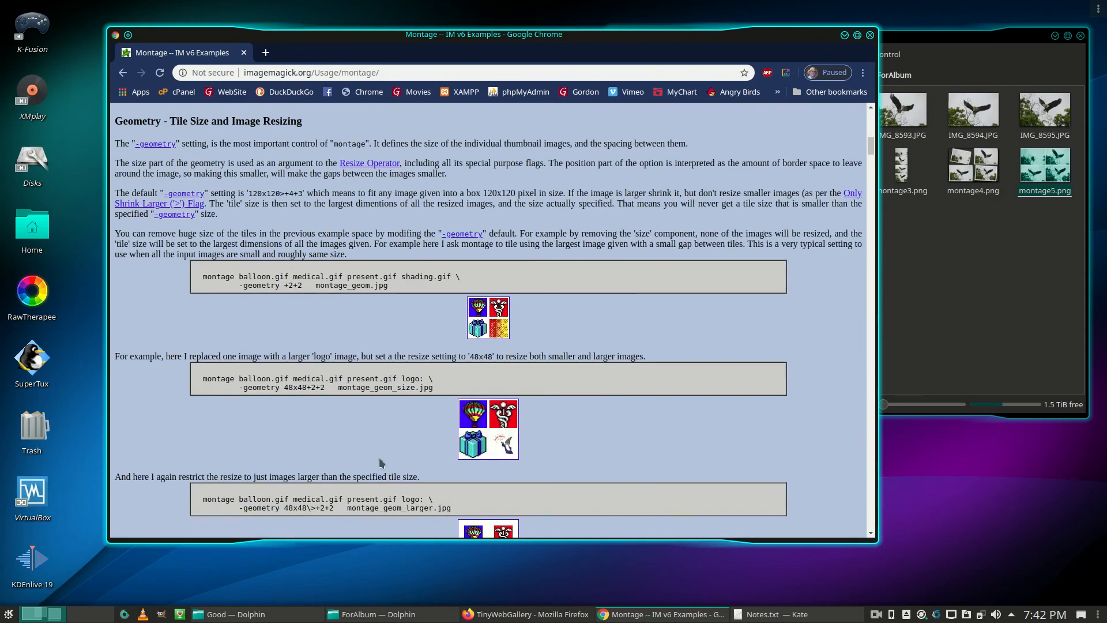